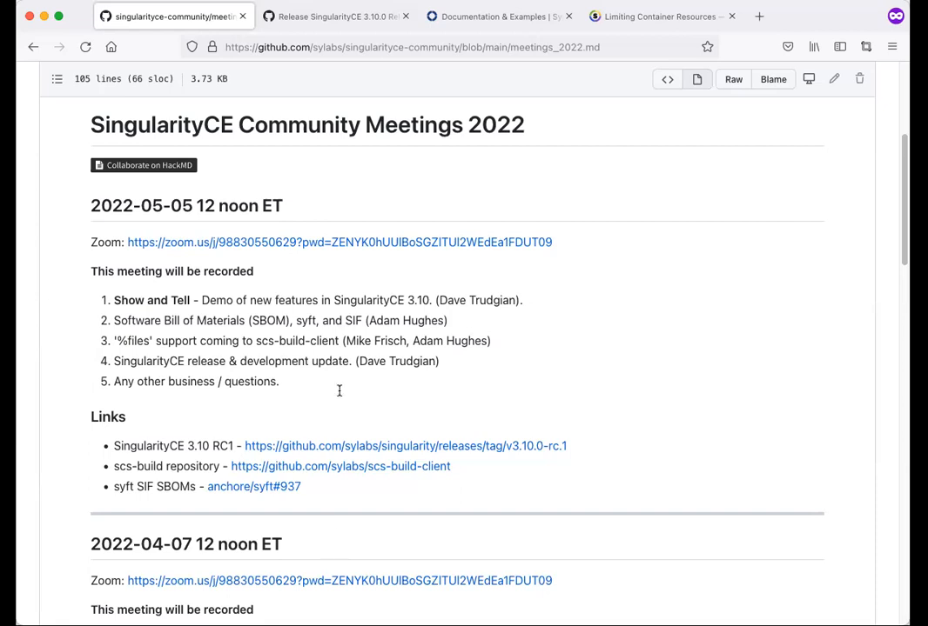
# Step: Switch to the SingularityCE 3.10.0-rc.1 release notes page
pyautogui.click(334, 15)
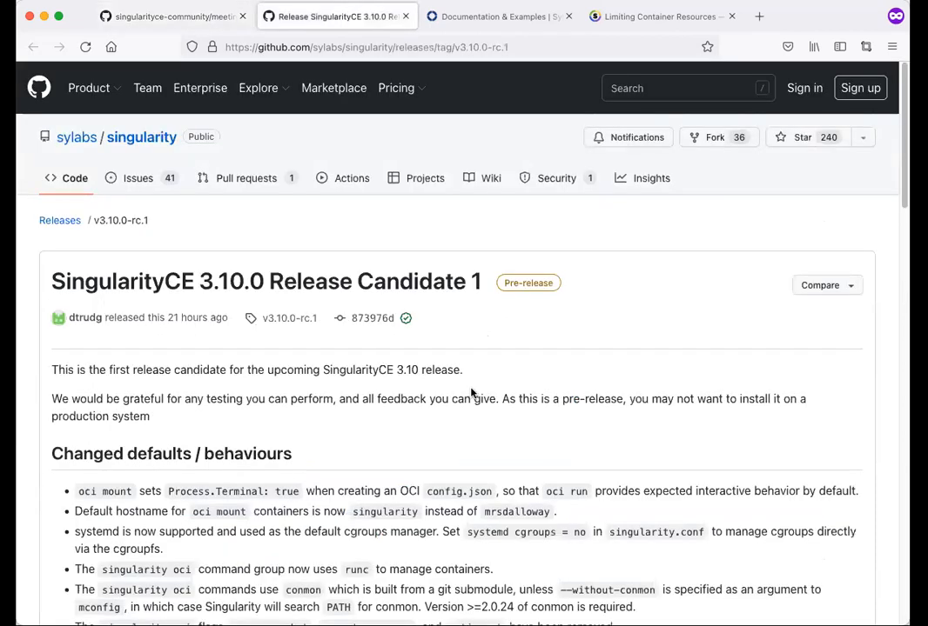
pyautogui.moveTo(140, 334)
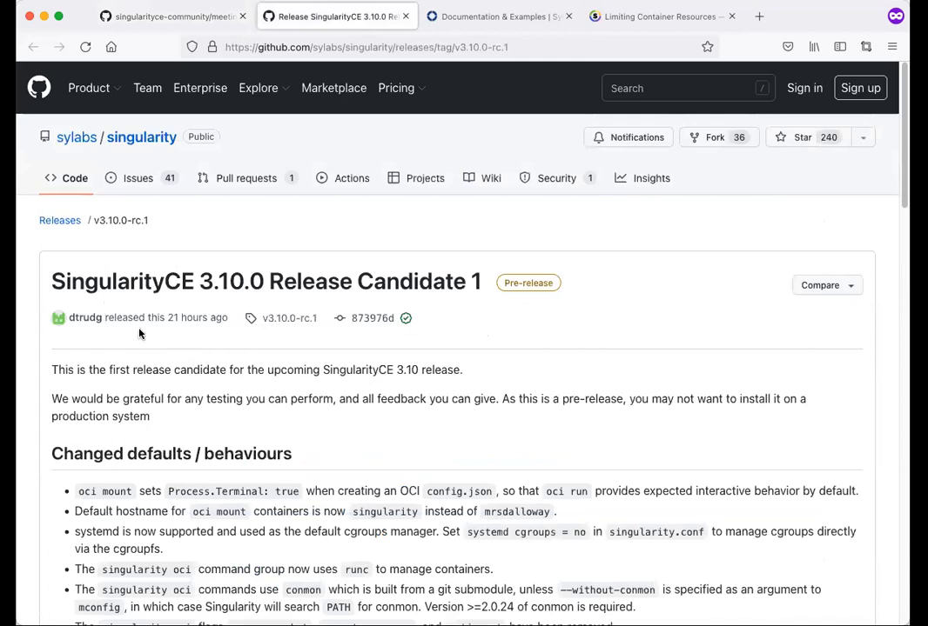
pyautogui.moveTo(186, 306)
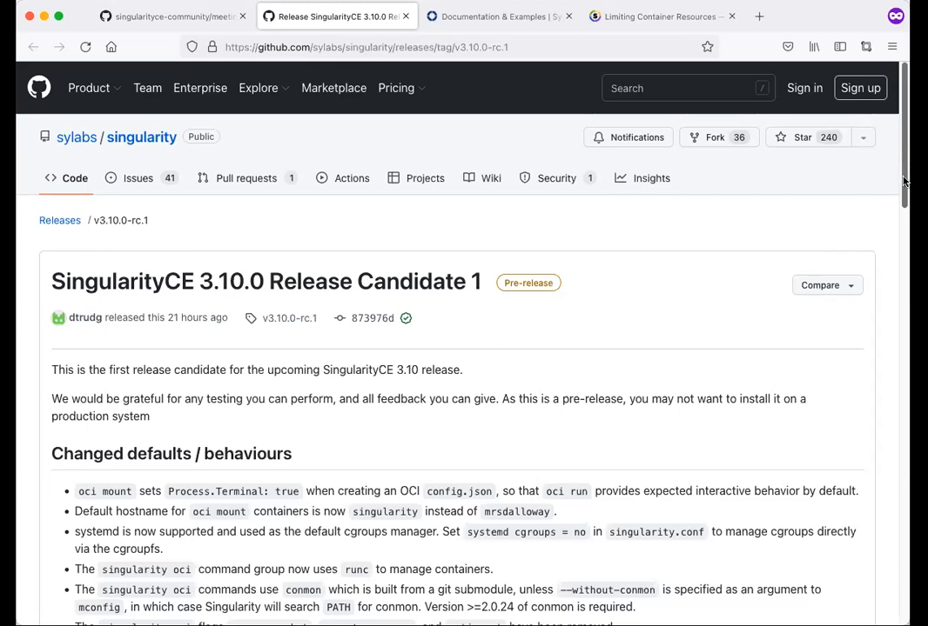
# Step: Scroll the release notes down to the Changed defaults / behaviours section
pyautogui.scroll(-3)
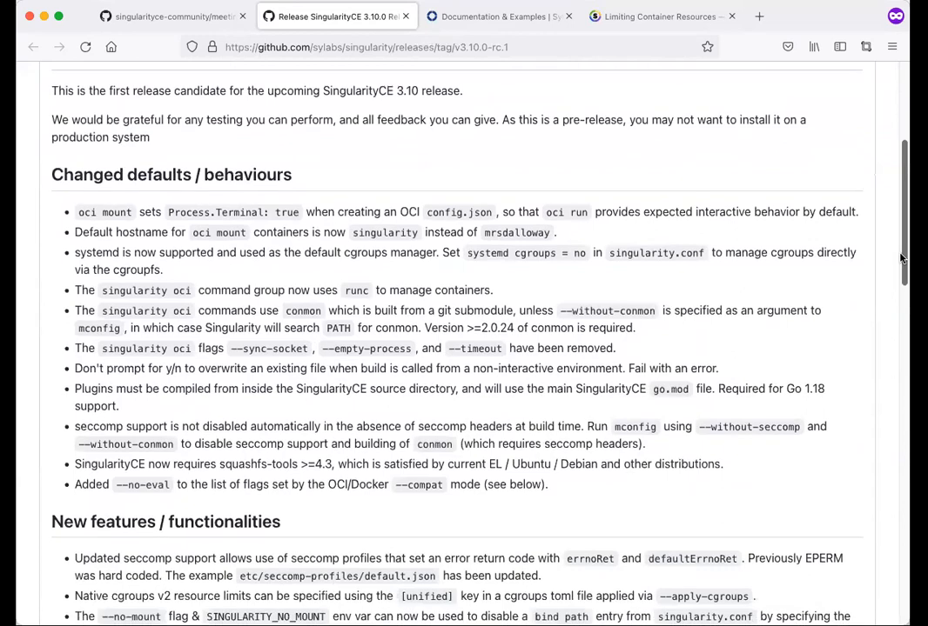
pyautogui.scroll(-3)
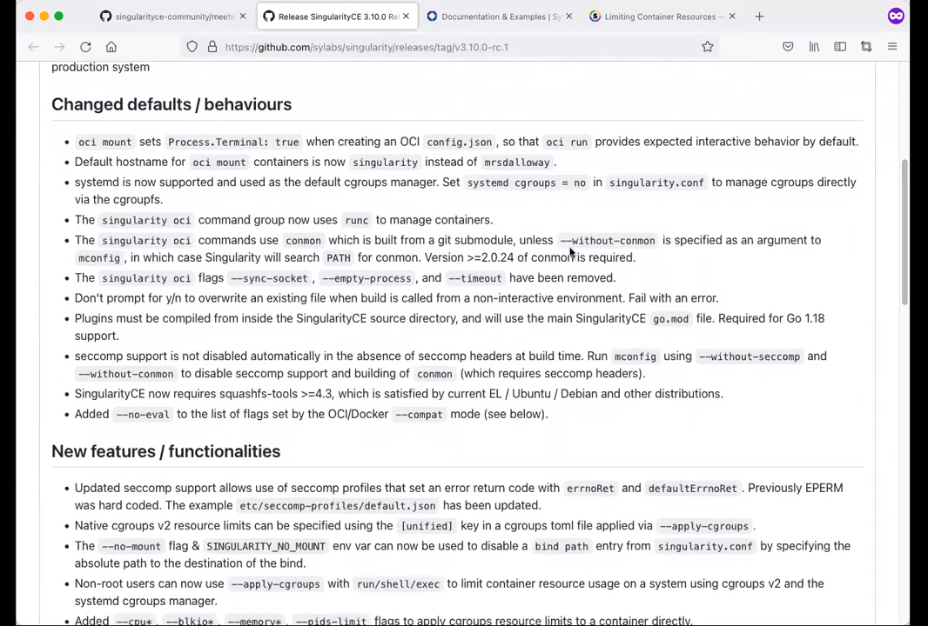
pyautogui.moveTo(223, 304)
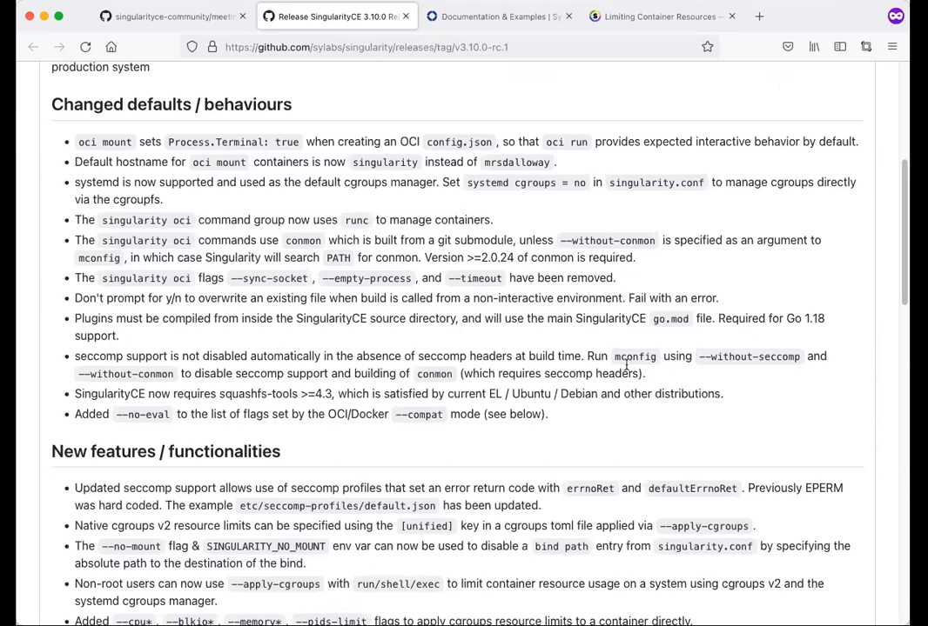
pyautogui.moveTo(574, 410)
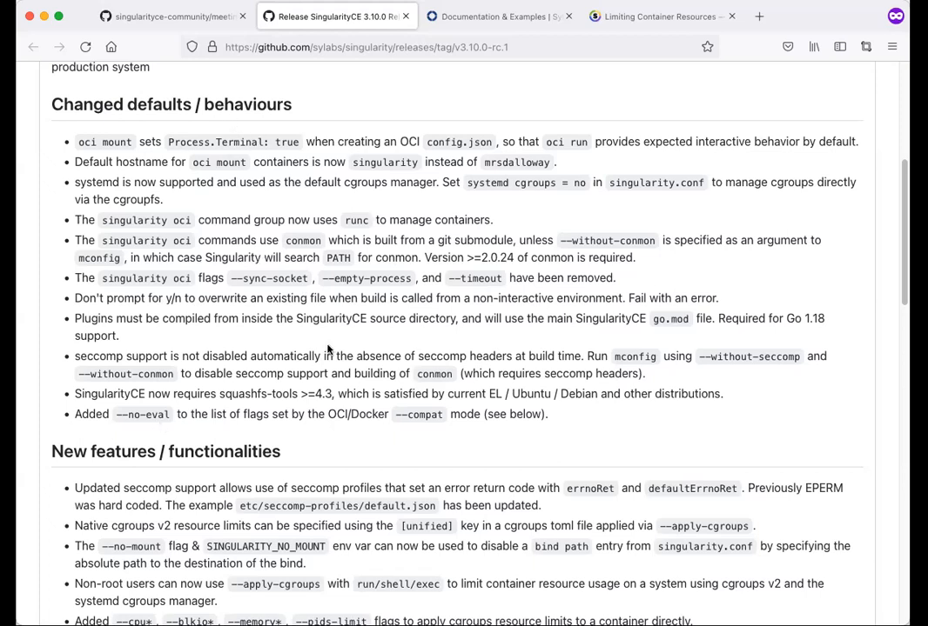
pyautogui.moveTo(174, 386)
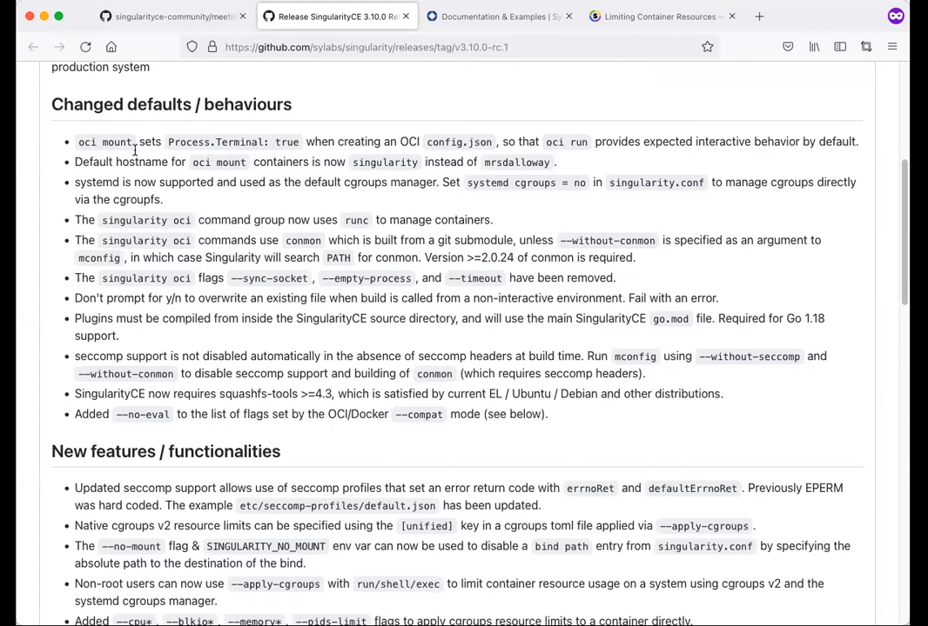
pyautogui.moveTo(187, 379)
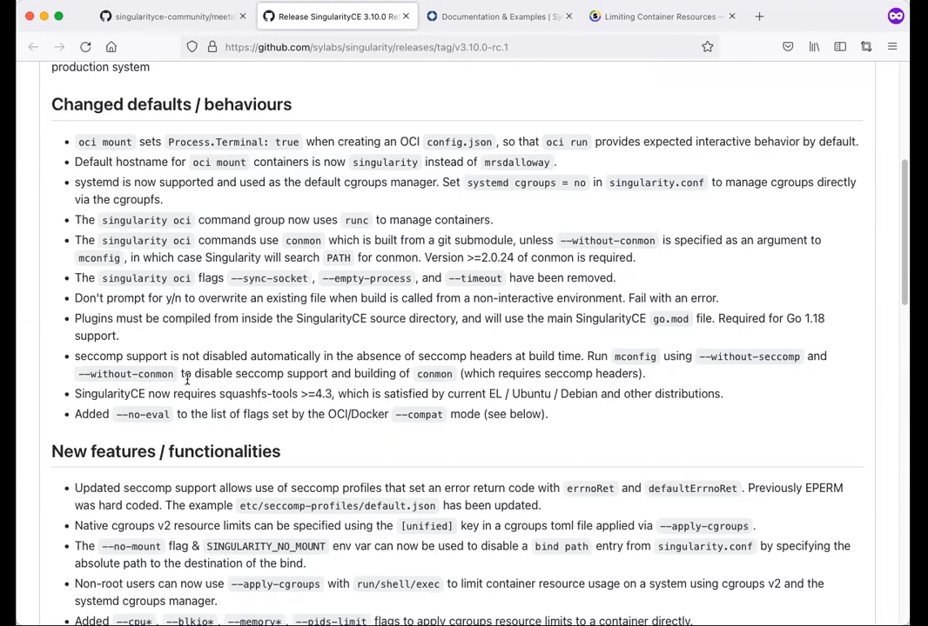
pyautogui.moveTo(254, 202)
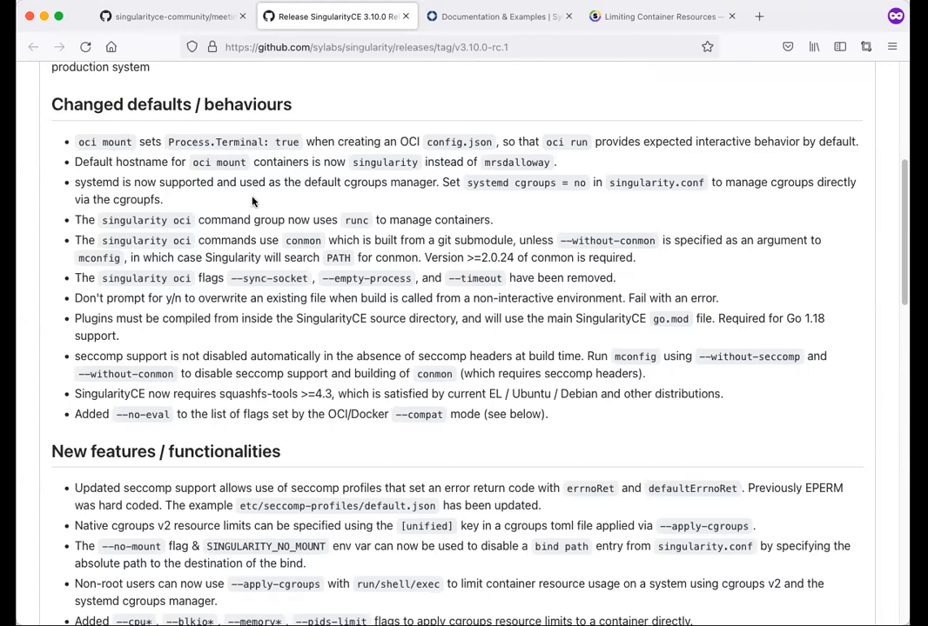
pyautogui.moveTo(185, 390)
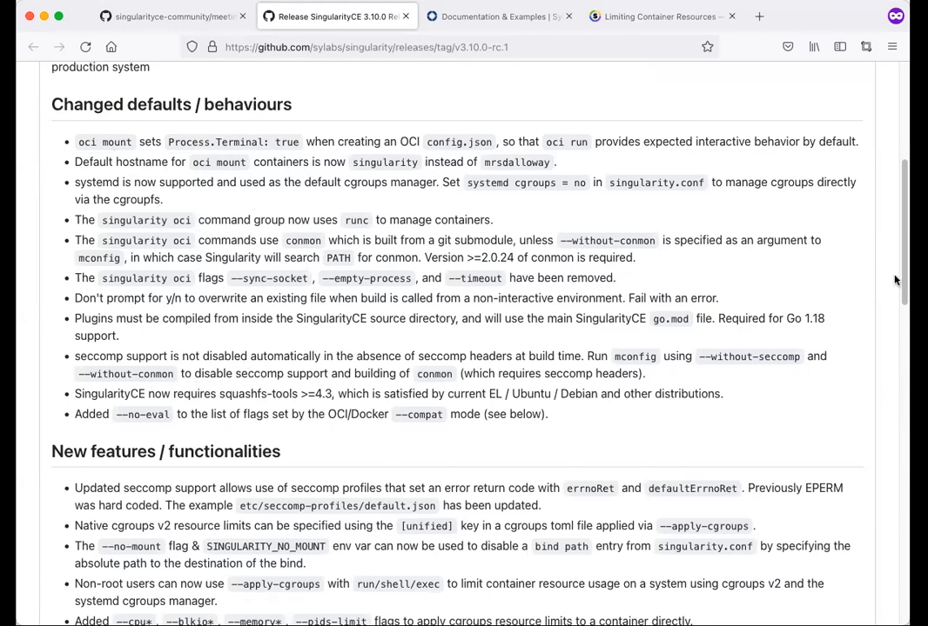
# Step: Scroll further to the New features / functionalities and Bug Fixes sections
pyautogui.scroll(-3)
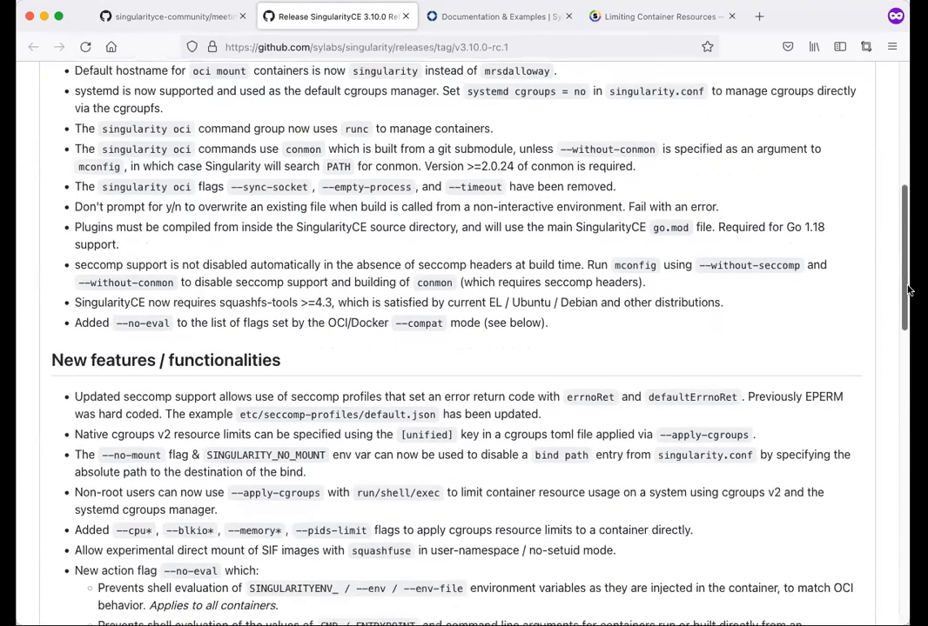
pyautogui.scroll(-3)
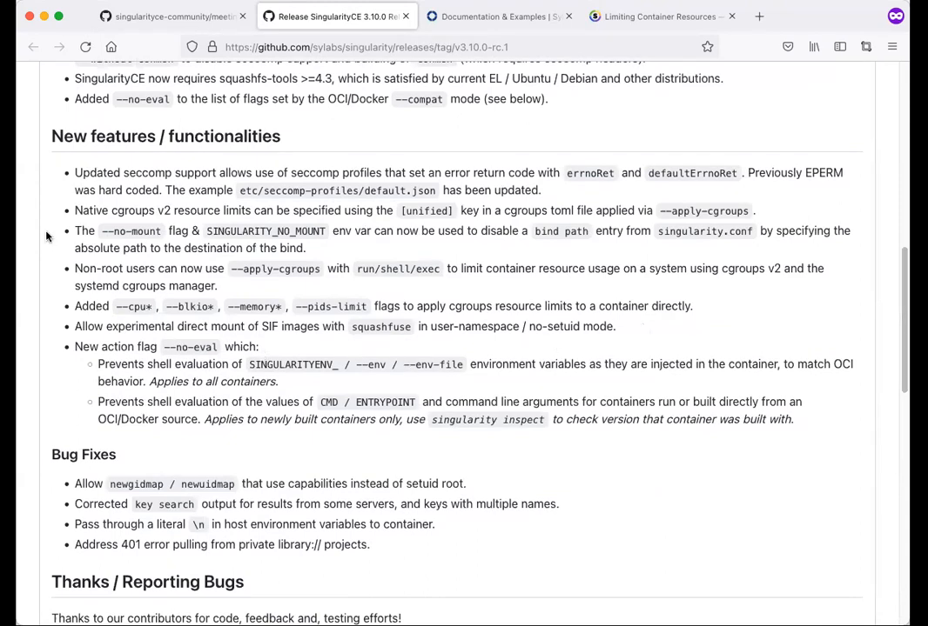
pyautogui.moveTo(204, 230)
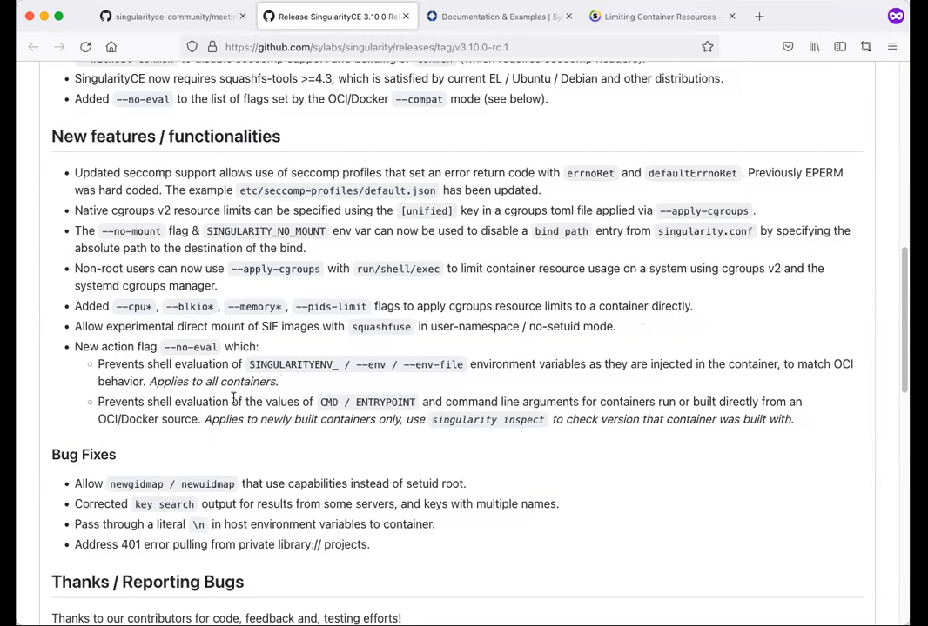
pyautogui.moveTo(416, 509)
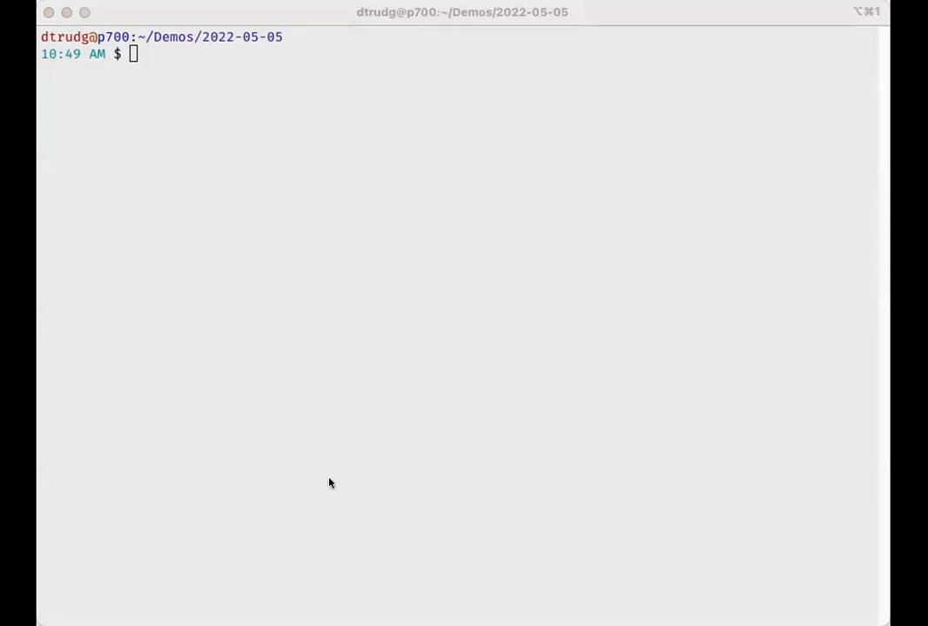
pyautogui.moveTo(317, 470)
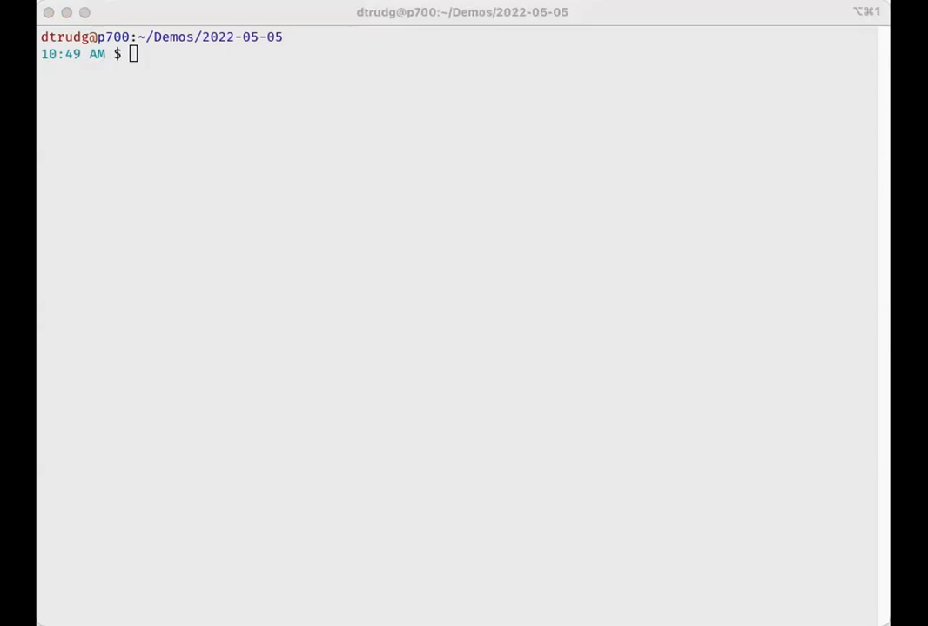
# Step: Run docker echoing a literal $(date), then the equivalent singularity run of ubuntu_latest.sif that evaluates it
pyautogui.write("docker run -it --rm --env DATE='$(date)' ubuntu bash -c 'echo $DATE'")
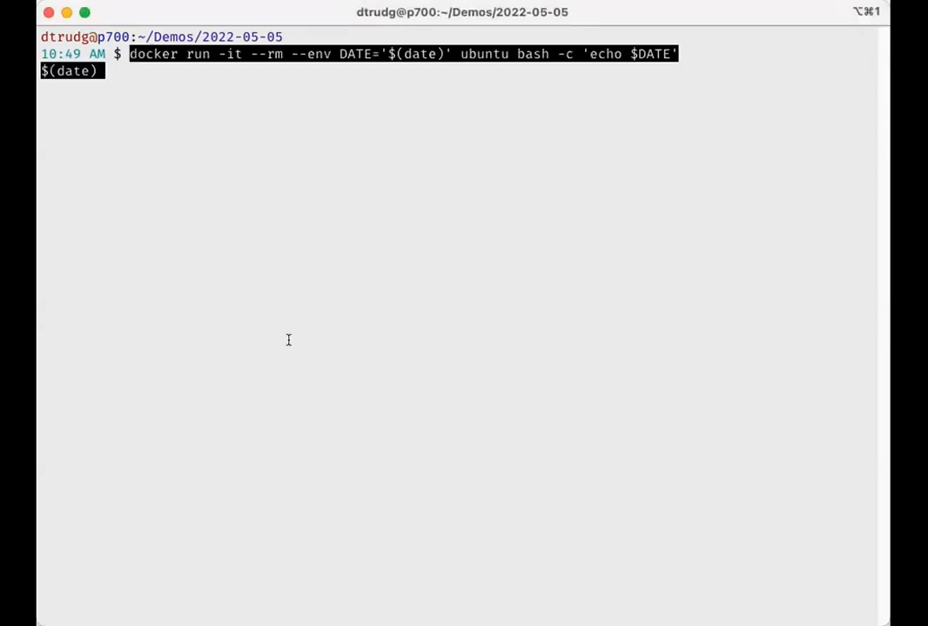
pyautogui.press('Return')
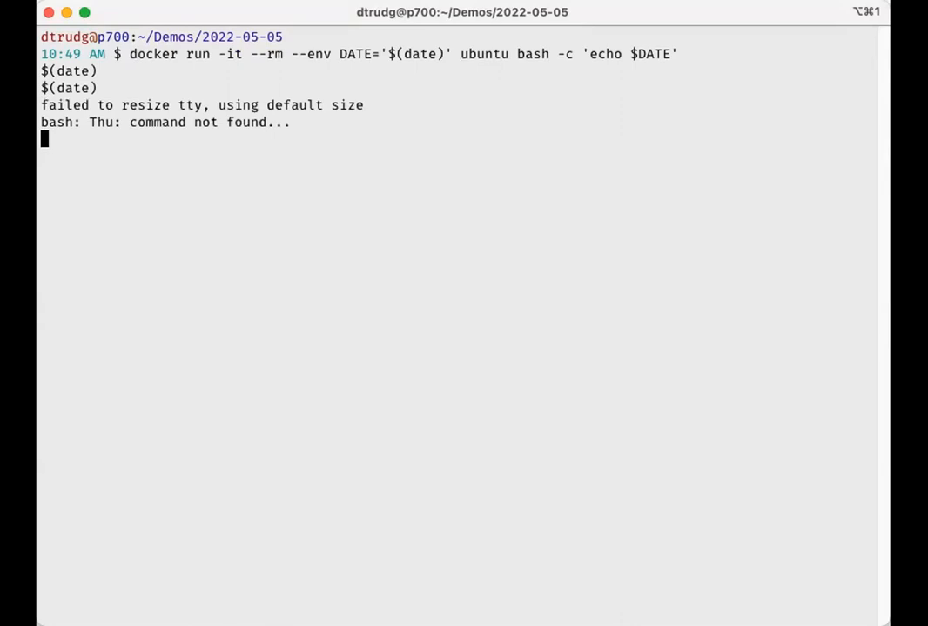
pyautogui.write('clear')
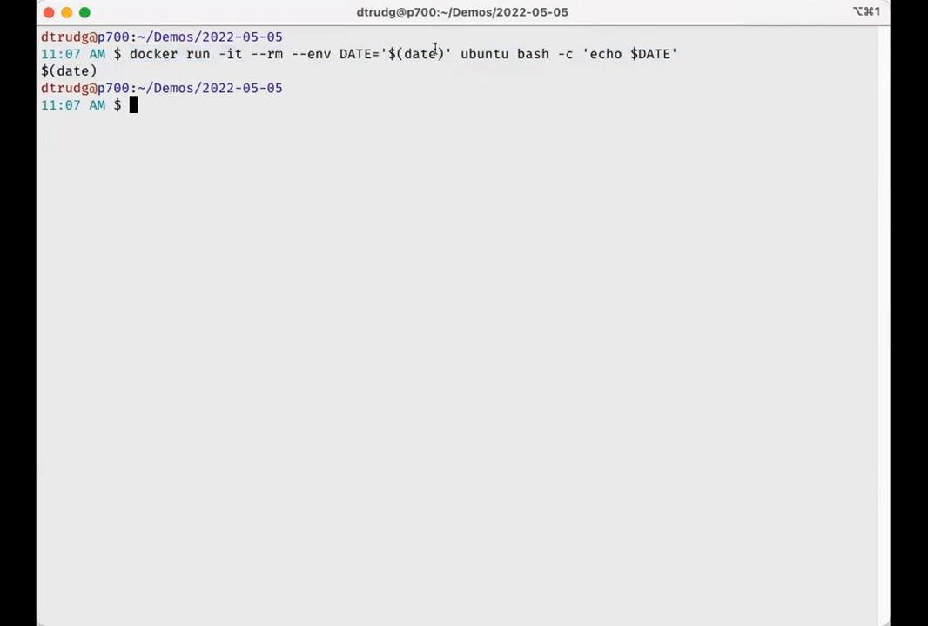
pyautogui.moveTo(715, 42)
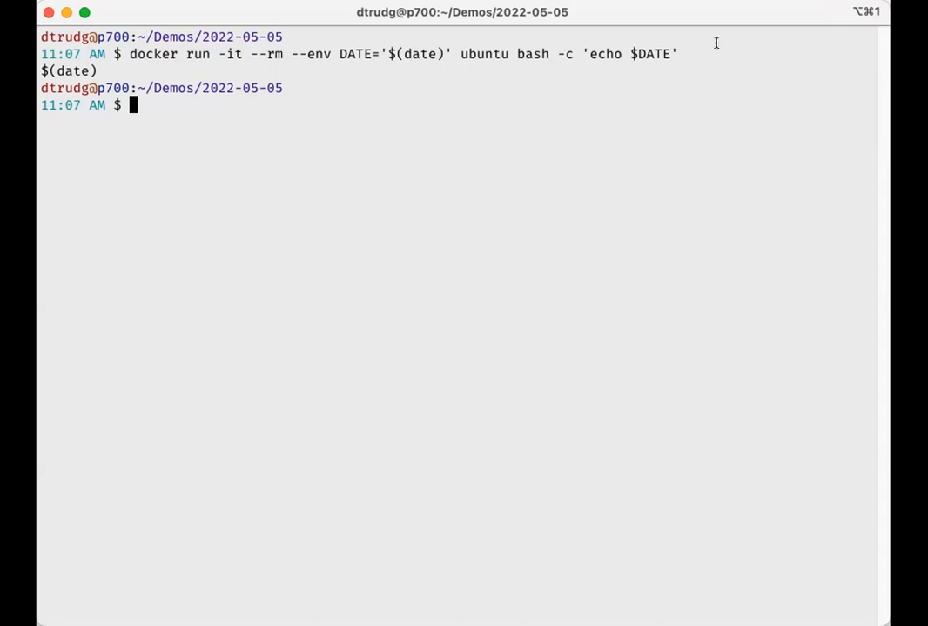
pyautogui.moveTo(576, 69)
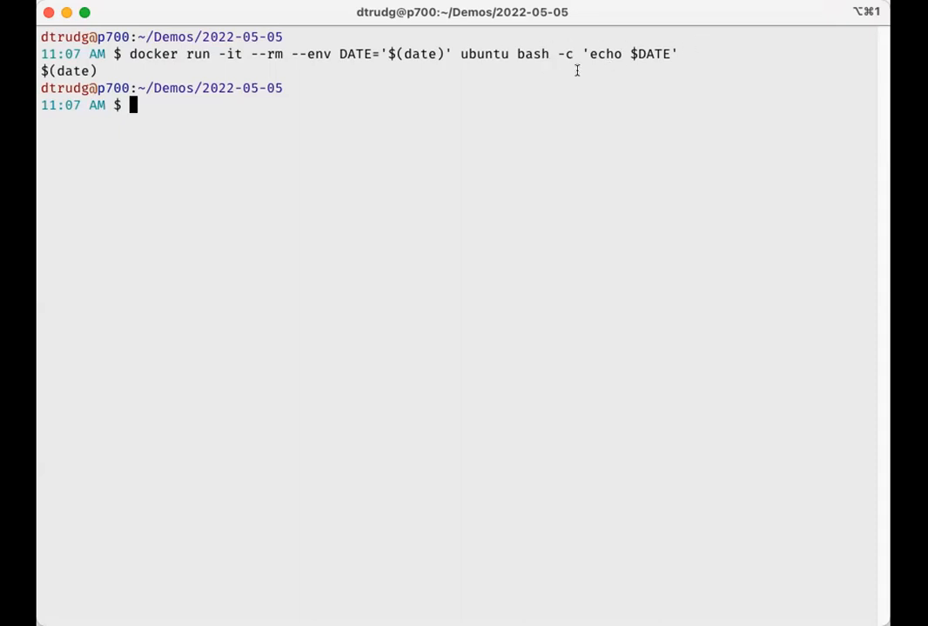
pyautogui.moveTo(108, 54)
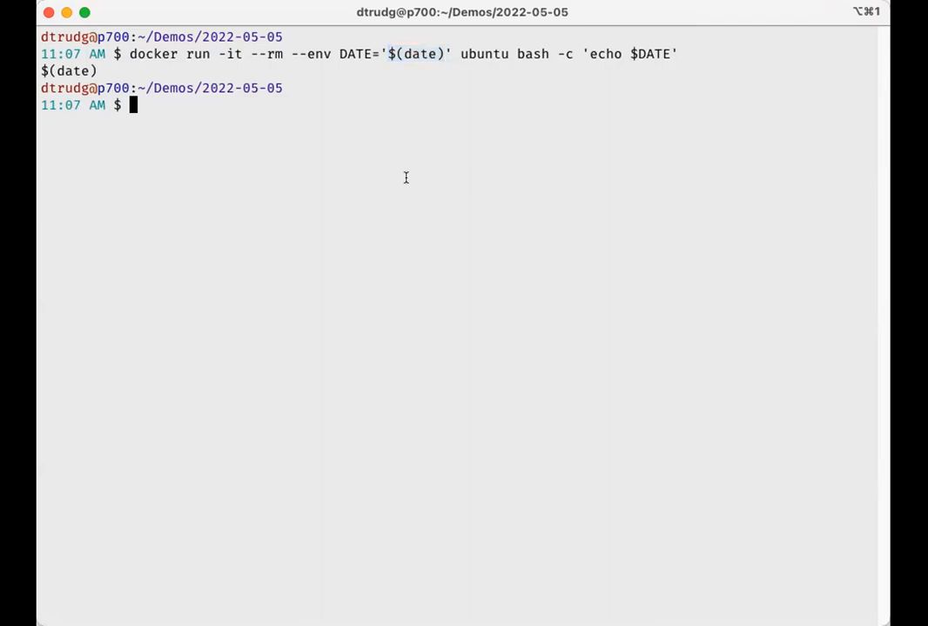
pyautogui.moveTo(379, 49)
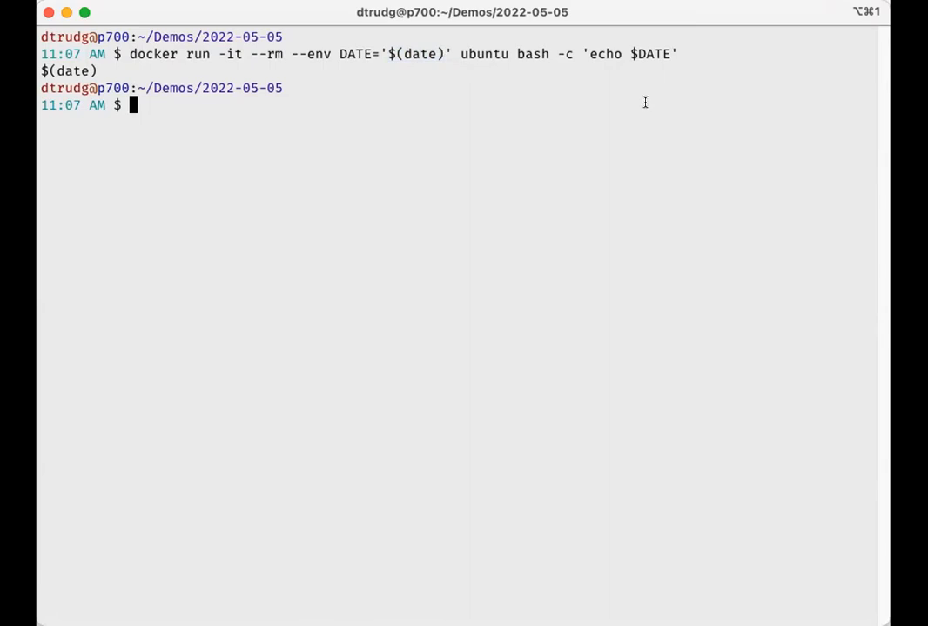
pyautogui.moveTo(90, 90)
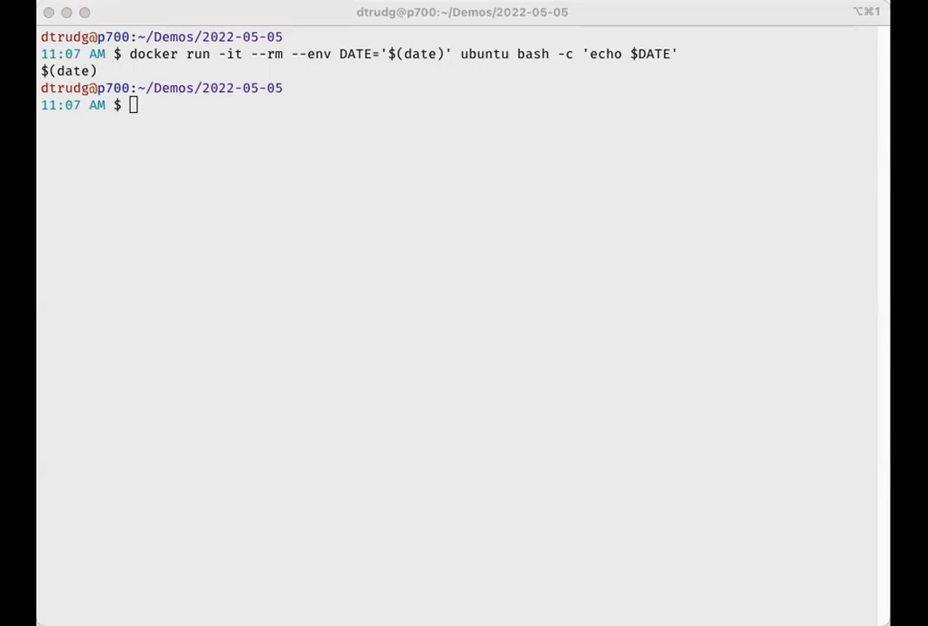
pyautogui.write("singularity run --env DATE='$(date)' ubuntu_latest.sif bash -c 'echo $DATE'")
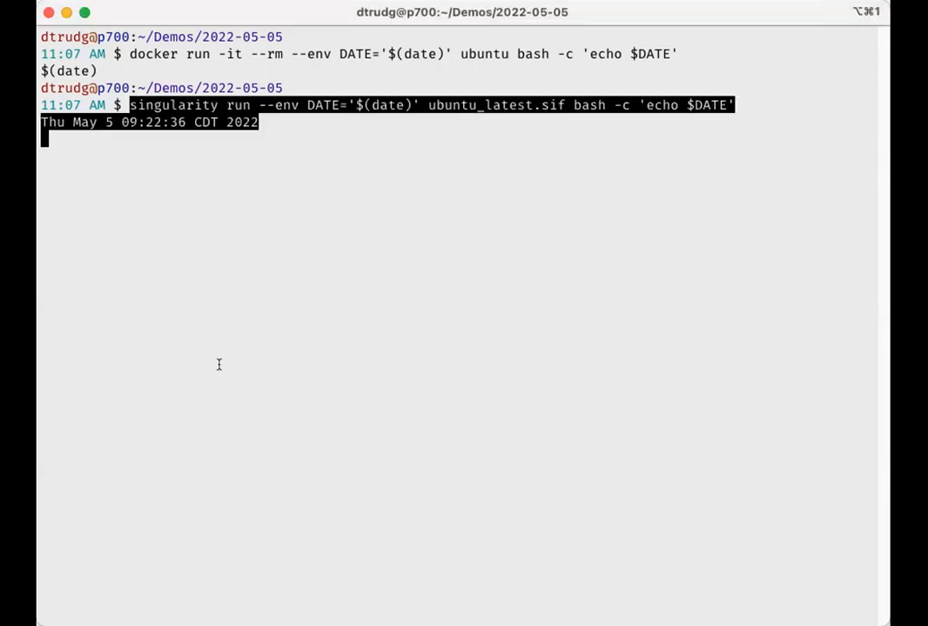
pyautogui.moveTo(244, 239)
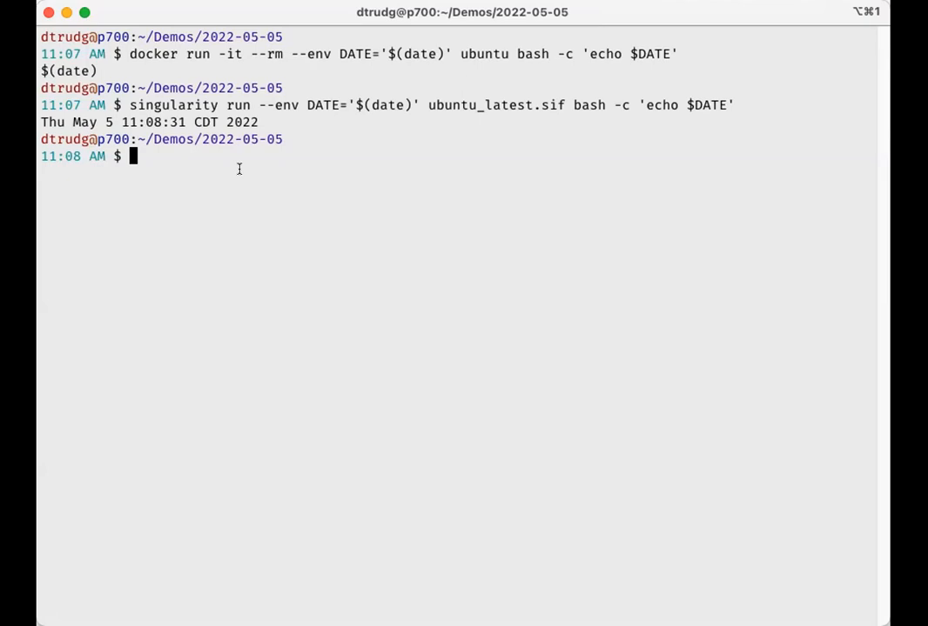
pyautogui.moveTo(327, 173)
pyautogui.write("singularity run --no-eval --env DATE='$(date)' ubuntu_latest.sif bash -c 'echo $DATE'")
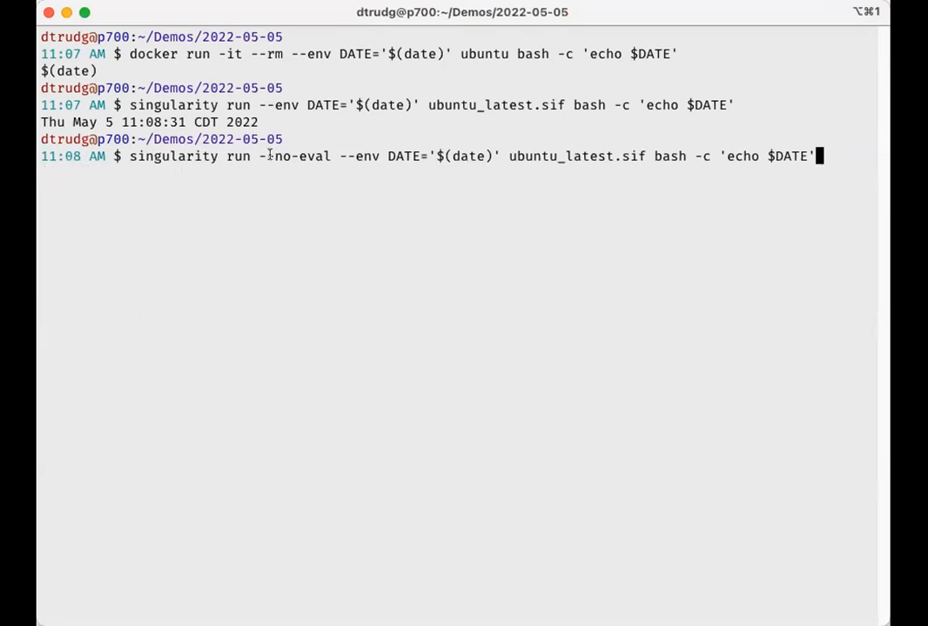
# Step: Run the --no-eval and --compat variants printing literal $(date), then clear the screen
pyautogui.doubleClick(294, 157)
pyautogui.write("singularity run --compat --env DATE='$(date)' ubuntu_latest.sif bash -c 'echo $DATE'")
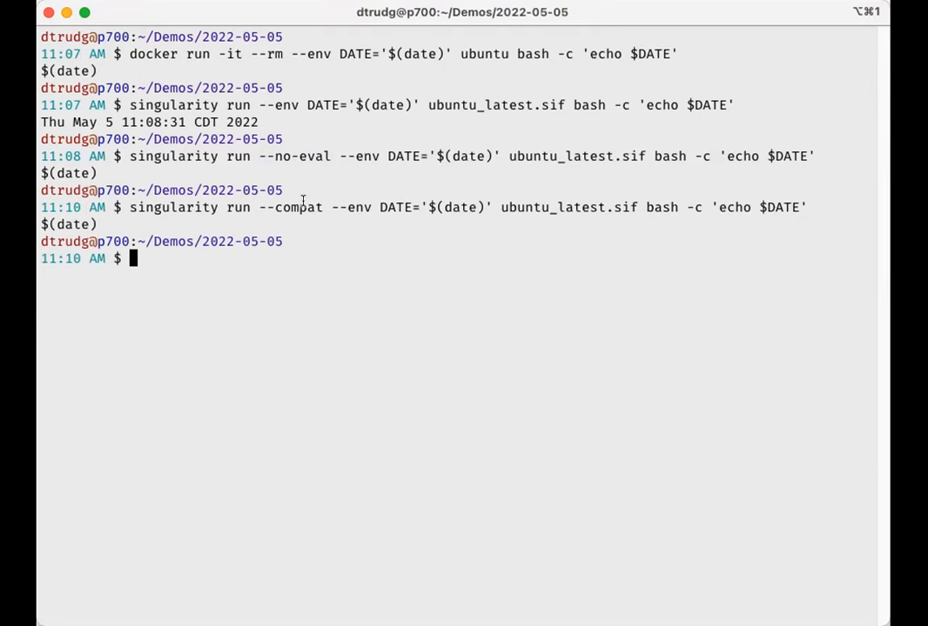
pyautogui.moveTo(414, 207)
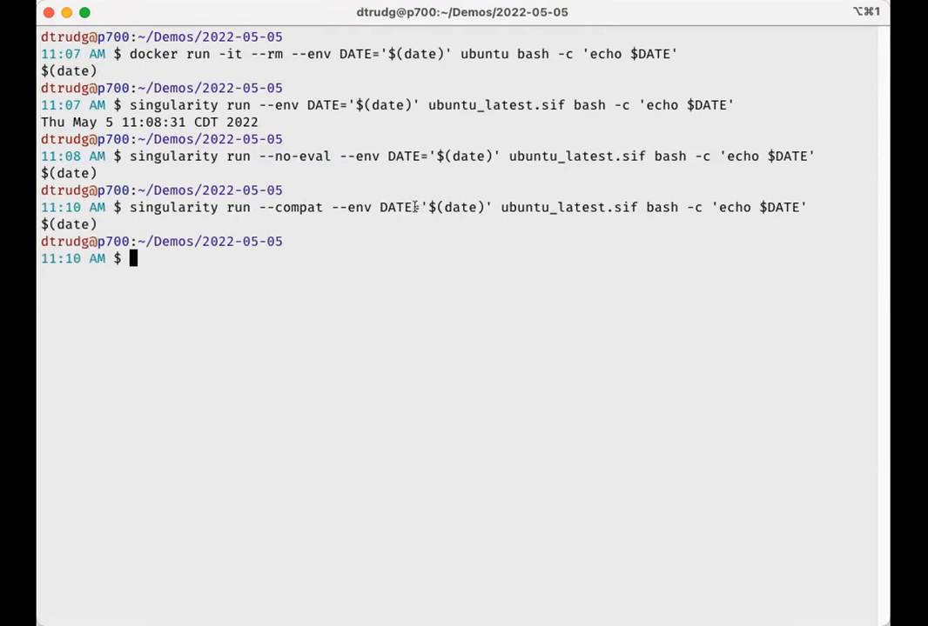
pyautogui.moveTo(341, 148)
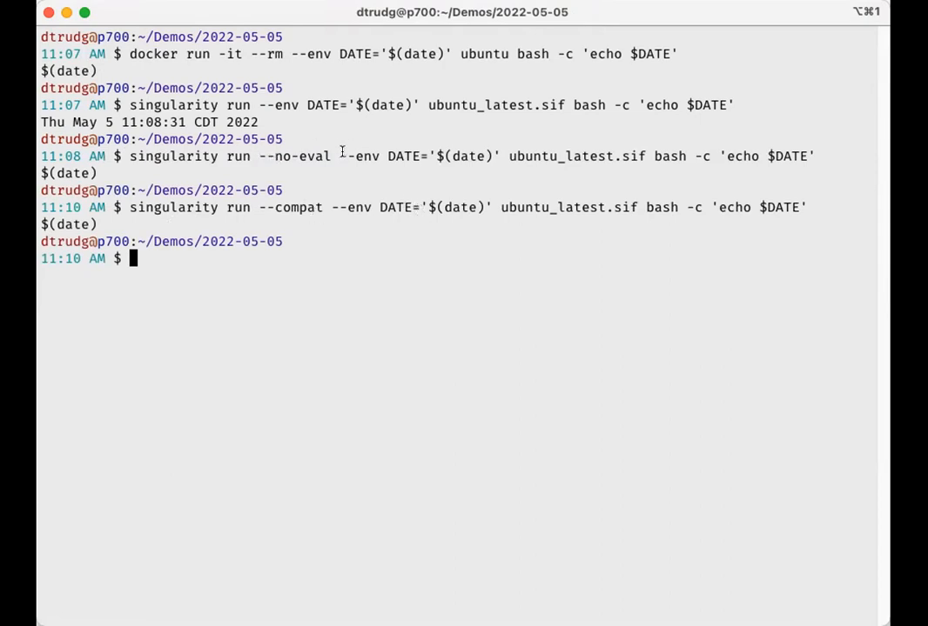
pyautogui.moveTo(202, 294)
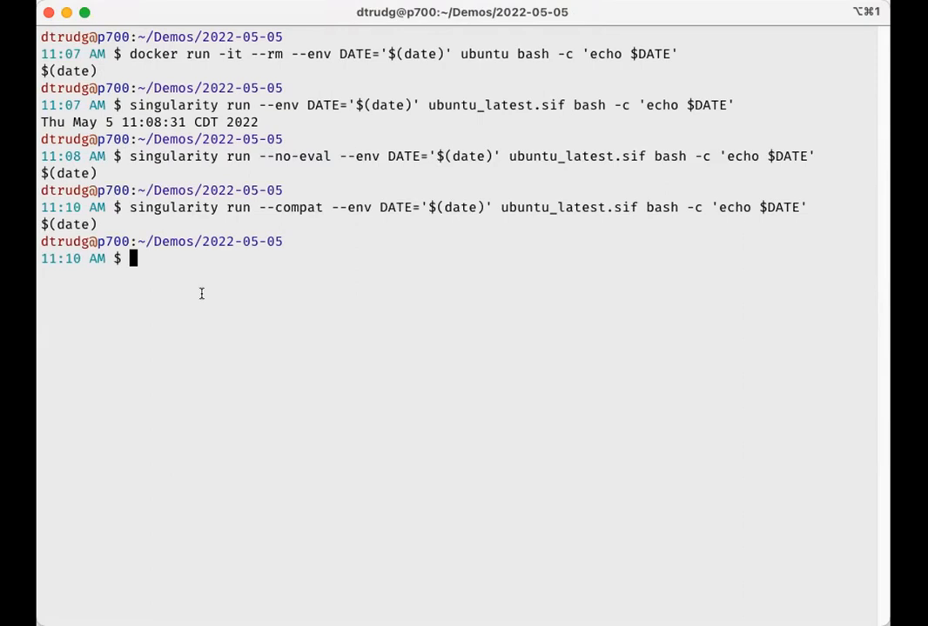
pyautogui.write('clear')
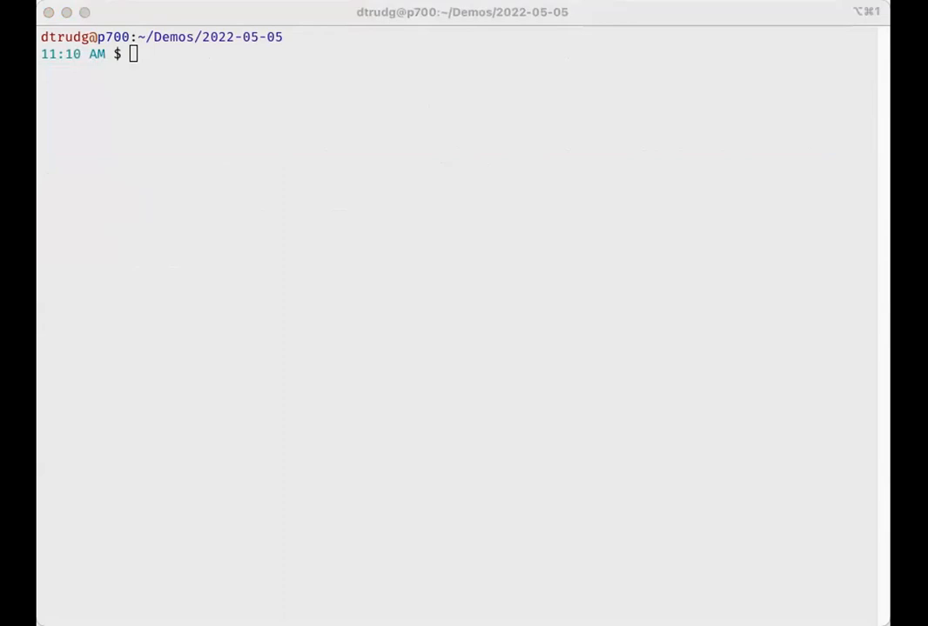
# Step: Export BOB=NOT_BOB on the host and run docker re-exporting BOB=BOB to print BOB
pyautogui.write('export BOB=NOT_BOB')
pyautogui.write("docker run -it --rm ubuntu bash -c 'export BOB=BOB && echo $BOB'")
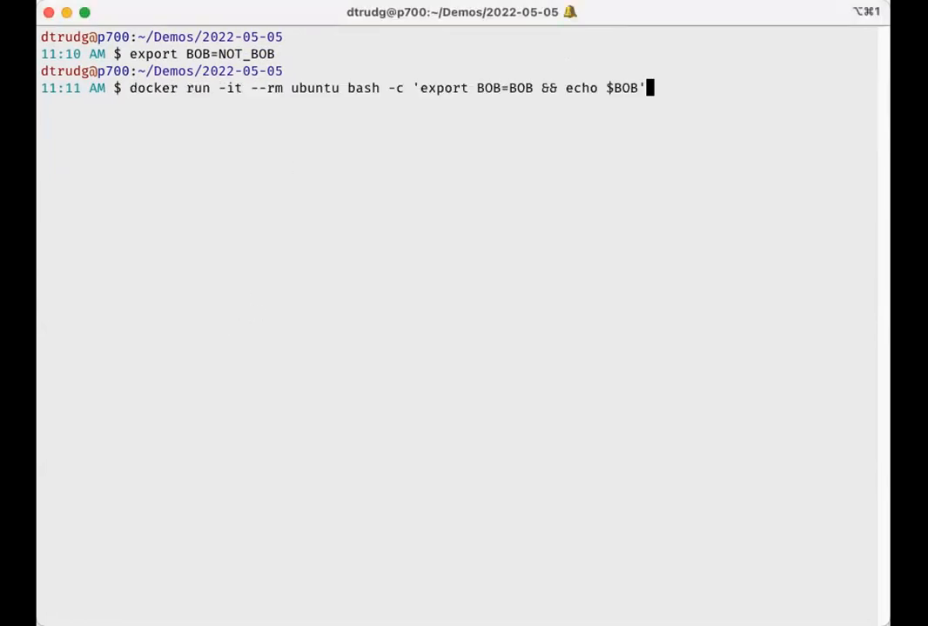
pyautogui.moveTo(132, 181)
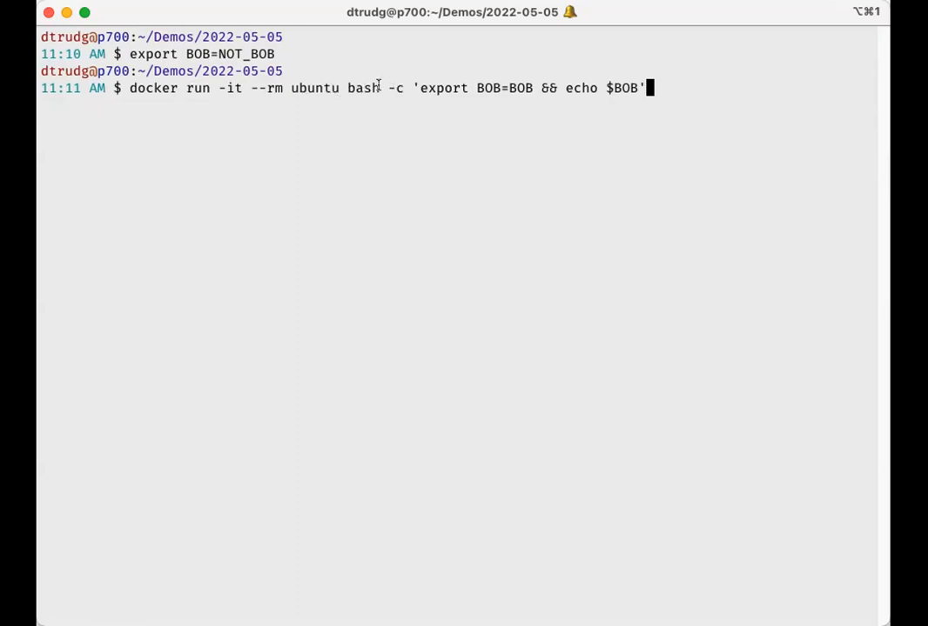
pyautogui.doubleClick(442, 87)
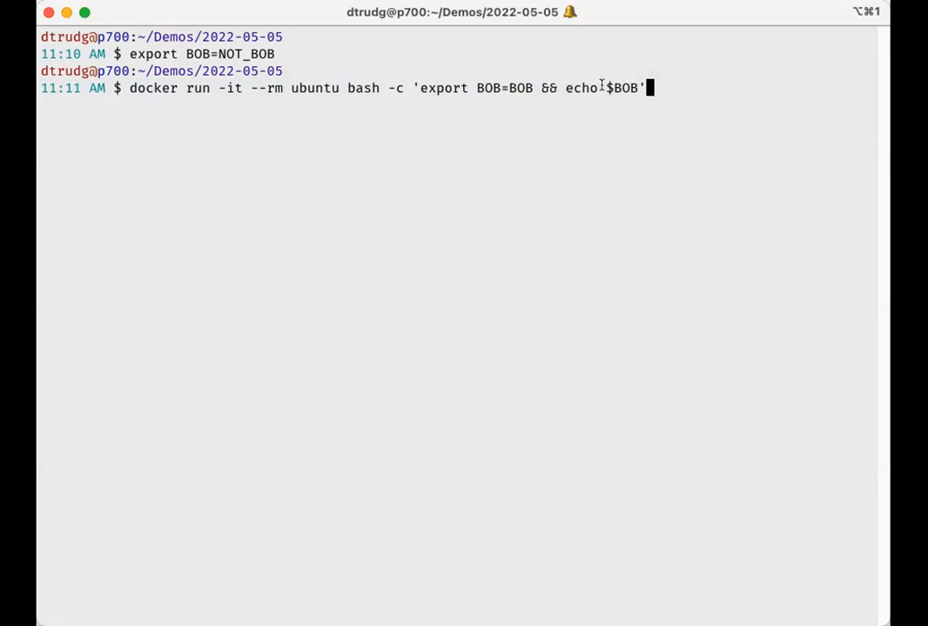
pyautogui.moveTo(722, 82)
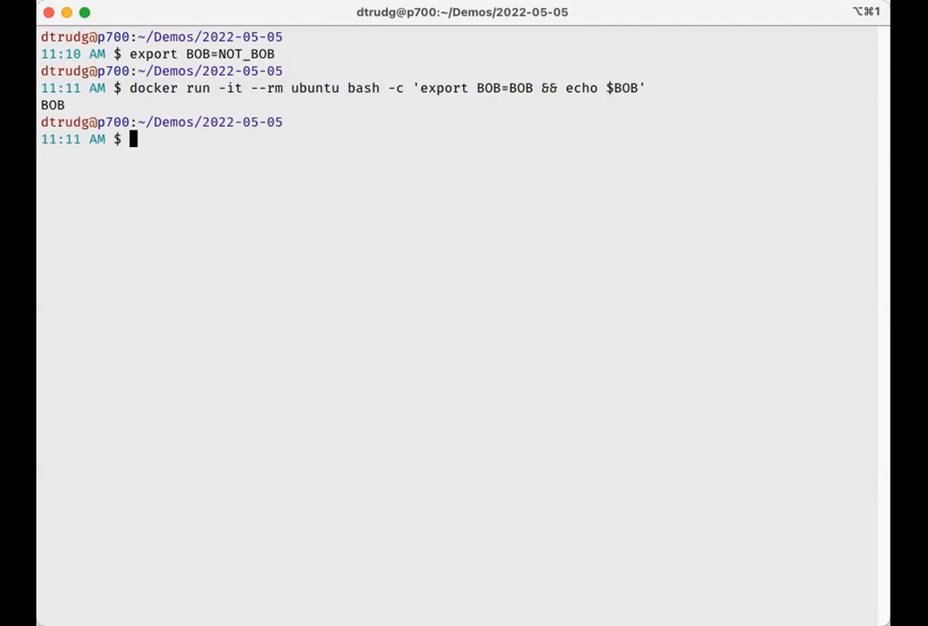
pyautogui.moveTo(176, 338)
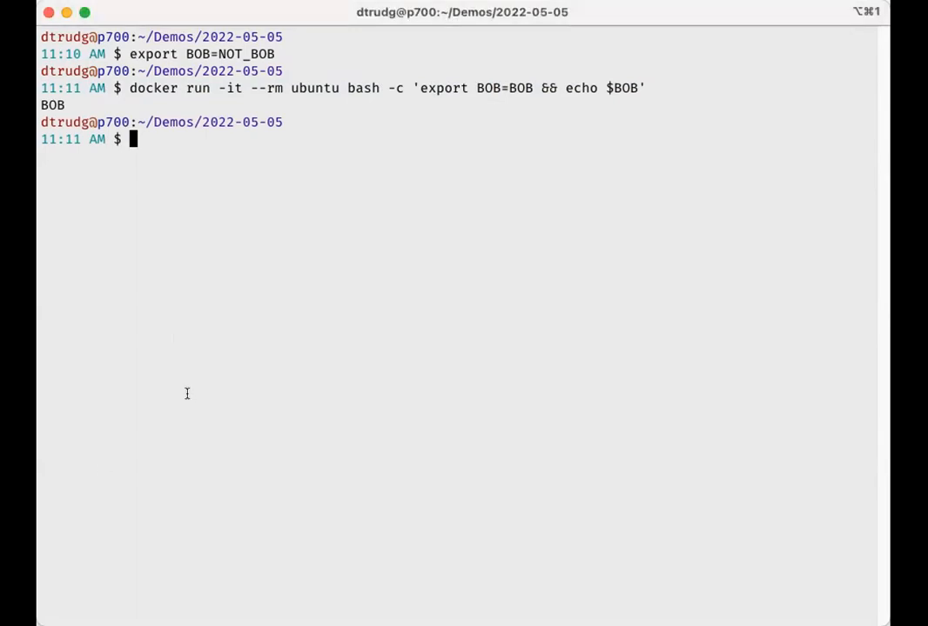
pyautogui.write("singularity run ubuntu_latest.sif bash -c 'export BOB=BOB && echo $BOB'")
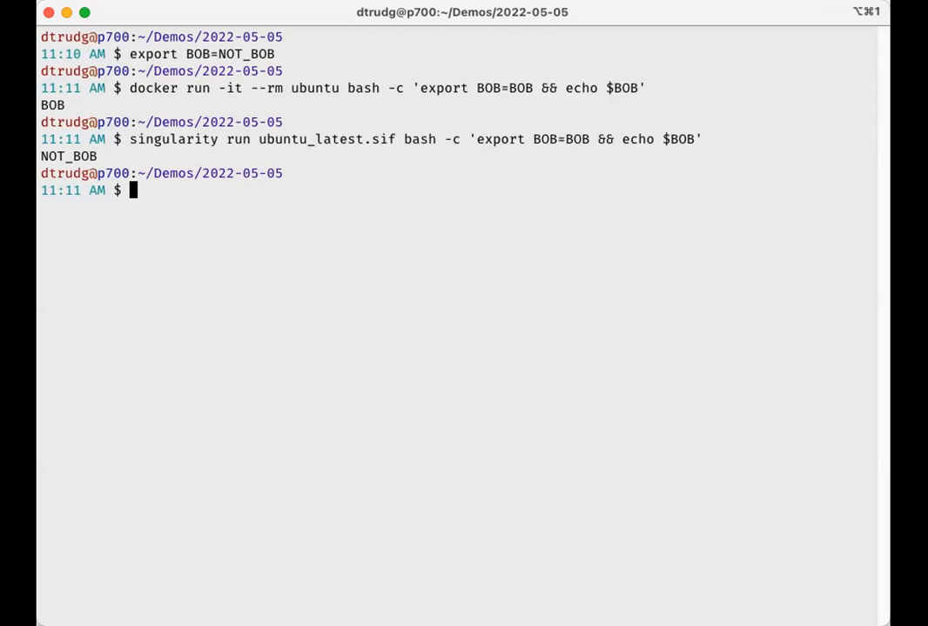
pyautogui.moveTo(674, 130)
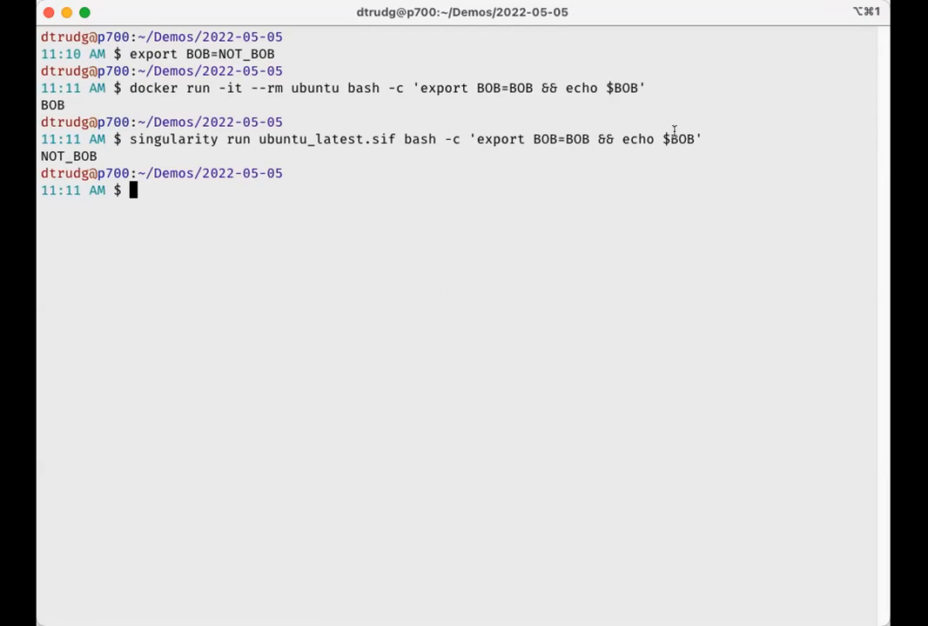
pyautogui.moveTo(484, 139); pyautogui.dragTo(692, 139)
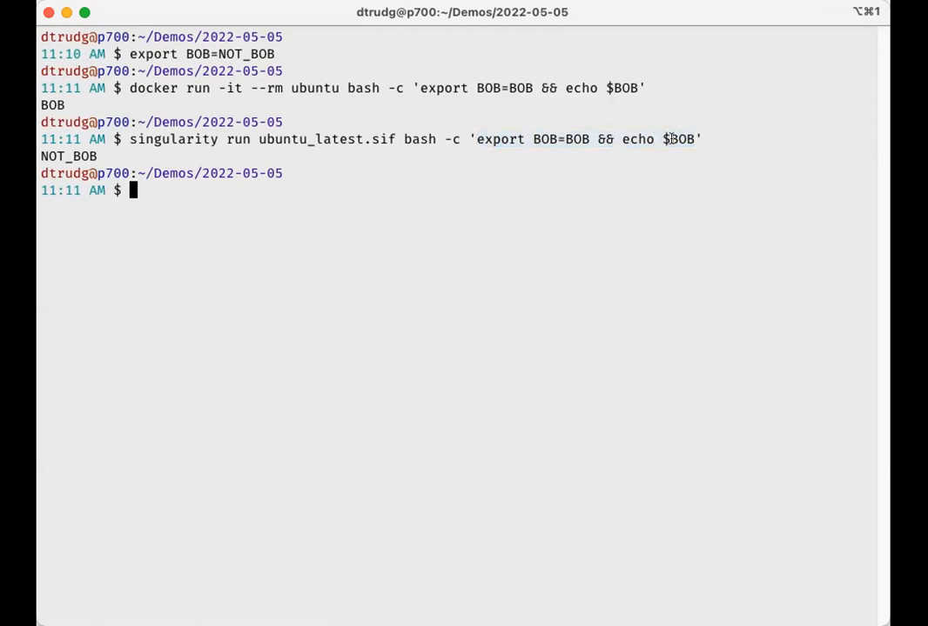
pyautogui.moveTo(665, 140)
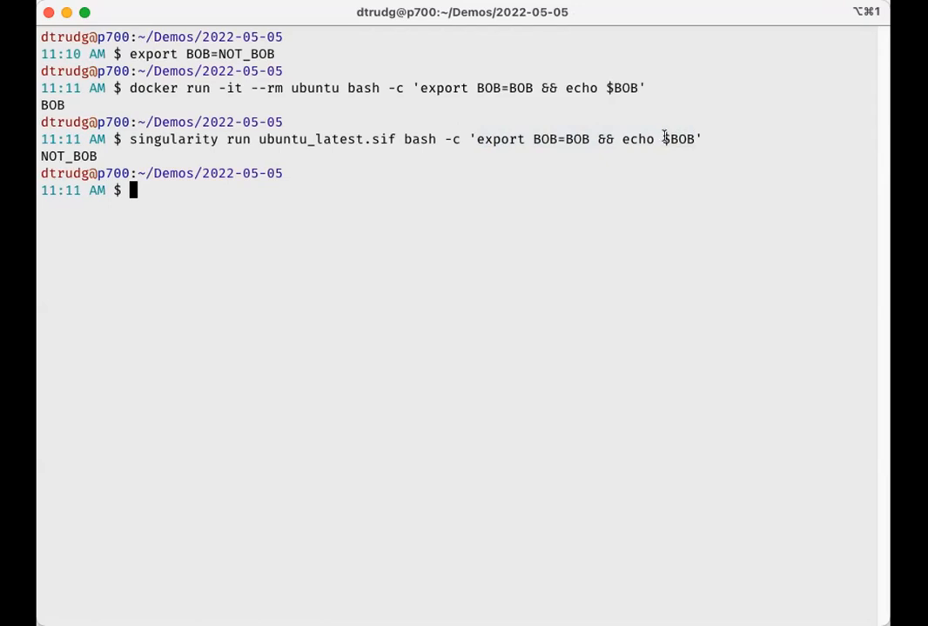
pyautogui.doubleClick(679, 139)
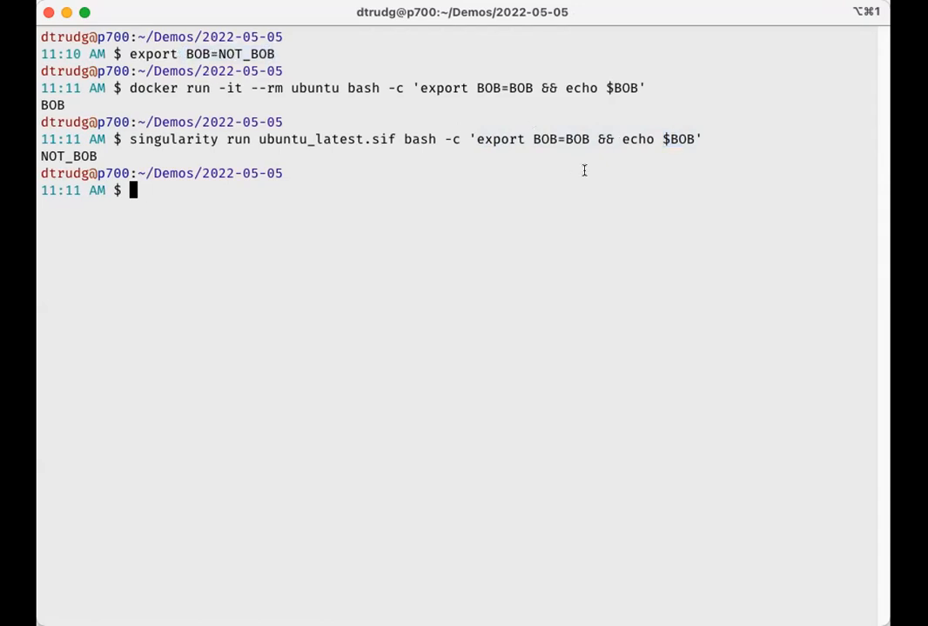
pyautogui.moveTo(477, 130)
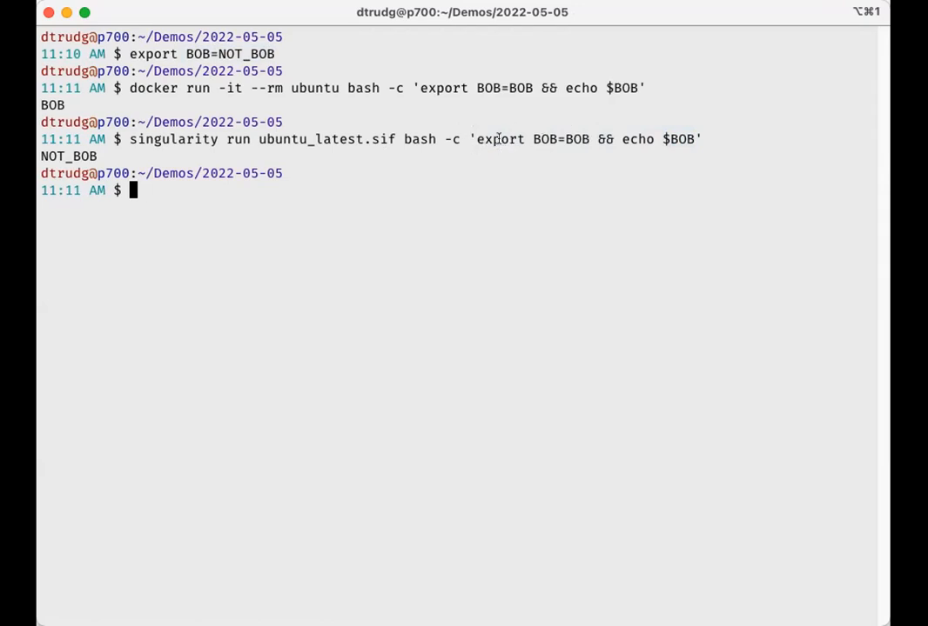
pyautogui.moveTo(635, 139)
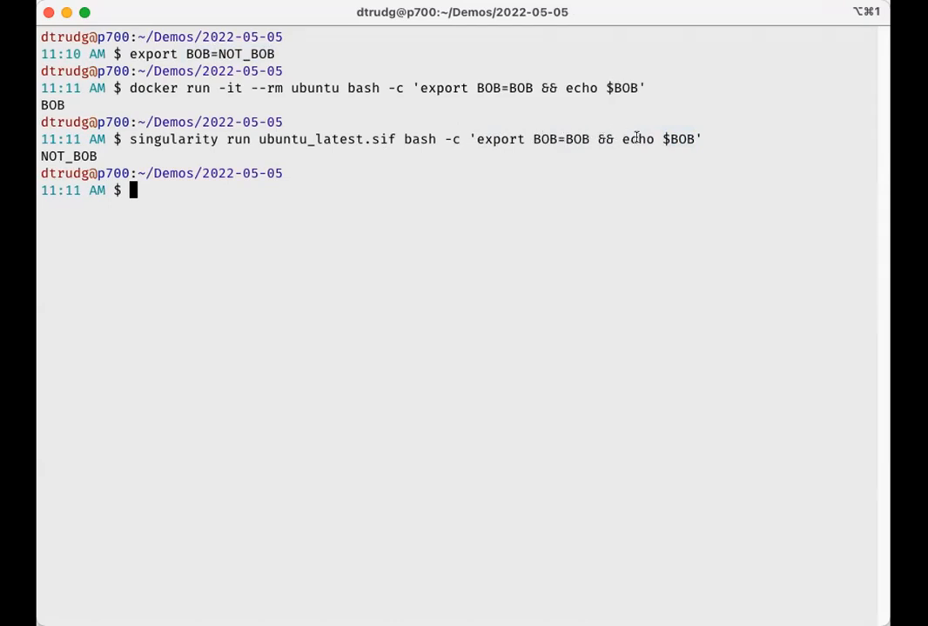
pyautogui.tripleClick(174, 53)
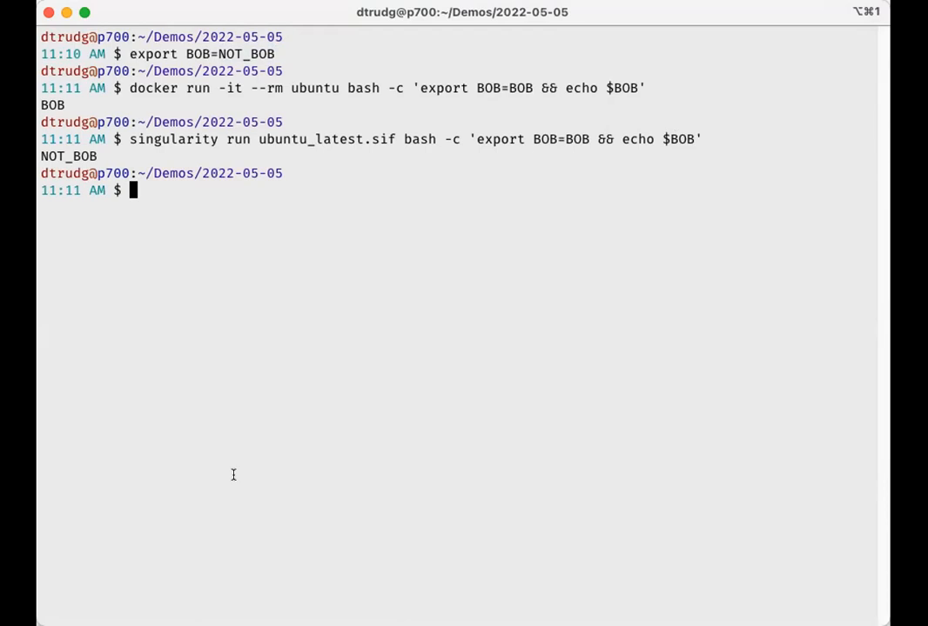
# Step: Run the singularity export-and-echo test with --no-eval so it prints BOB, then clear
pyautogui.write("singularity run --no-eval ubuntu_latest.sif bash -c 'export BOB=BOB && echo $BOB'")
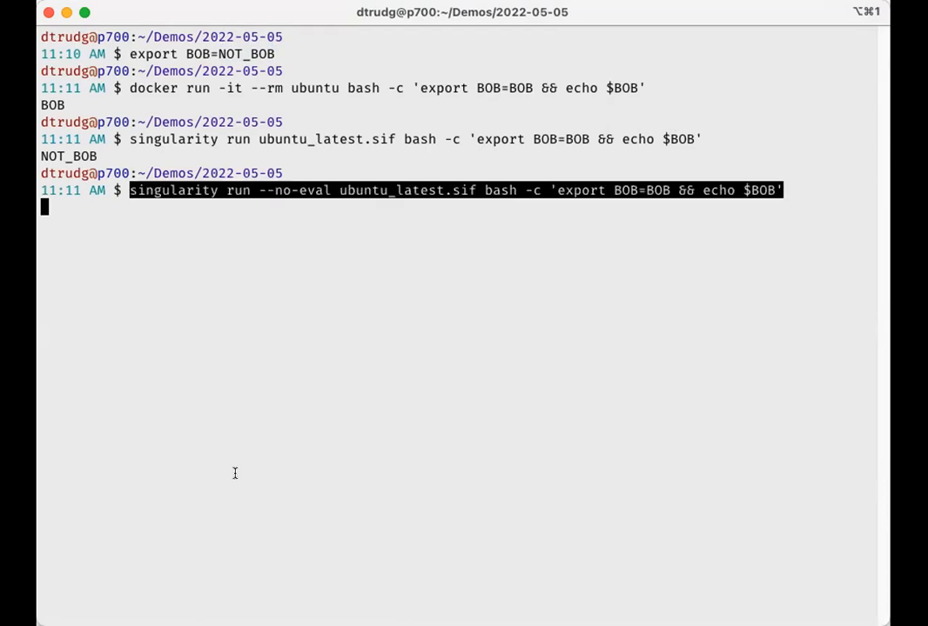
pyautogui.press('Return')
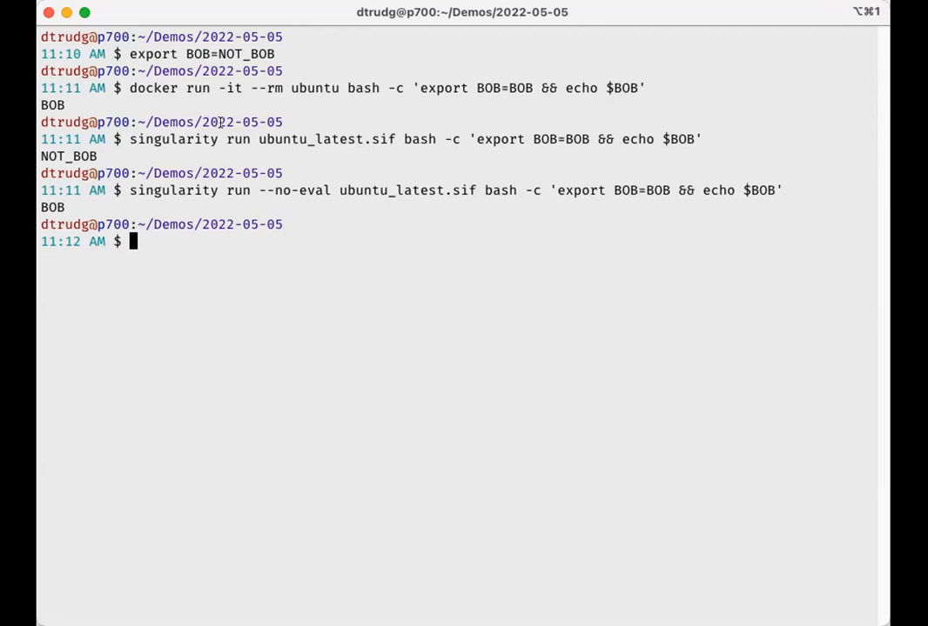
pyautogui.write('clear')
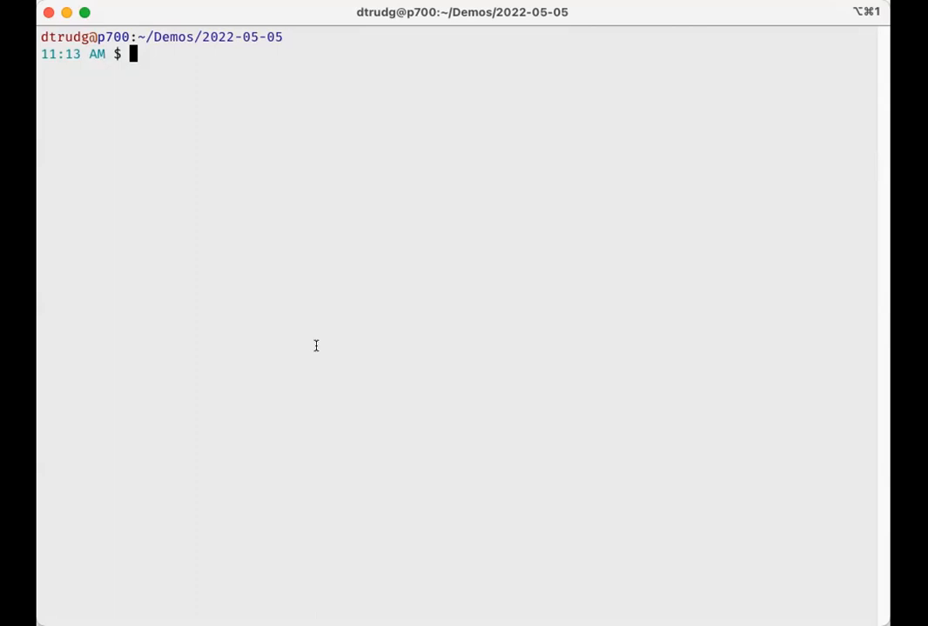
# Step: Cat test.toml, then run memhog 10G with --apply-cgroups test.toml so it is Killed
pyautogui.write('cat')
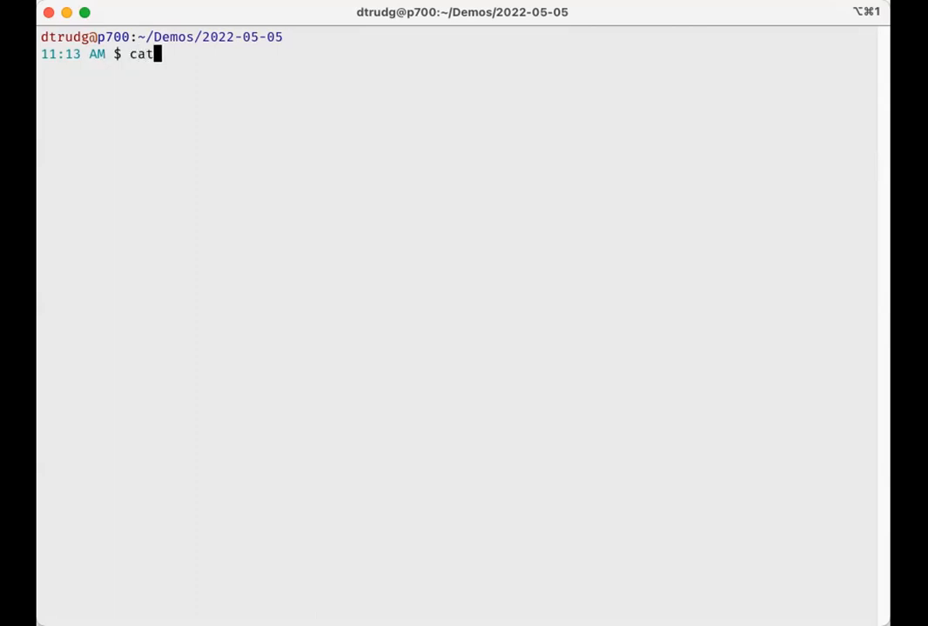
pyautogui.write('test.toml')
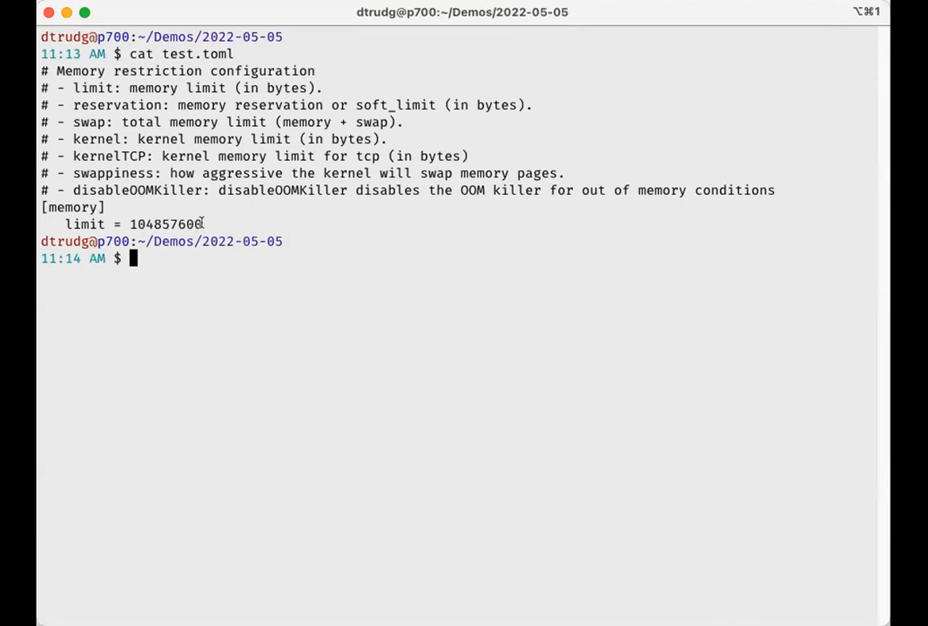
pyautogui.moveTo(157, 223)
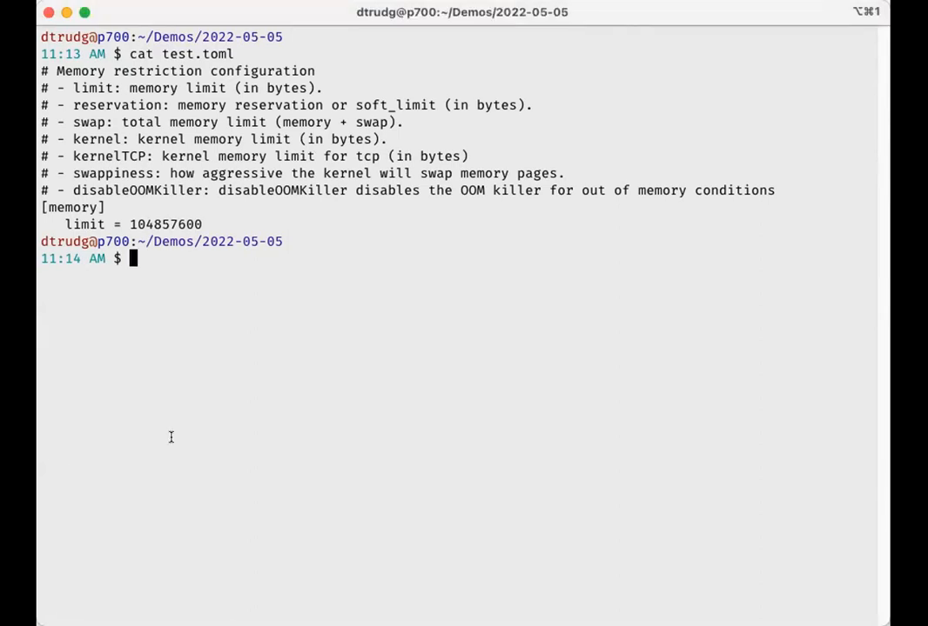
pyautogui.write('singularity exec --apply-cgroups test.toml memhog.sif memhog 10G')
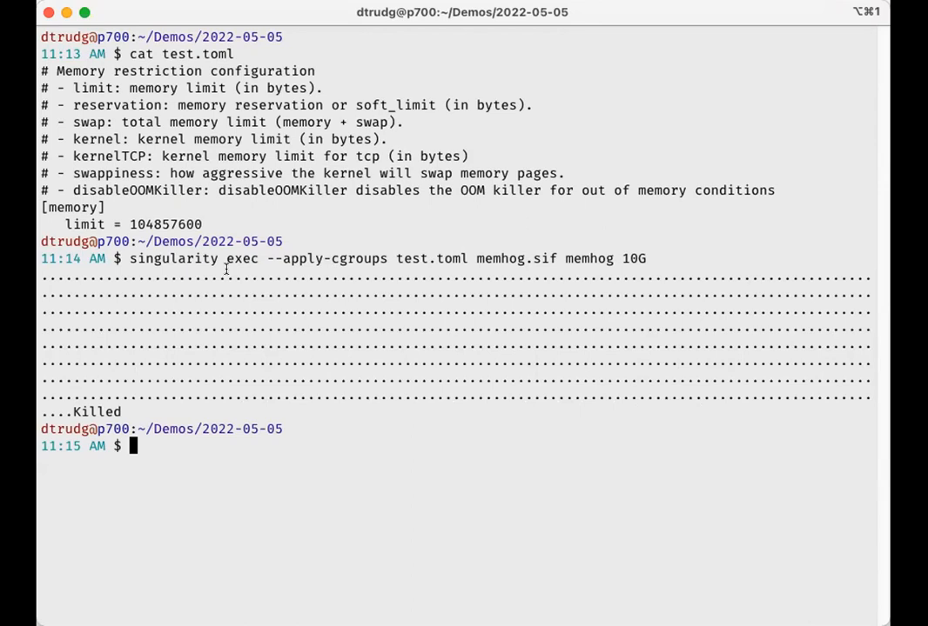
pyautogui.moveTo(125, 212)
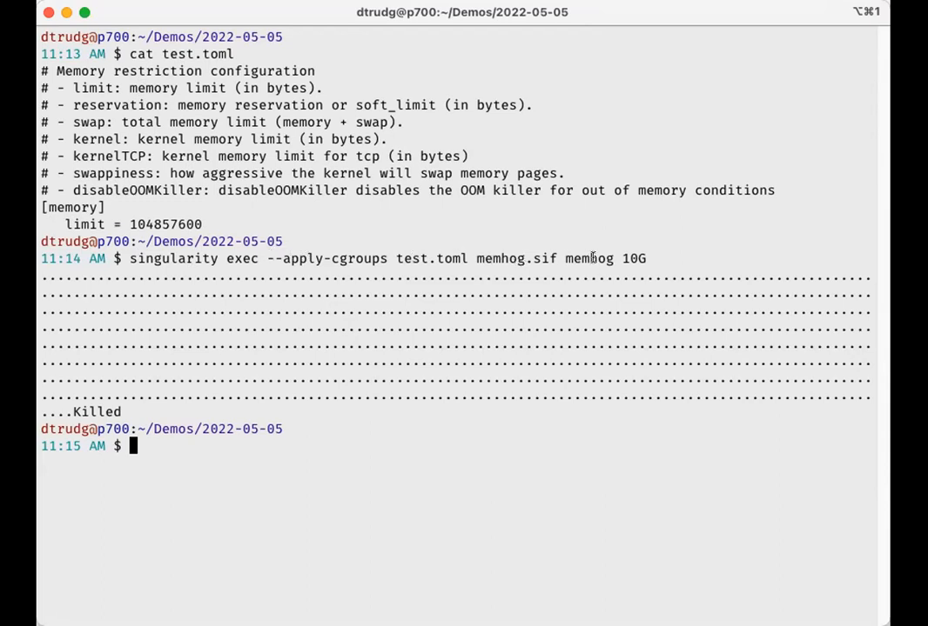
pyautogui.moveTo(641, 257)
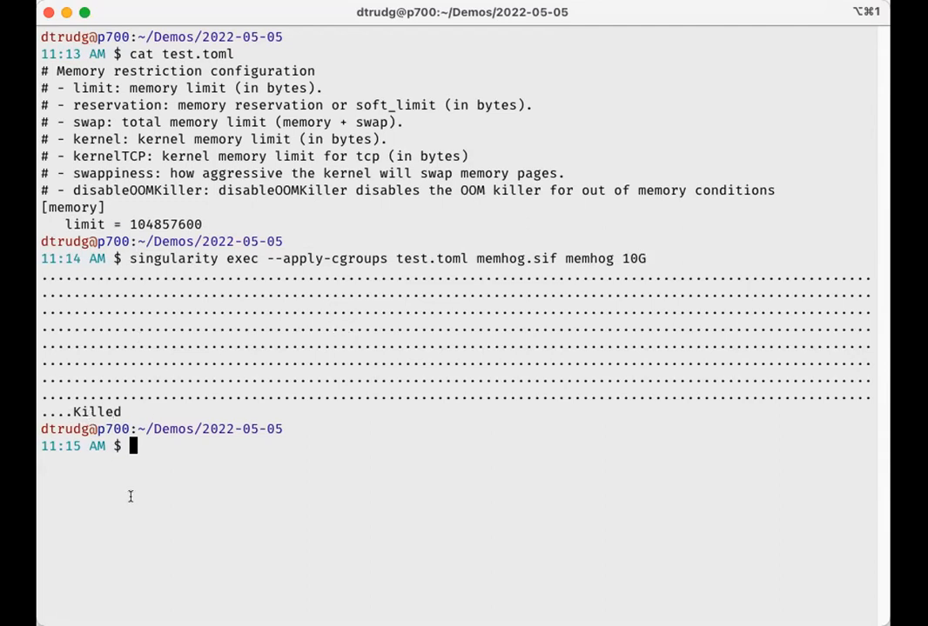
# Step: Run singularity exec --memory 100M memhog.sif memhog 10G so it is Killed, then clear
pyautogui.write('clear')
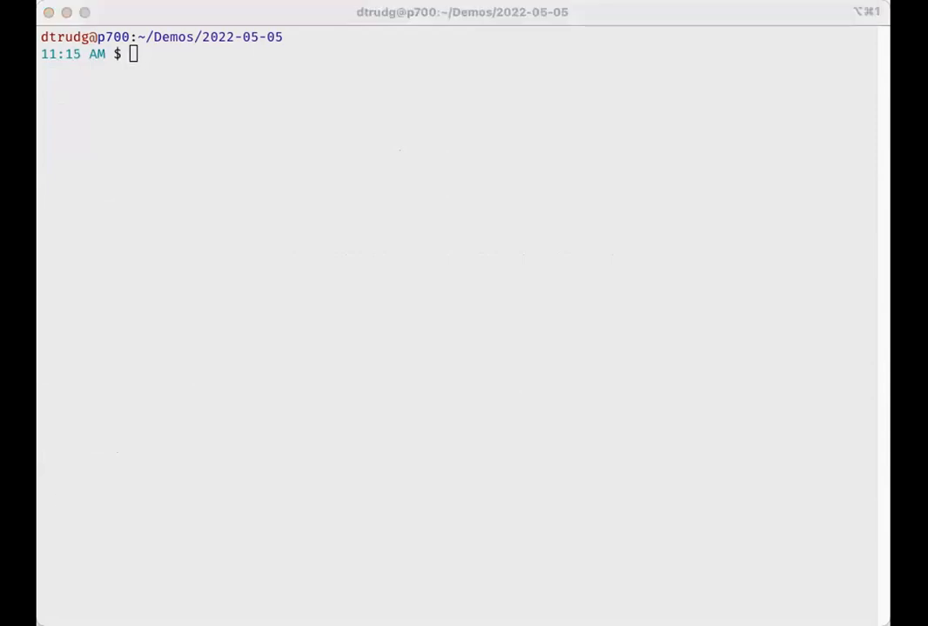
pyautogui.write('singularity exec --memory 100M memhog.sif memhog 10G')
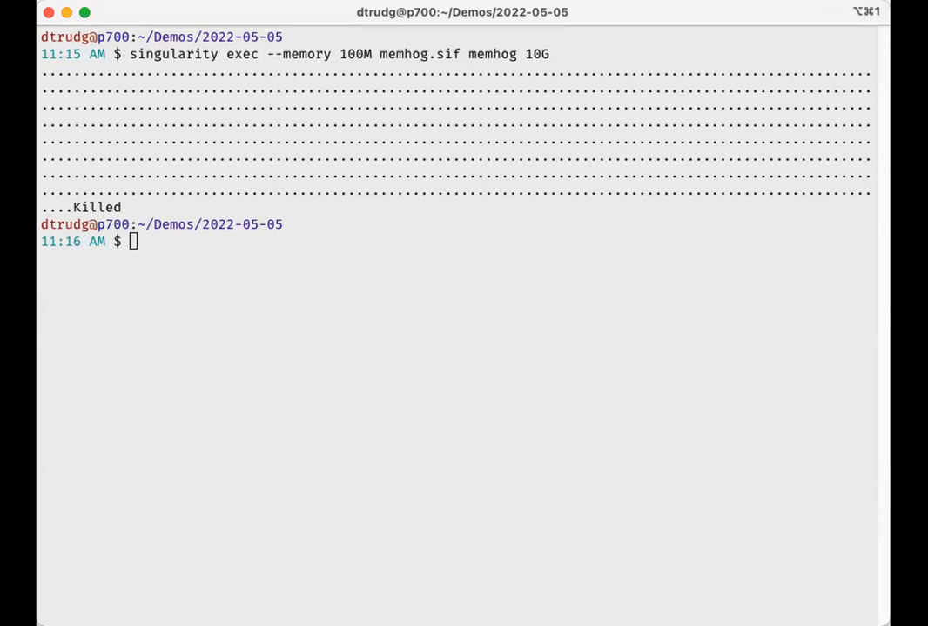
pyautogui.moveTo(513, 40)
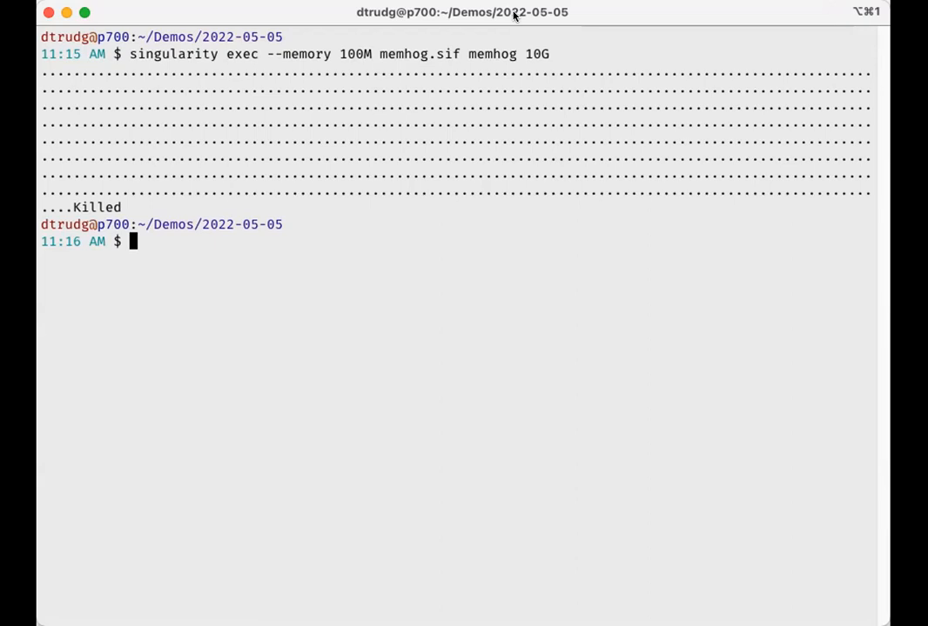
pyautogui.moveTo(511, 264)
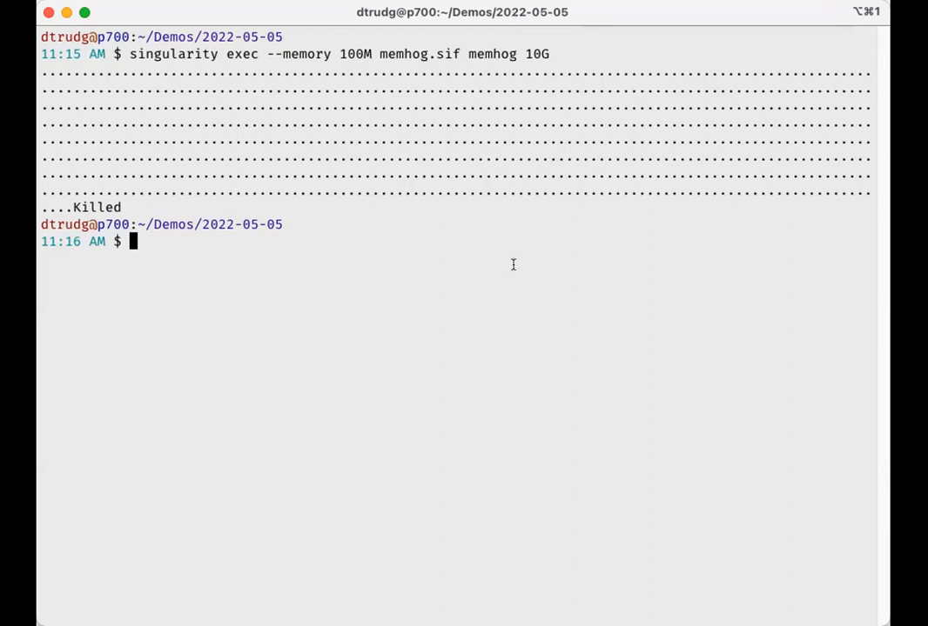
pyautogui.press('Up')
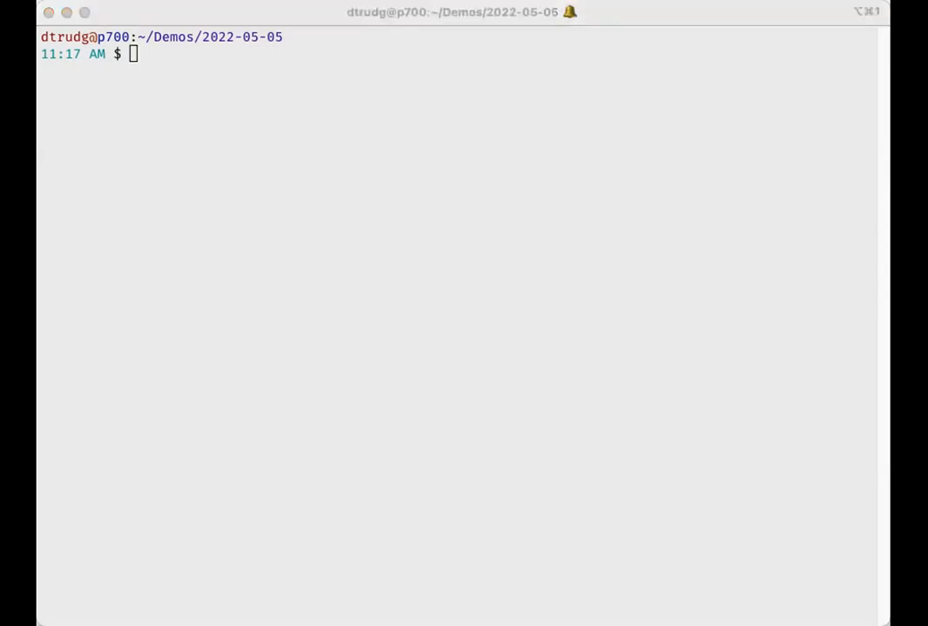
pyautogui.moveTo(317, 329)
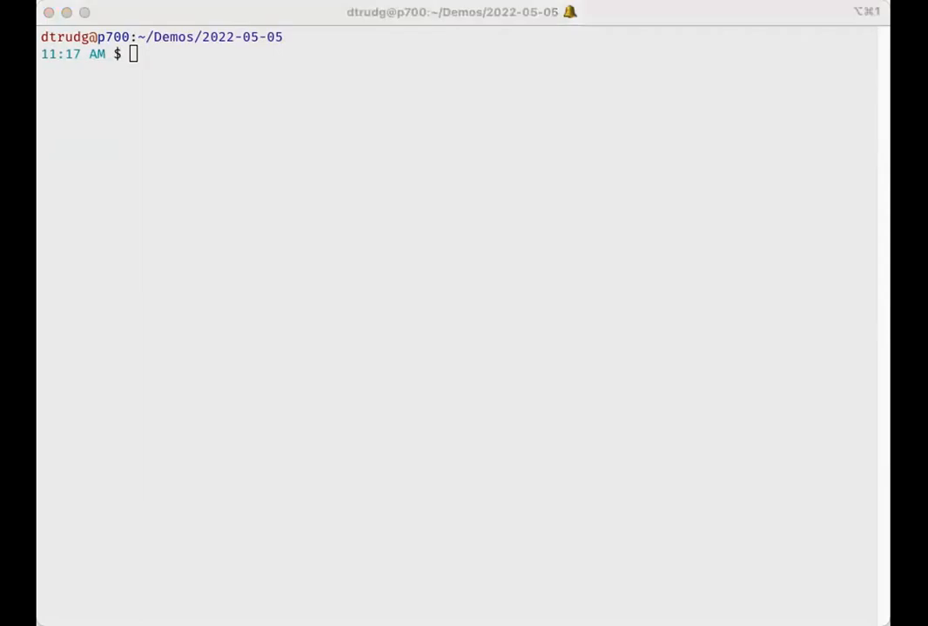
pyautogui.moveTo(89, 390)
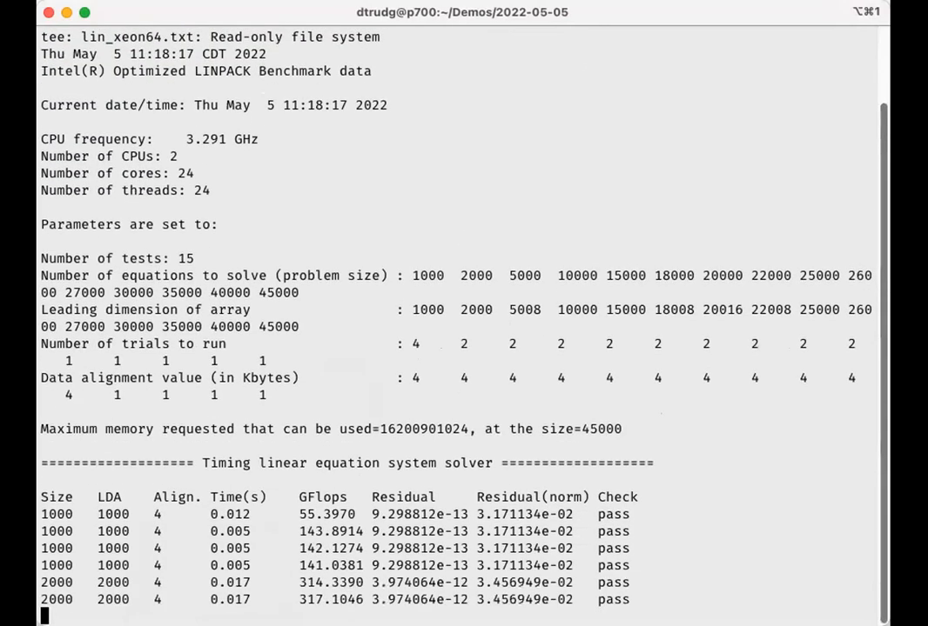
# Step: Scroll through the LINPACK benchmark output back to a fresh prompt
pyautogui.scroll(-3)
pyautogui.write('singularity run --cpus 2 intel-linpack-64bit_latest.sif')
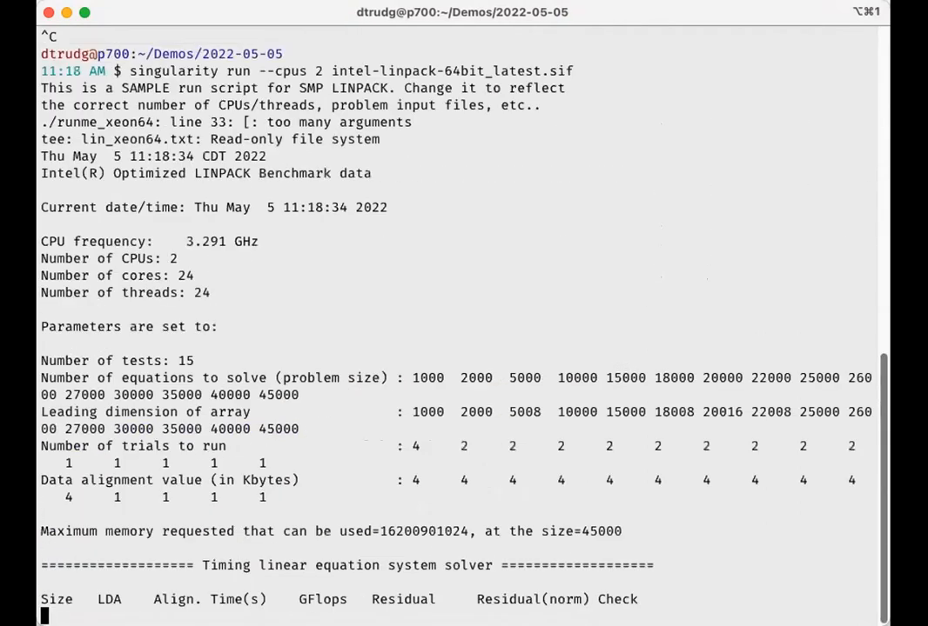
pyautogui.scroll(-3)
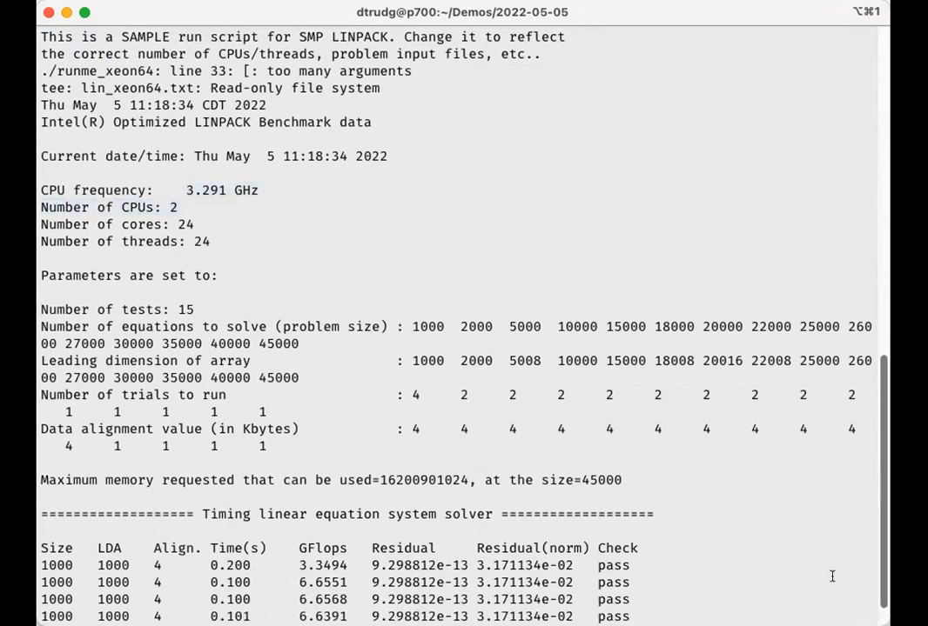
pyautogui.scroll(-3)
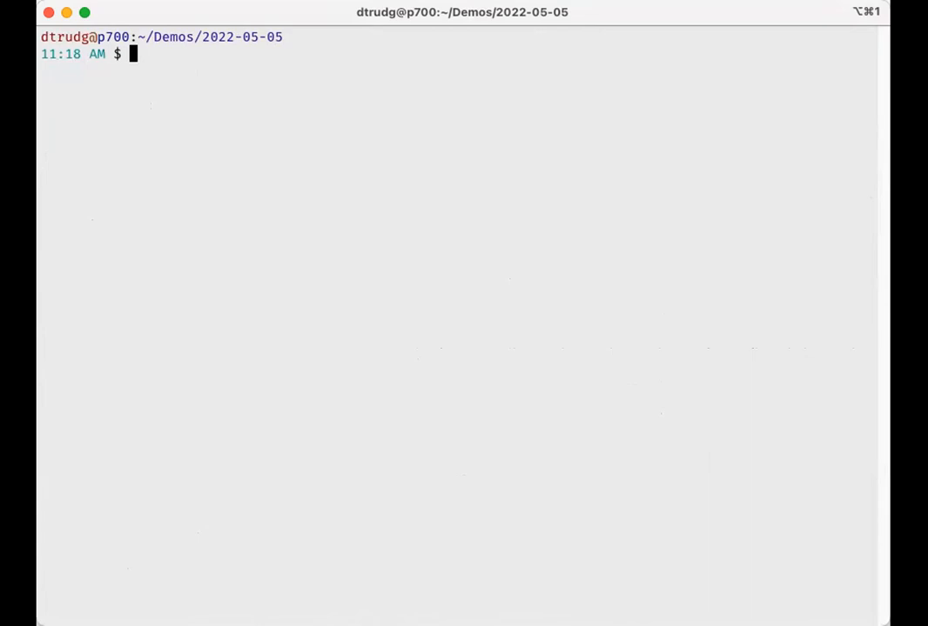
pyautogui.moveTo(449, 431)
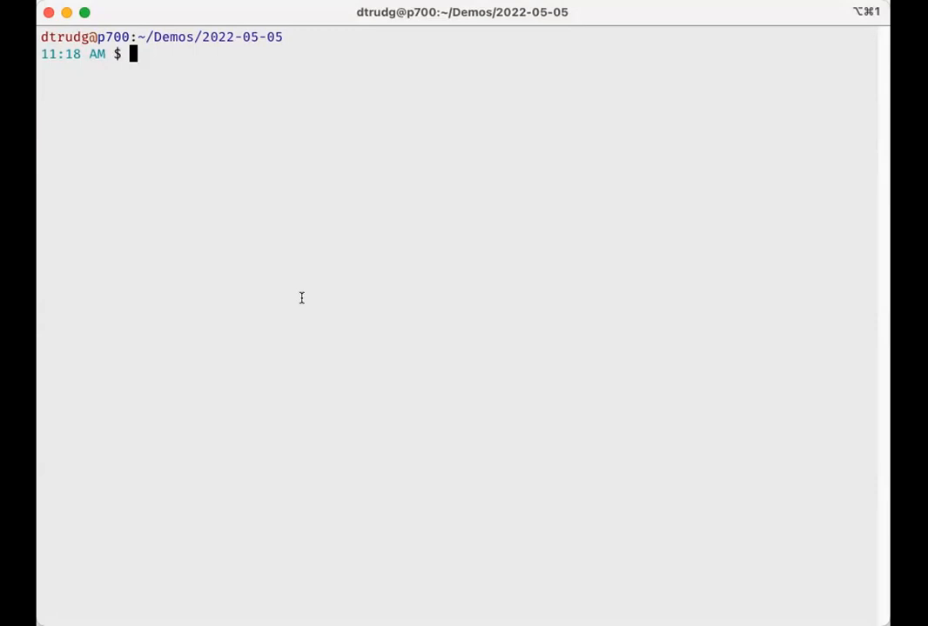
# Step: Run ubuntu_latest.sif unprivileged as a temporary sandbox, then with --sif-fuse, exiting each container shell
pyautogui.rightClick(301, 299)
pyautogui.write('singularity run -u ubuntu_latest.sif')
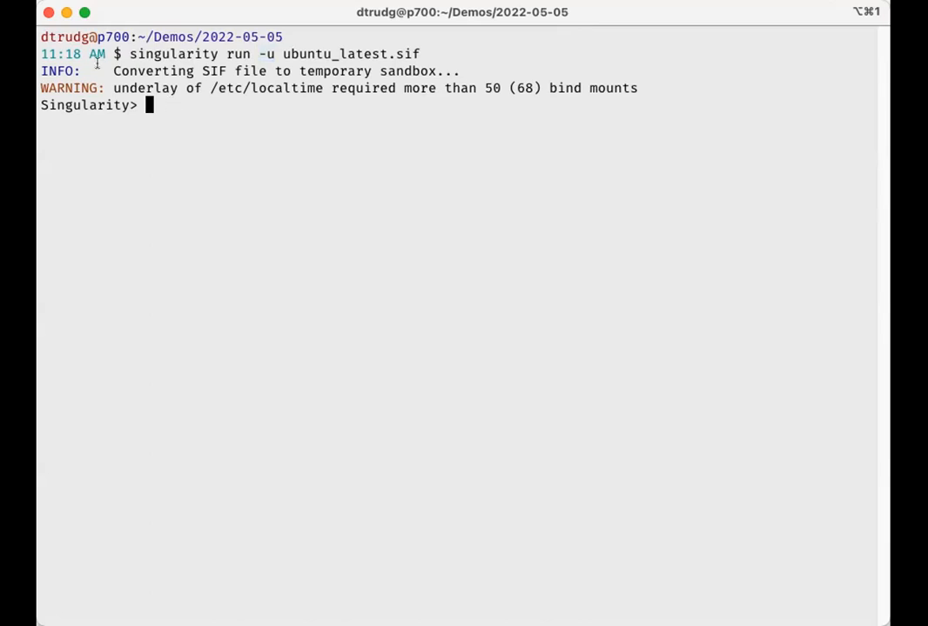
pyautogui.moveTo(470, 82)
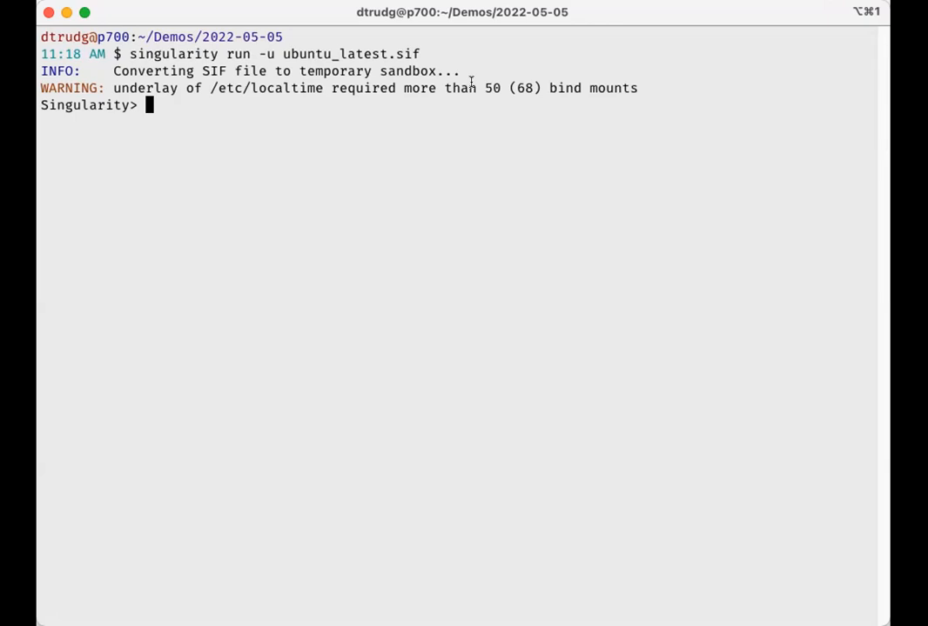
pyautogui.write('exit')
pyautogui.write('singularity run -u --sif-fuse ubuntu_latest.sif')
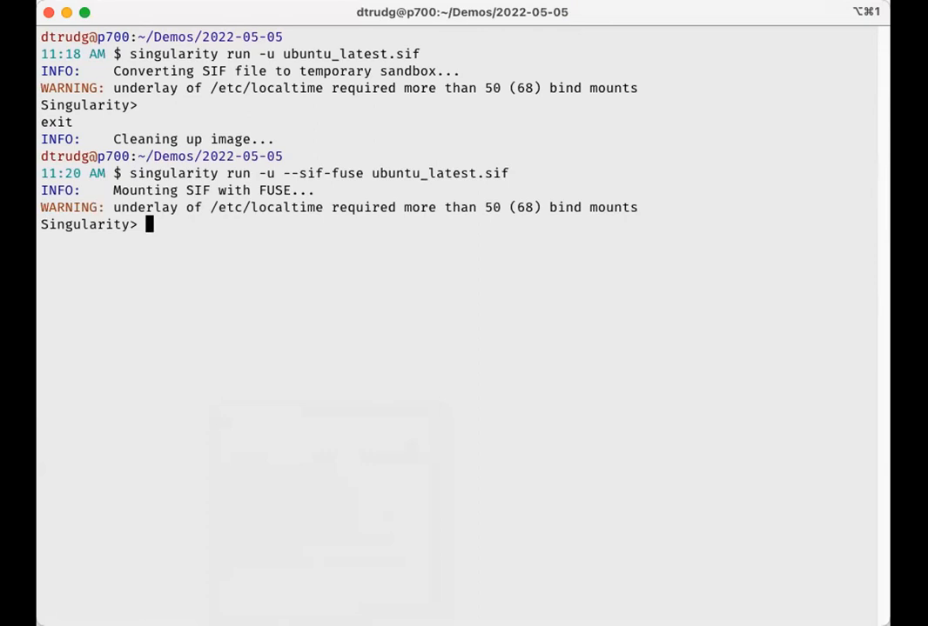
pyautogui.moveTo(449, 355)
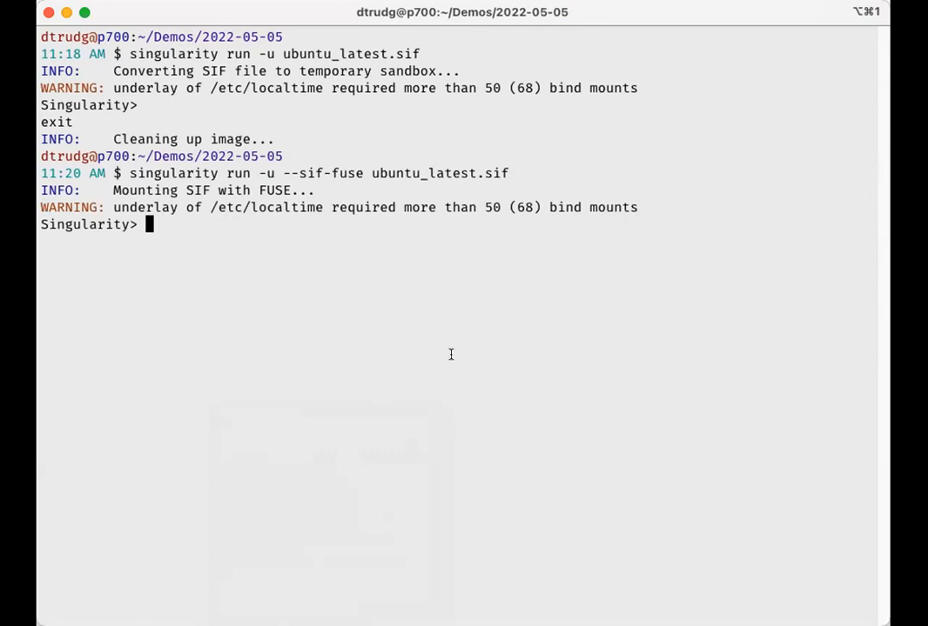
pyautogui.write('exit')
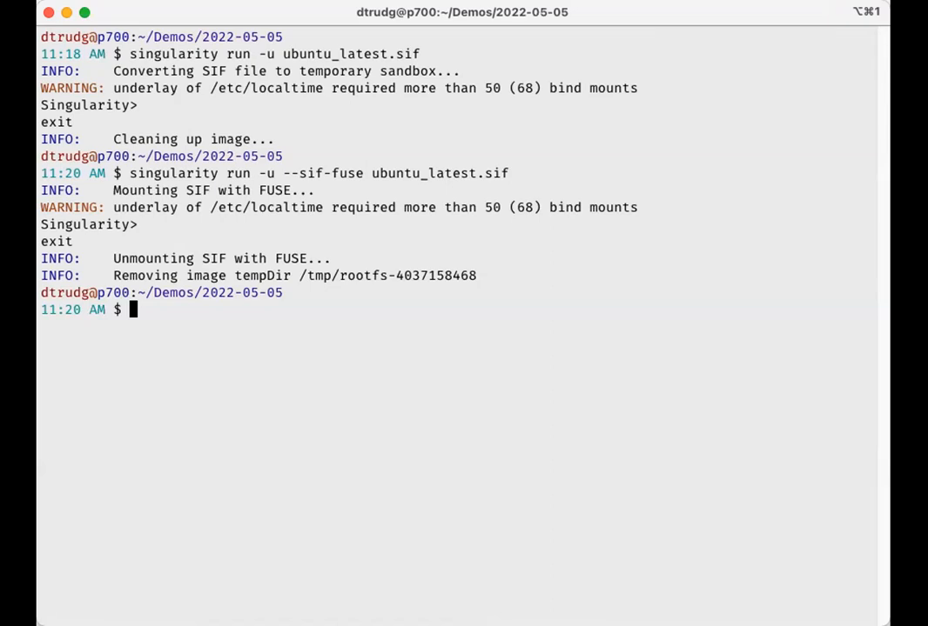
pyautogui.moveTo(299, 299)
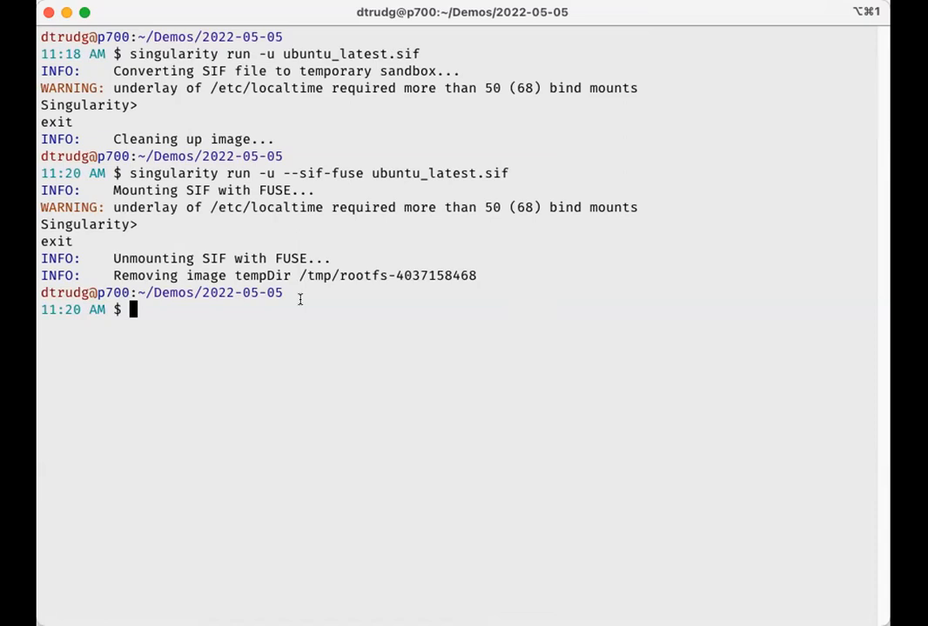
pyautogui.moveTo(285, 369)
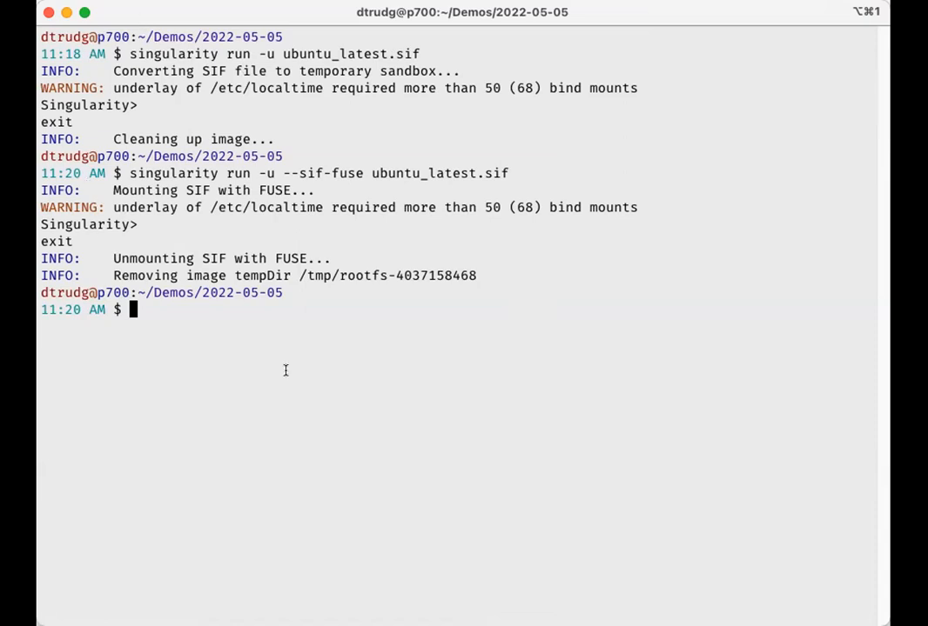
pyautogui.moveTo(261, 439)
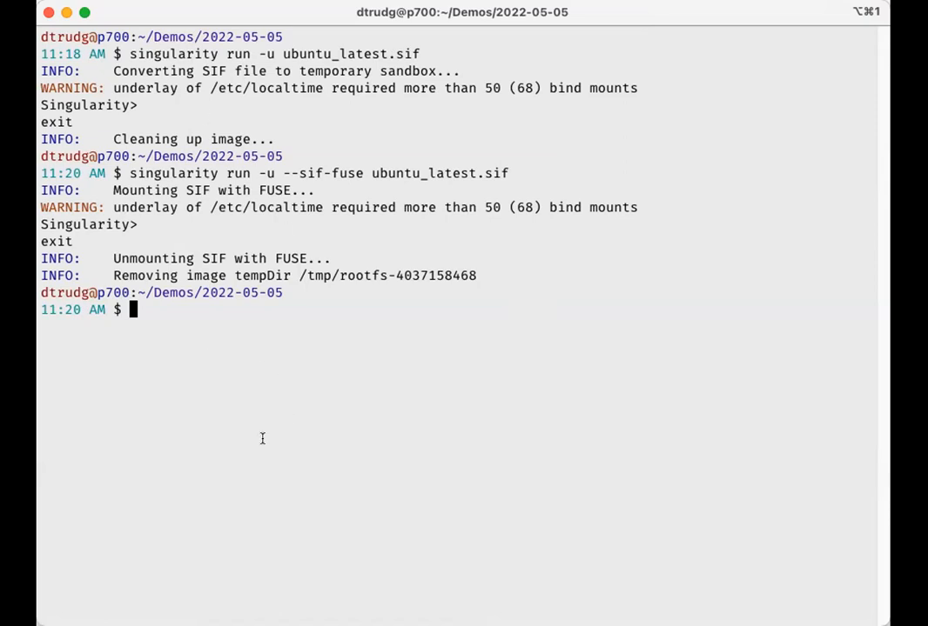
pyautogui.moveTo(313, 411)
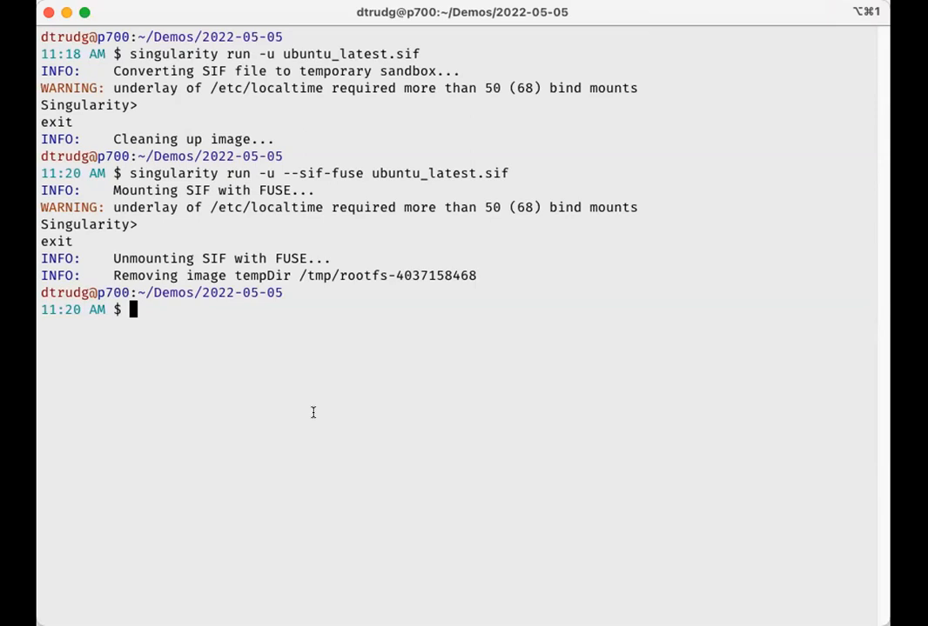
pyautogui.moveTo(306, 411)
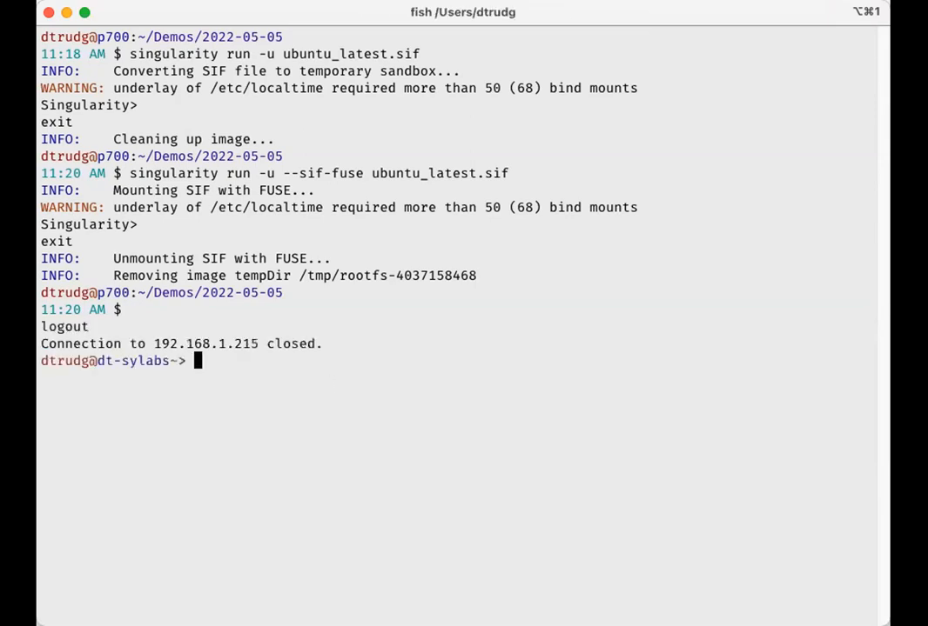
pyautogui.moveTo(59, 561)
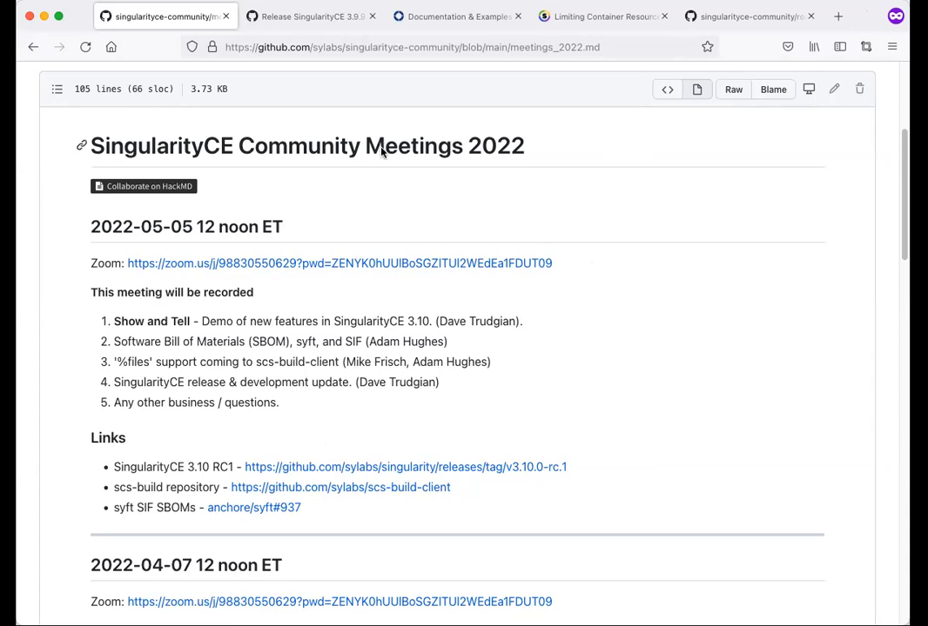
pyautogui.click(310, 15)
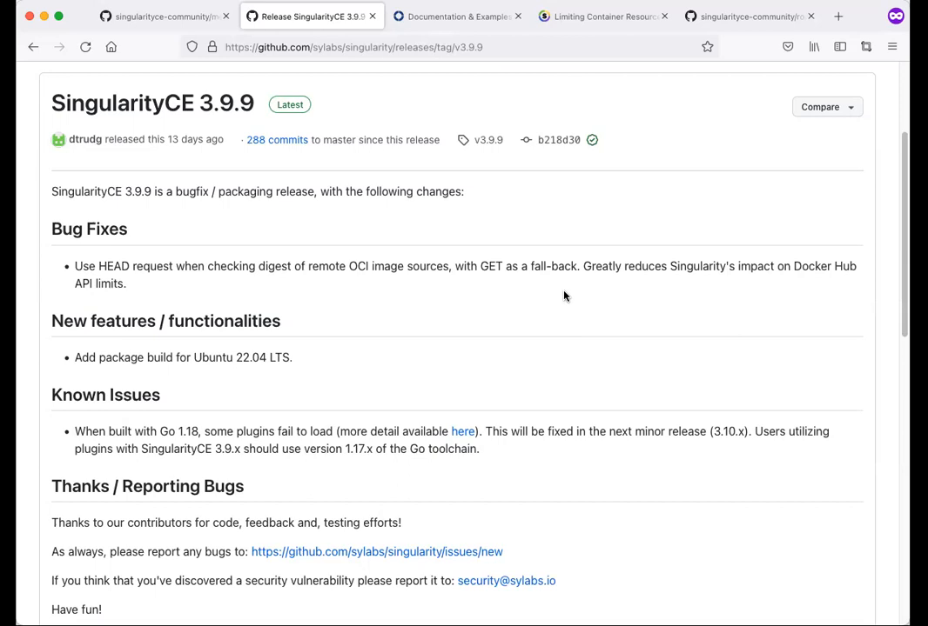
pyautogui.moveTo(417, 282)
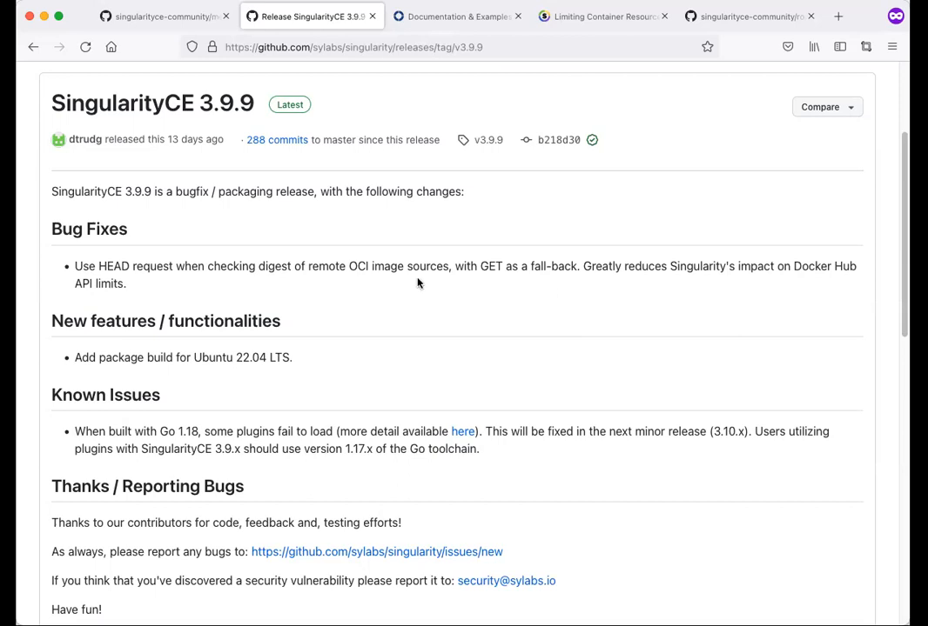
pyautogui.moveTo(85, 279)
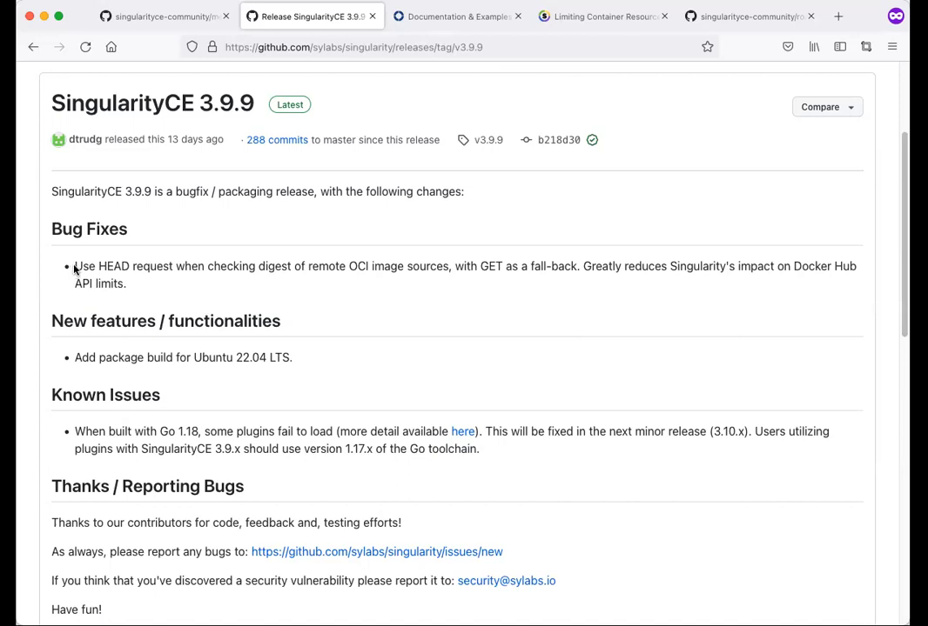
pyautogui.moveTo(76, 269)
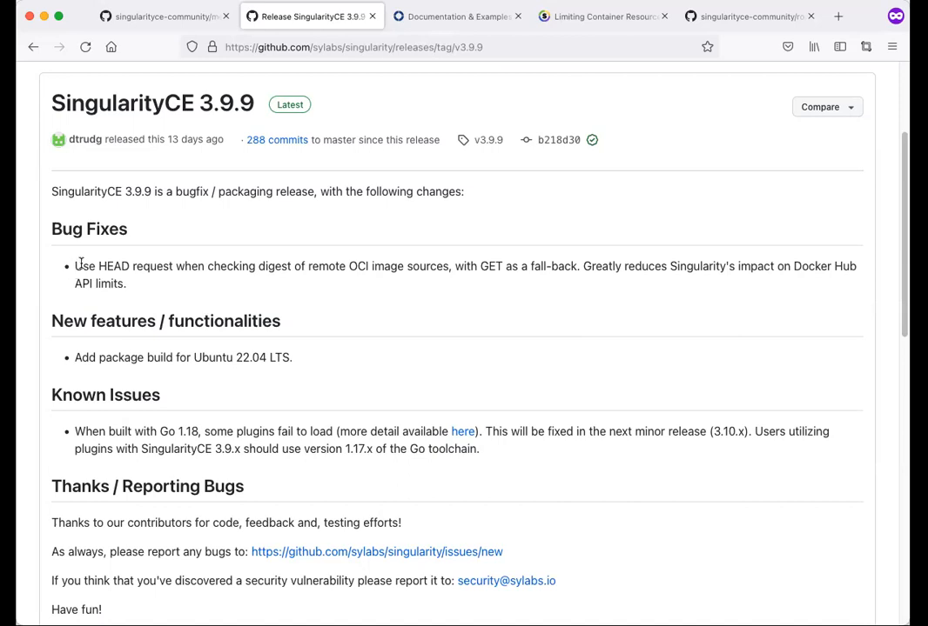
pyautogui.moveTo(131, 289)
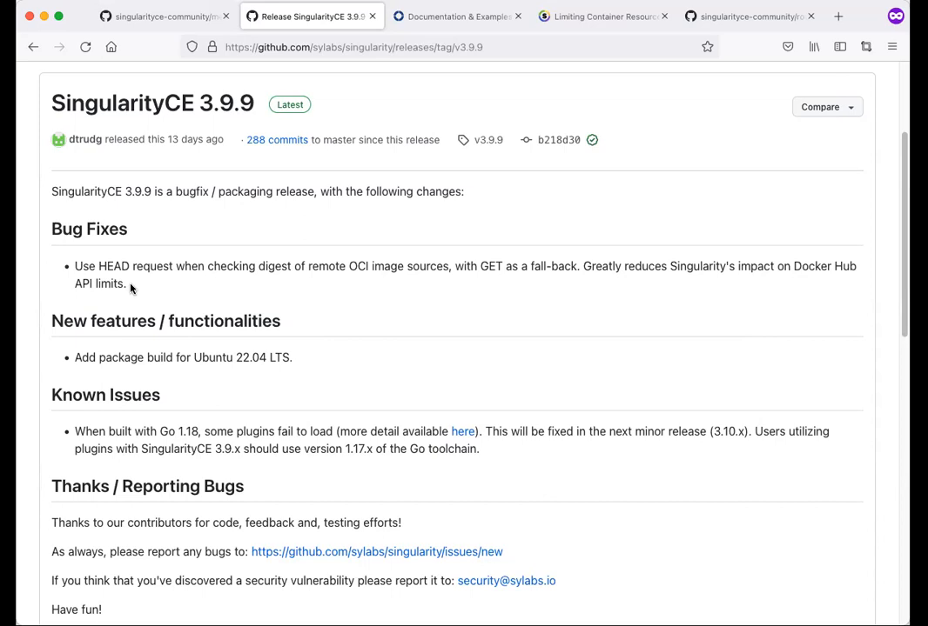
pyautogui.moveTo(104, 276)
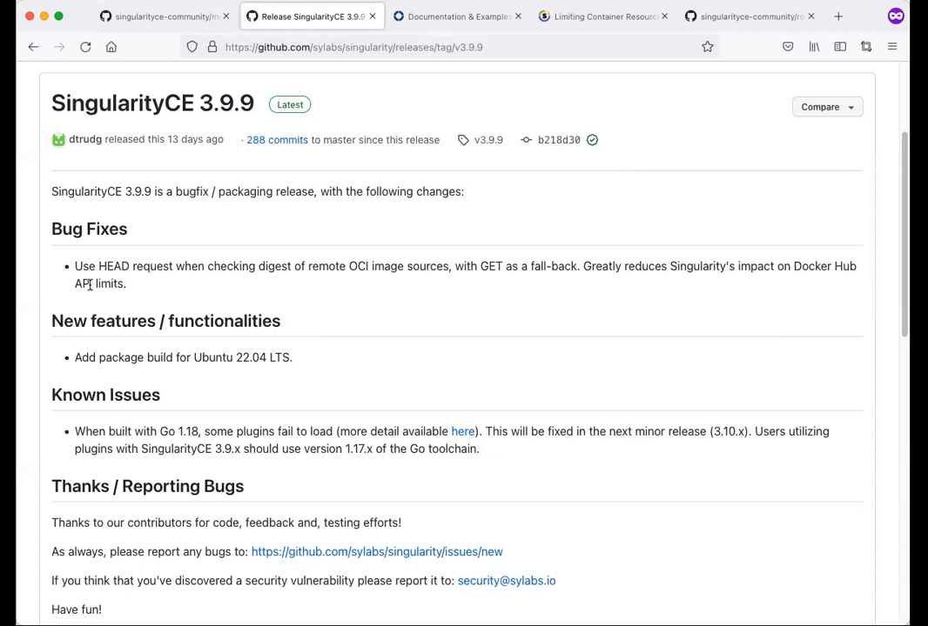
pyautogui.moveTo(258, 251)
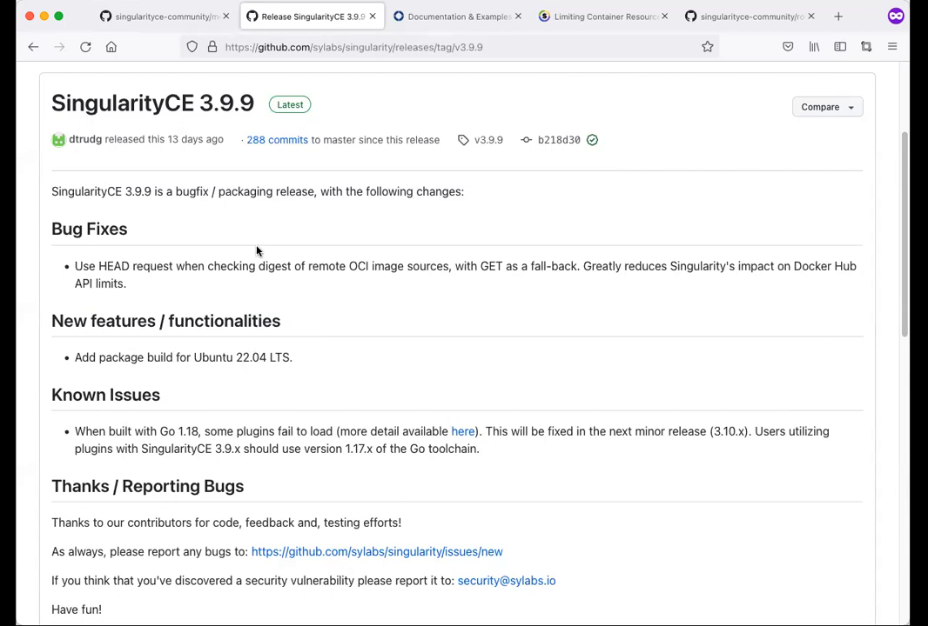
pyautogui.moveTo(78, 358)
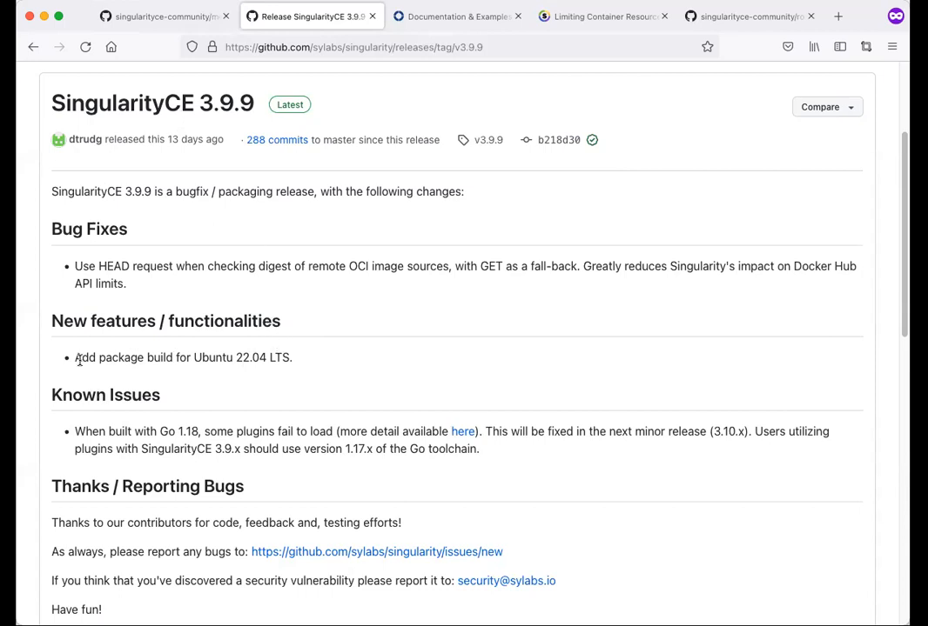
pyautogui.moveTo(289, 369)
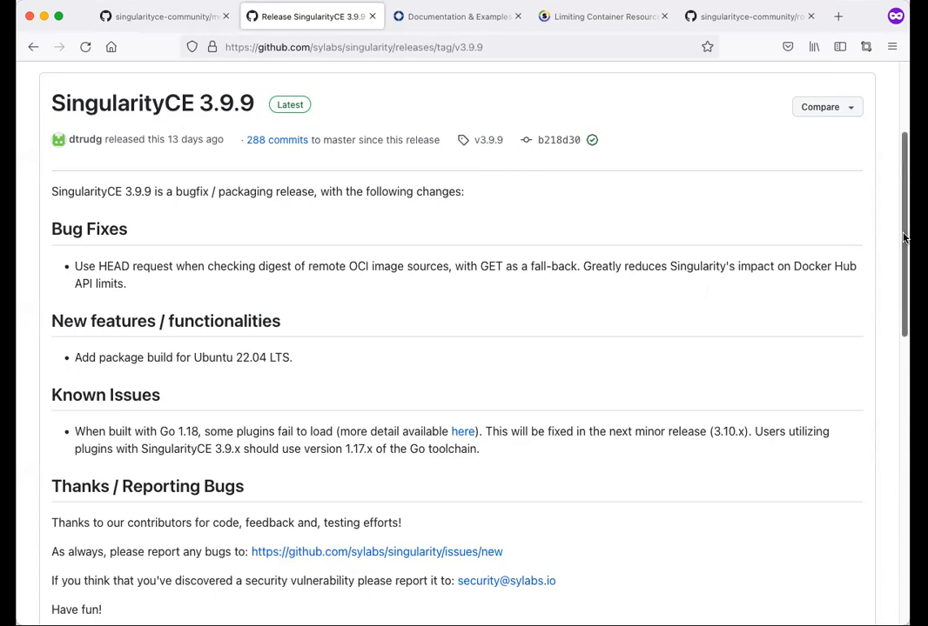
pyautogui.scroll(-3)
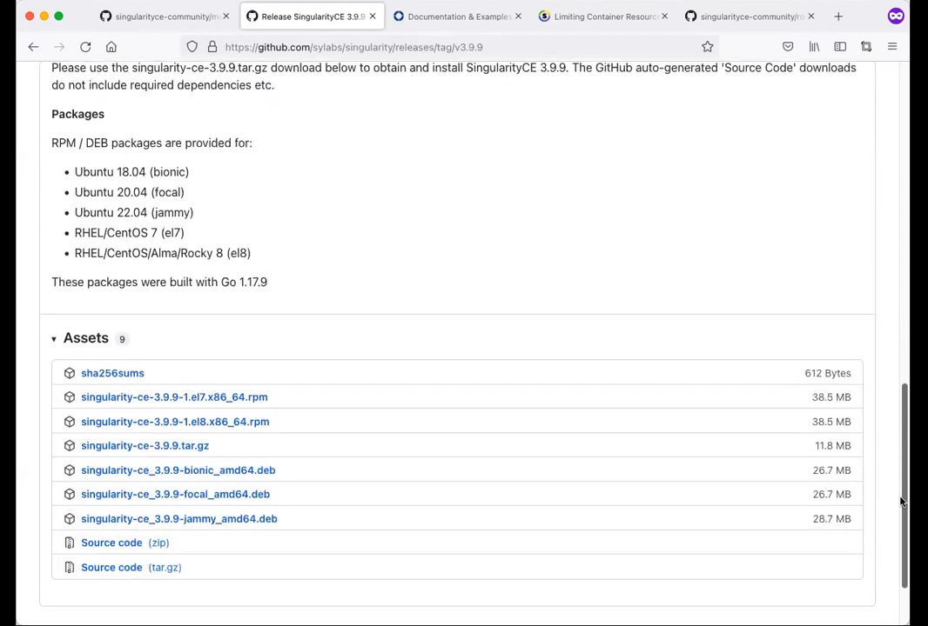
pyautogui.scroll(-3)
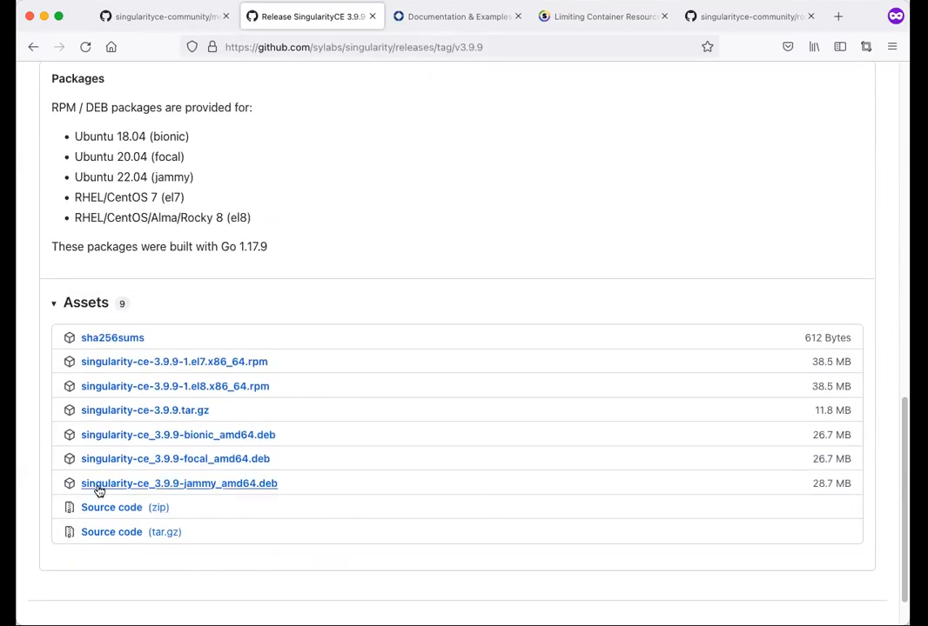
pyautogui.moveTo(209, 489)
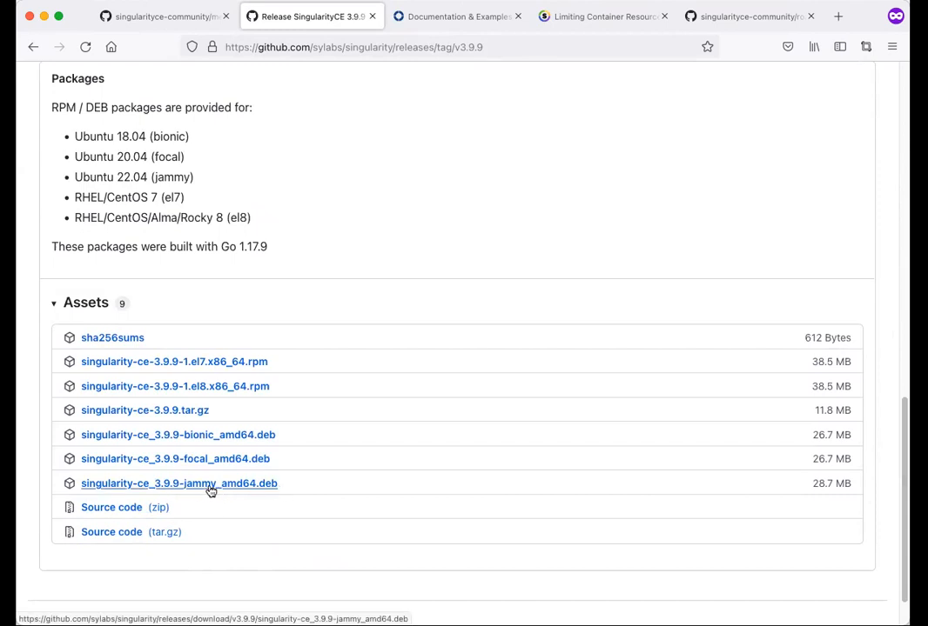
pyautogui.moveTo(655, 483)
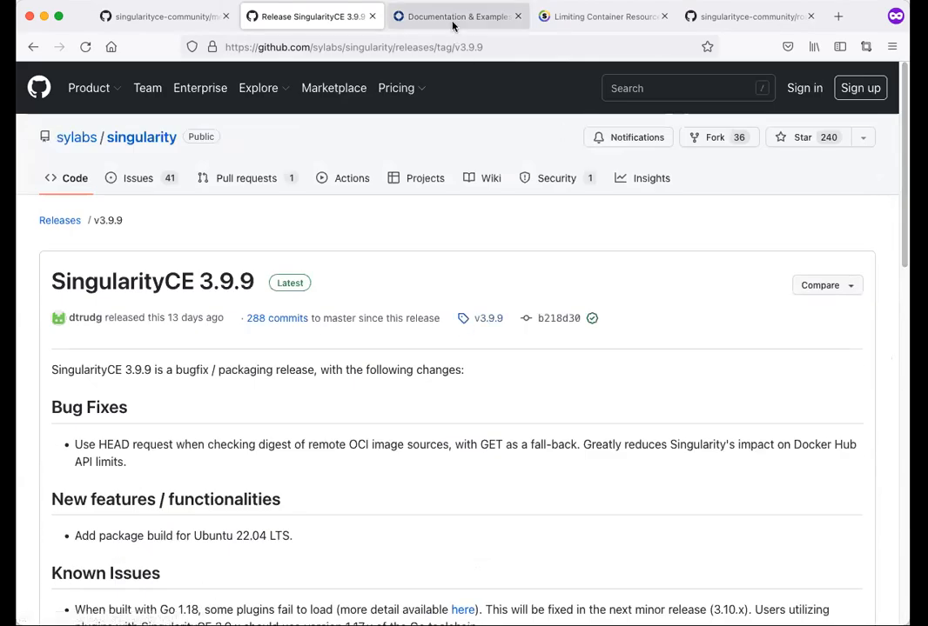
# Step: Show the Sylabs Docs guides list down to the Master Branch section
pyautogui.click(453, 16)
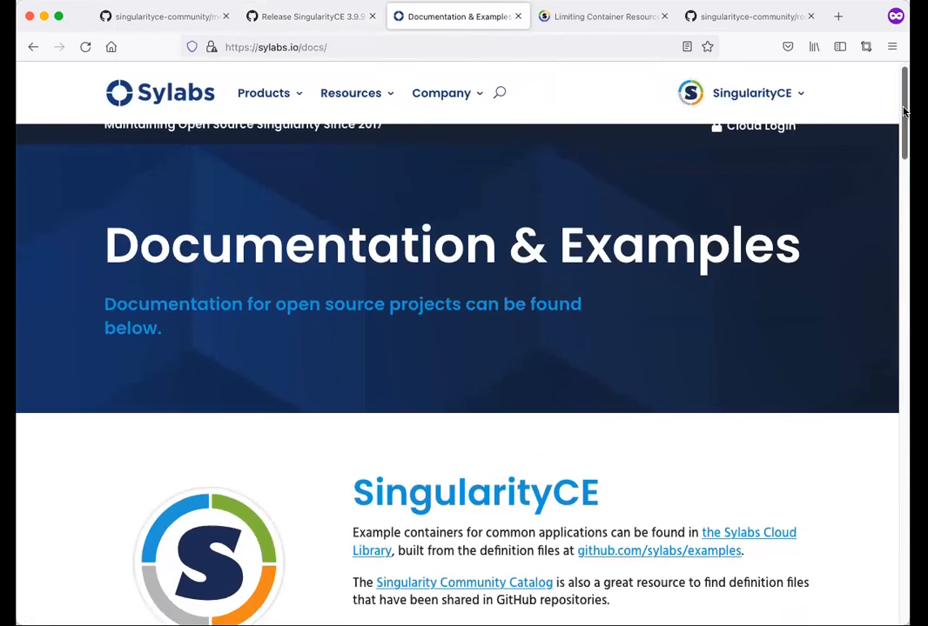
pyautogui.scroll(-3)
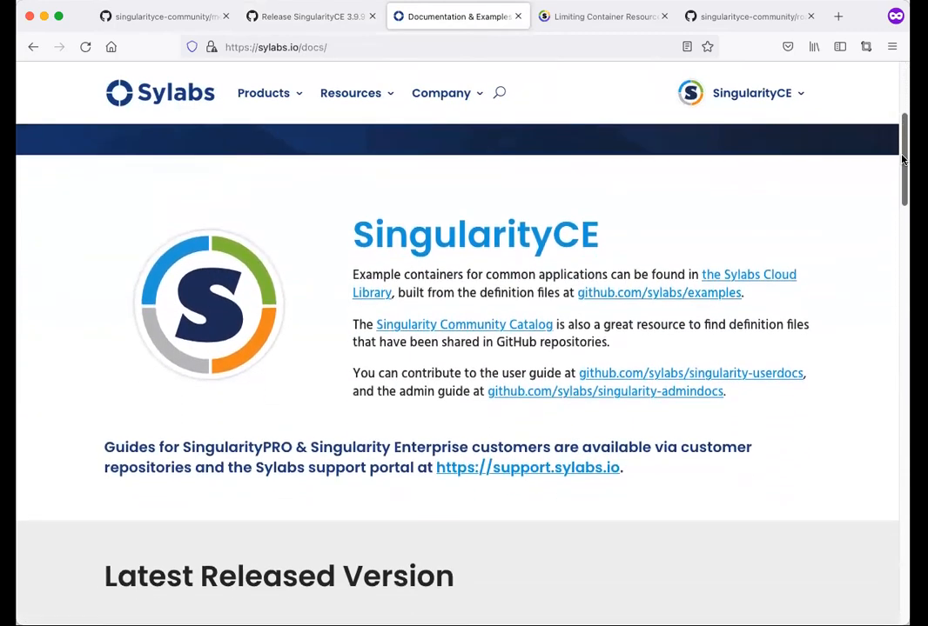
pyautogui.scroll(-3)
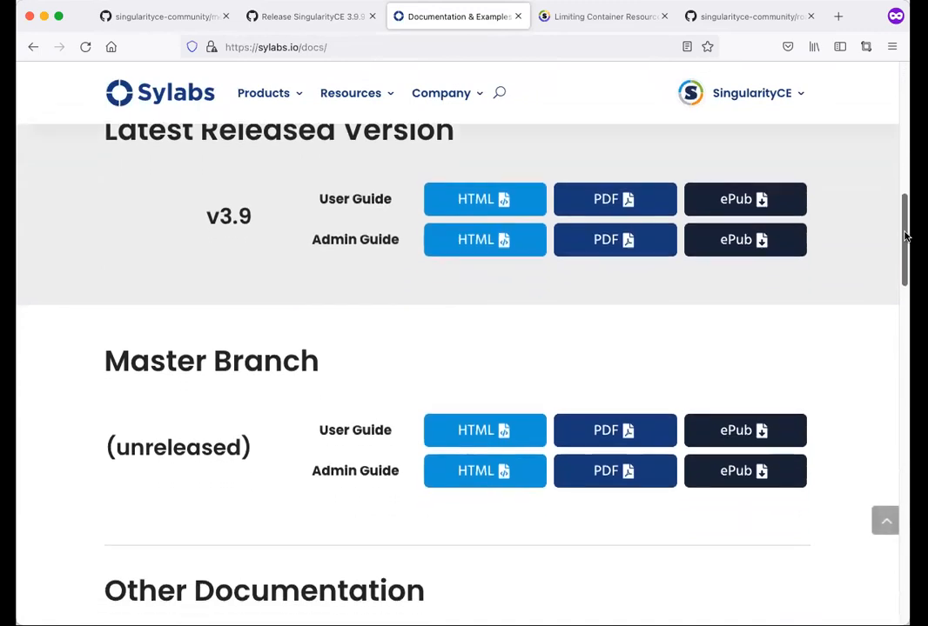
pyautogui.scroll(-3)
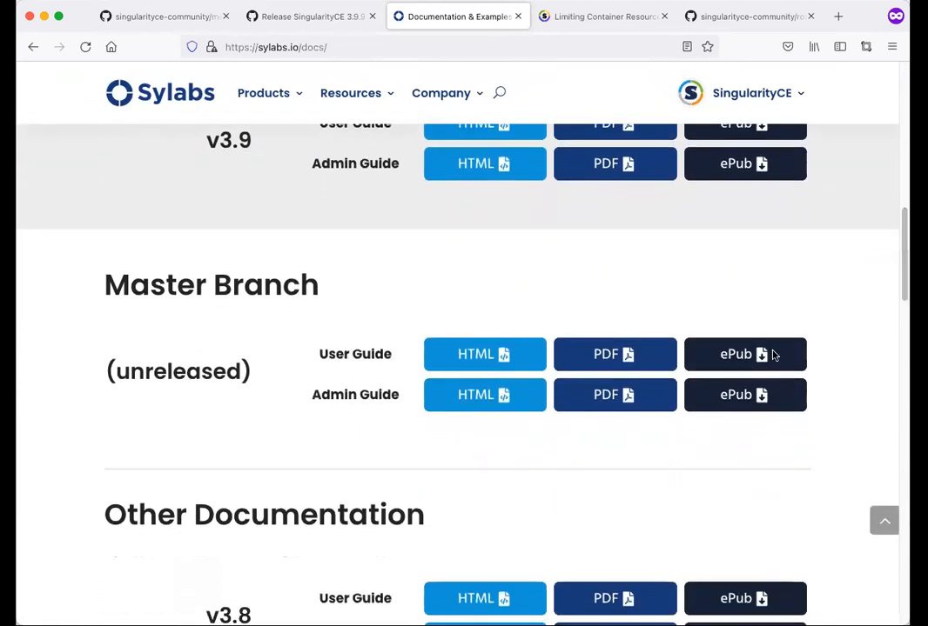
pyautogui.moveTo(773, 355)
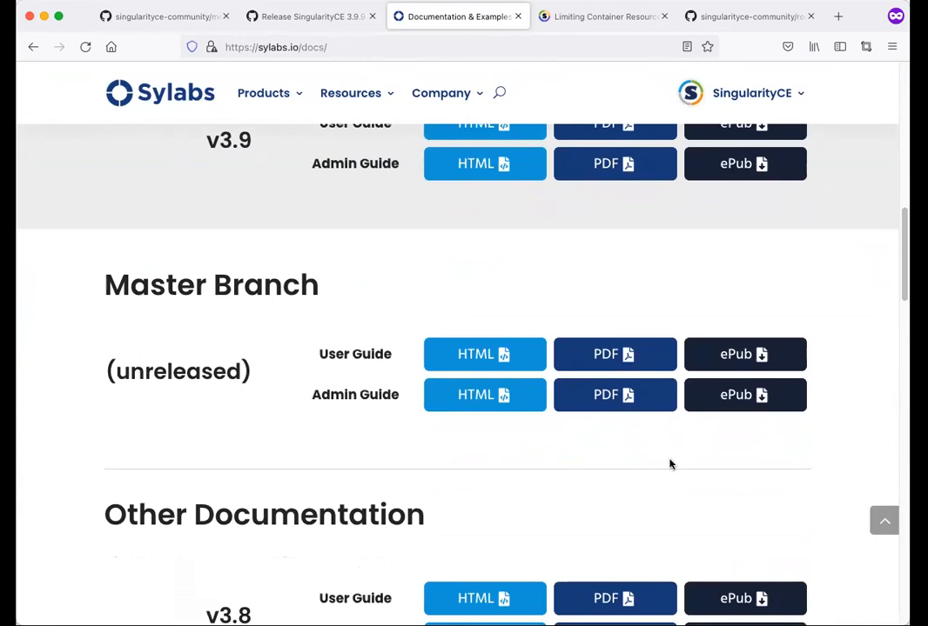
pyautogui.moveTo(240, 74)
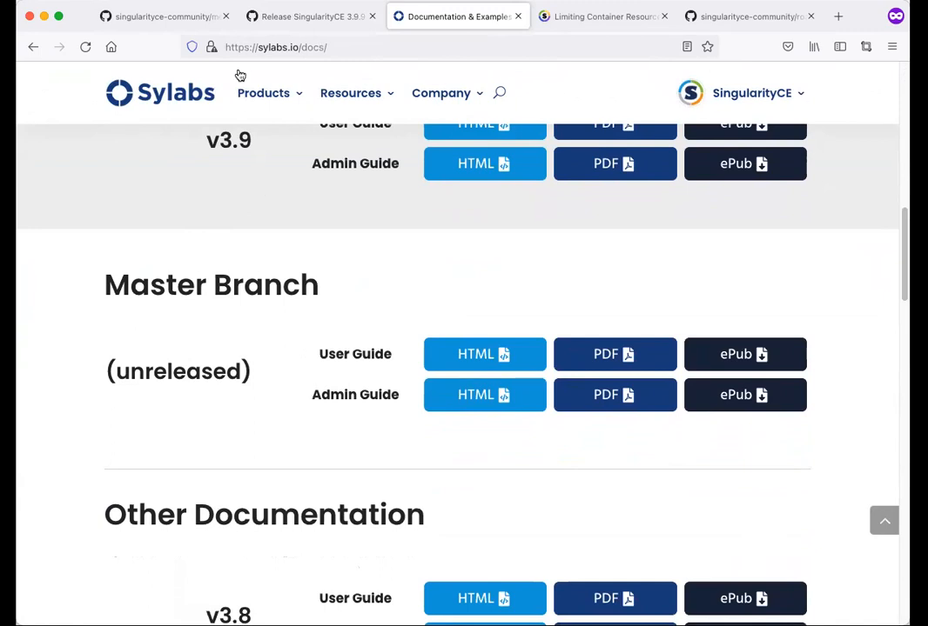
pyautogui.moveTo(317, 348)
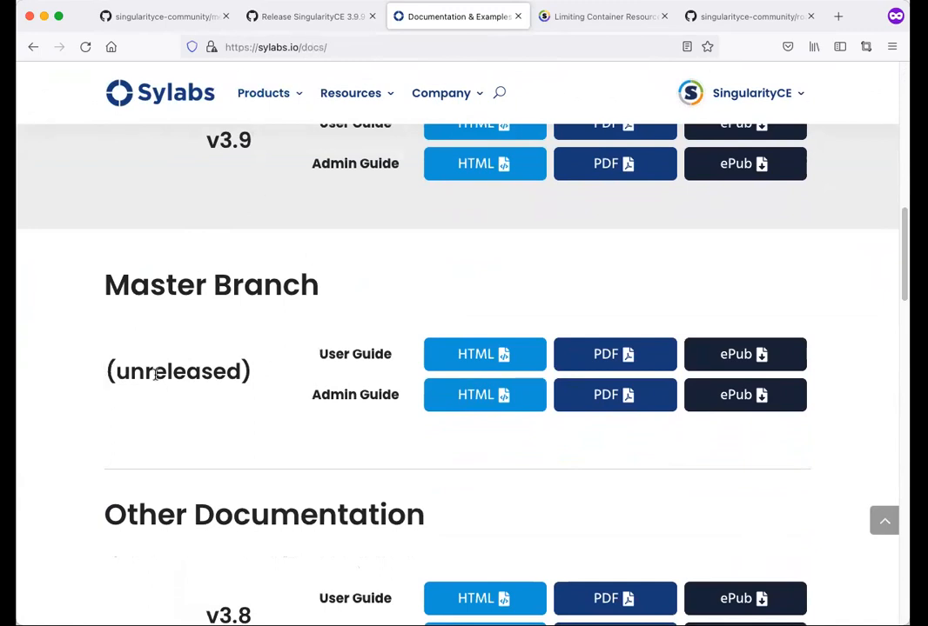
pyautogui.moveTo(437, 257)
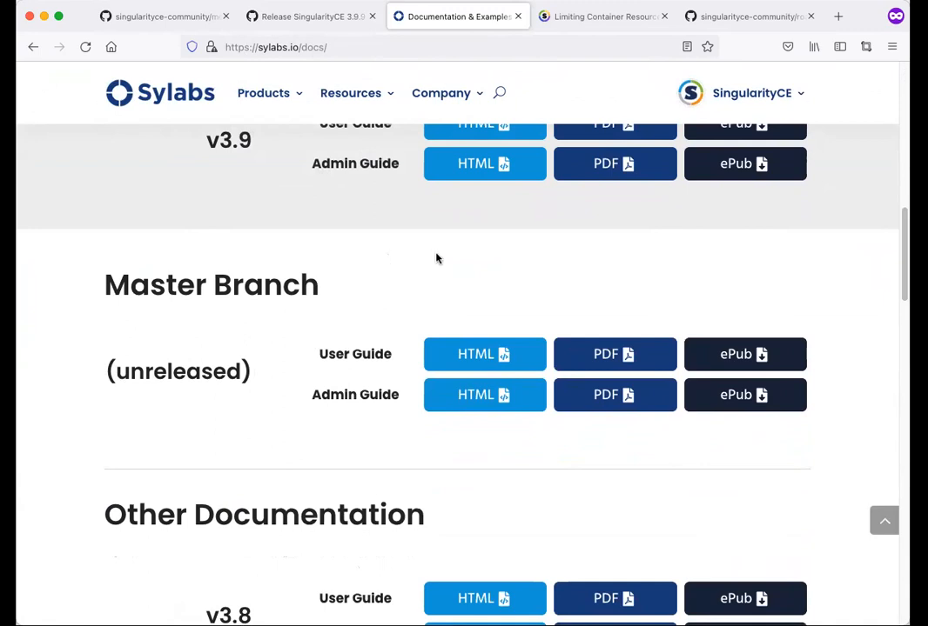
pyautogui.moveTo(120, 296)
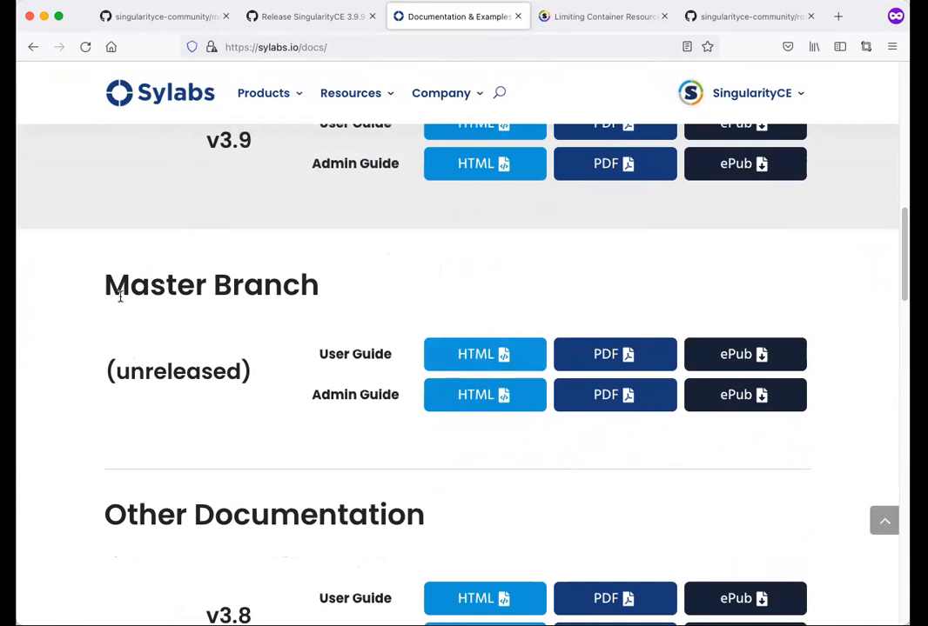
pyautogui.moveTo(484, 355)
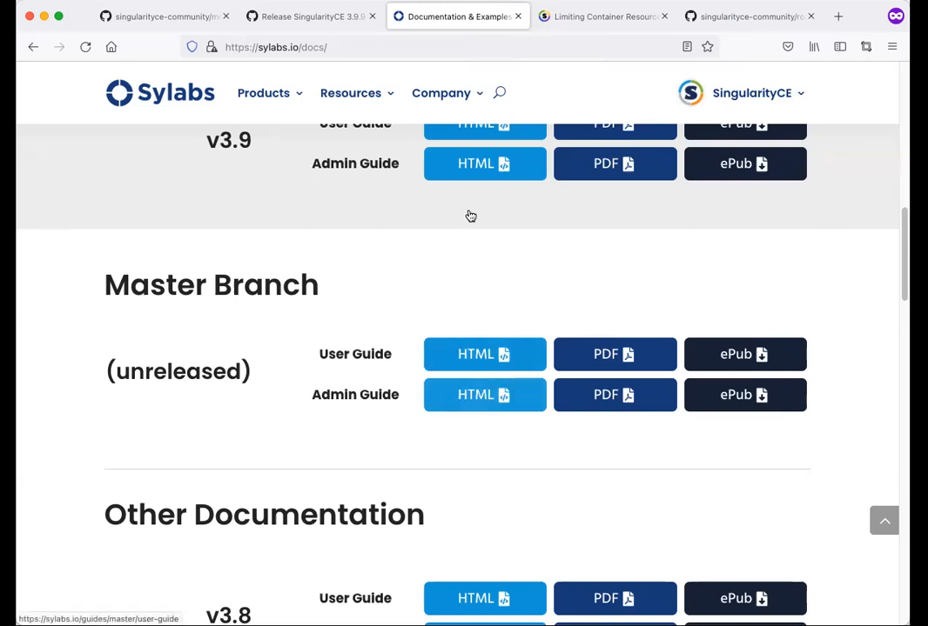
pyautogui.click(600, 15)
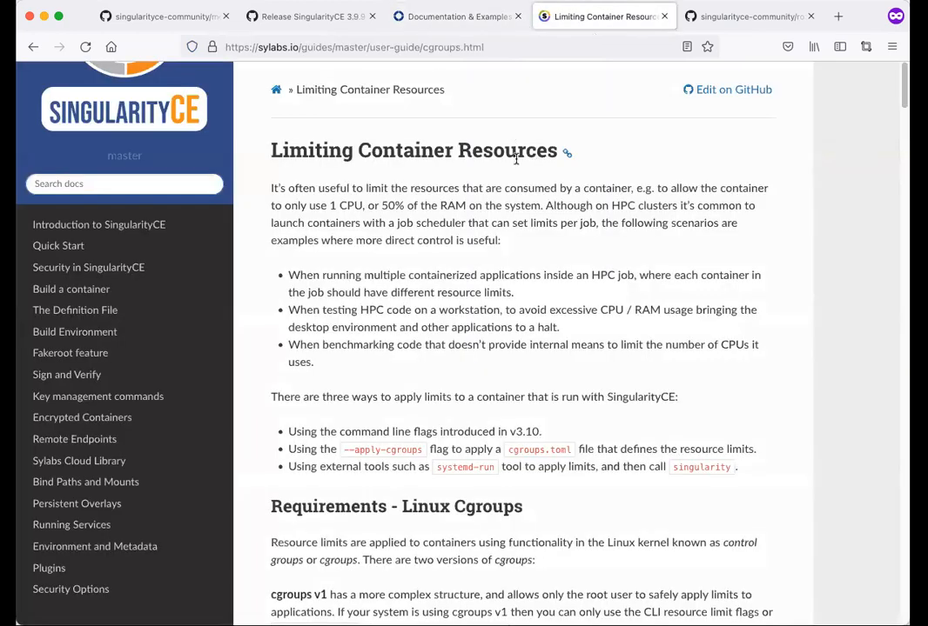
pyautogui.moveTo(97, 397)
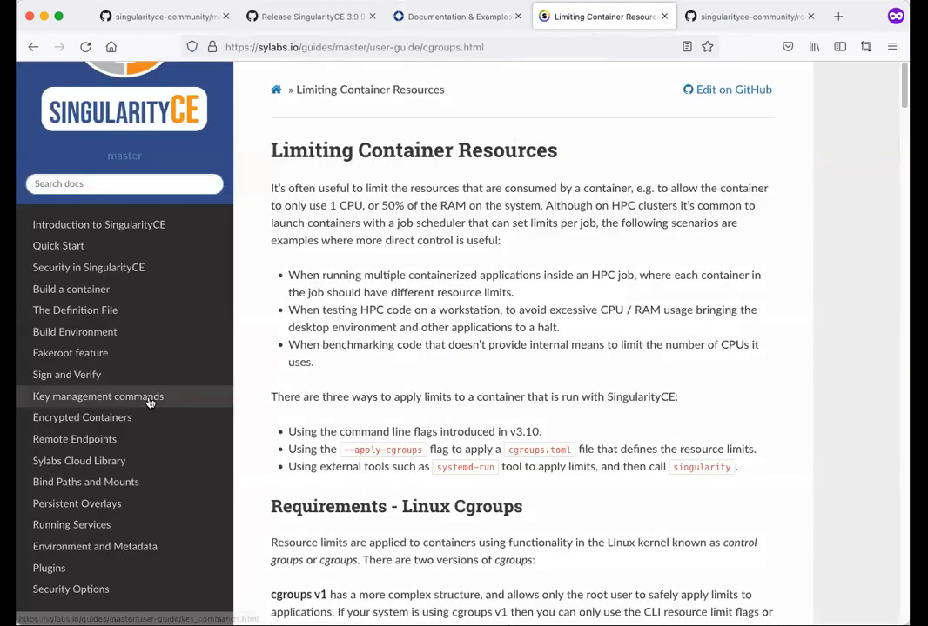
pyautogui.moveTo(473, 140)
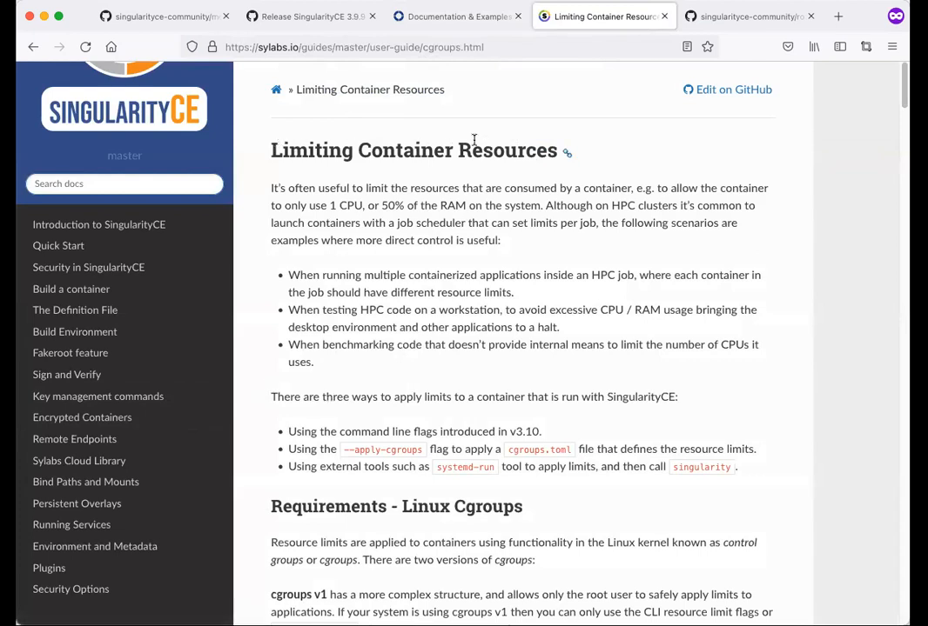
pyautogui.moveTo(903, 83)
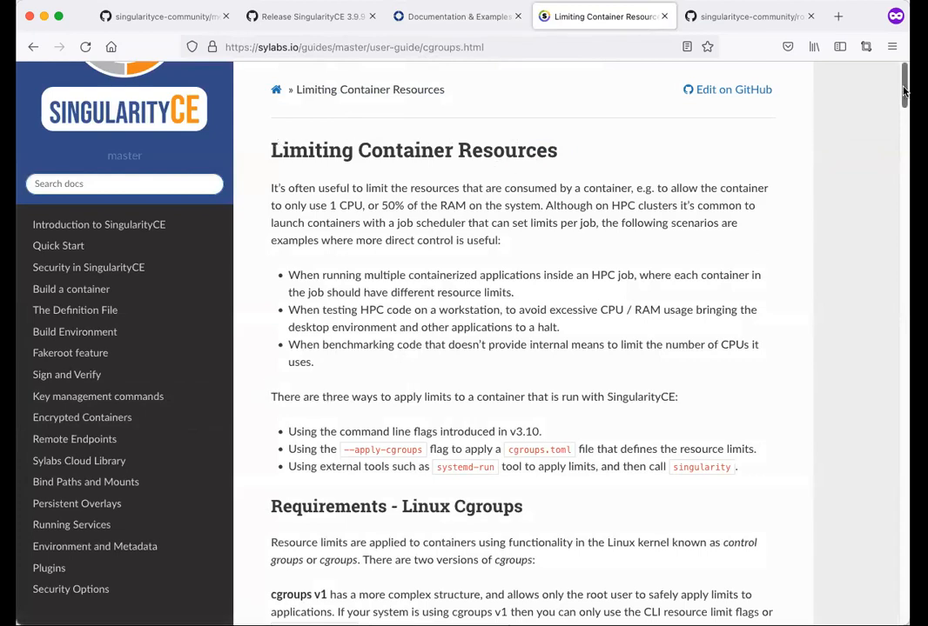
pyautogui.scroll(-3)
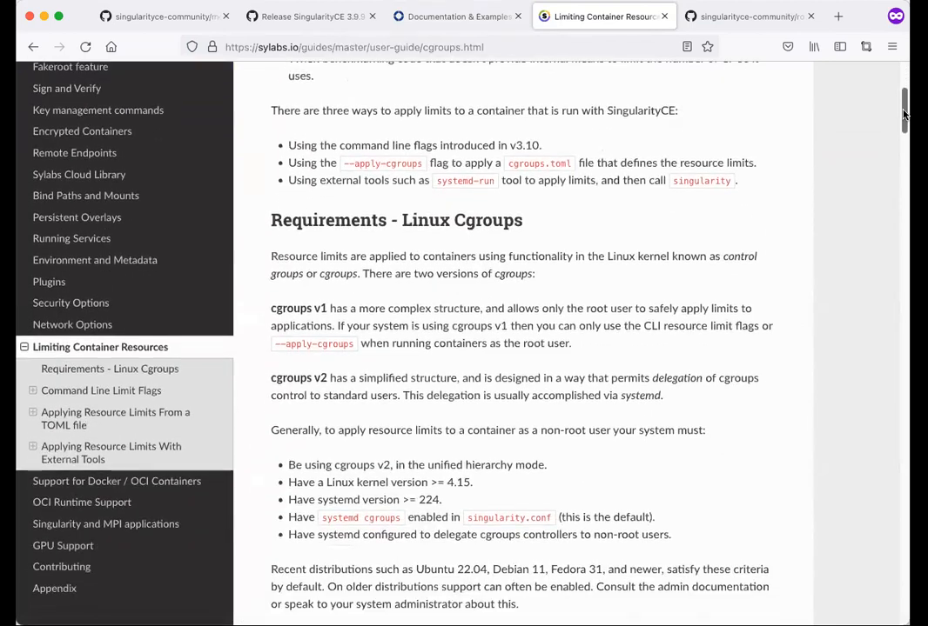
pyautogui.scroll(-3)
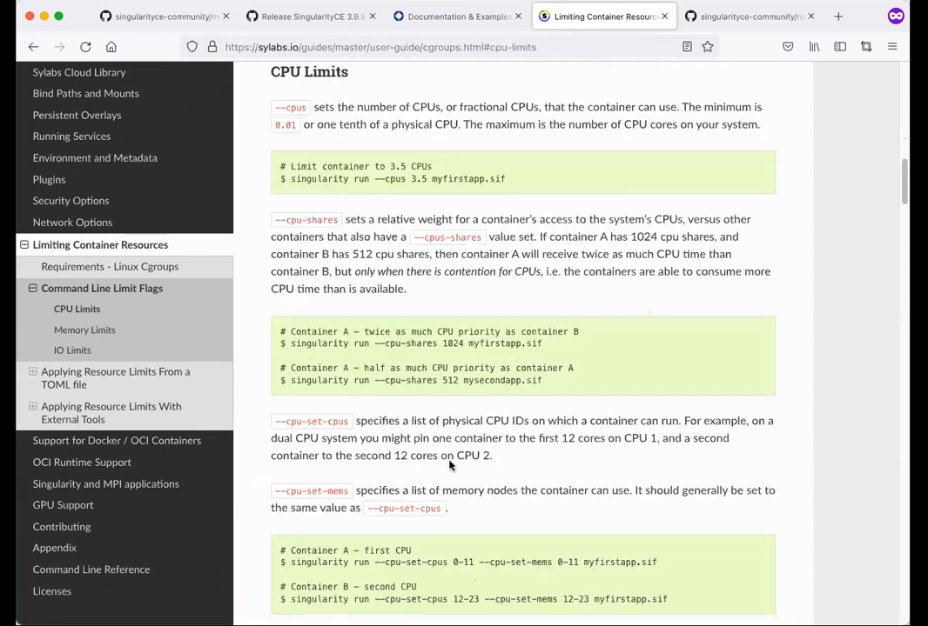
pyautogui.moveTo(522, 355)
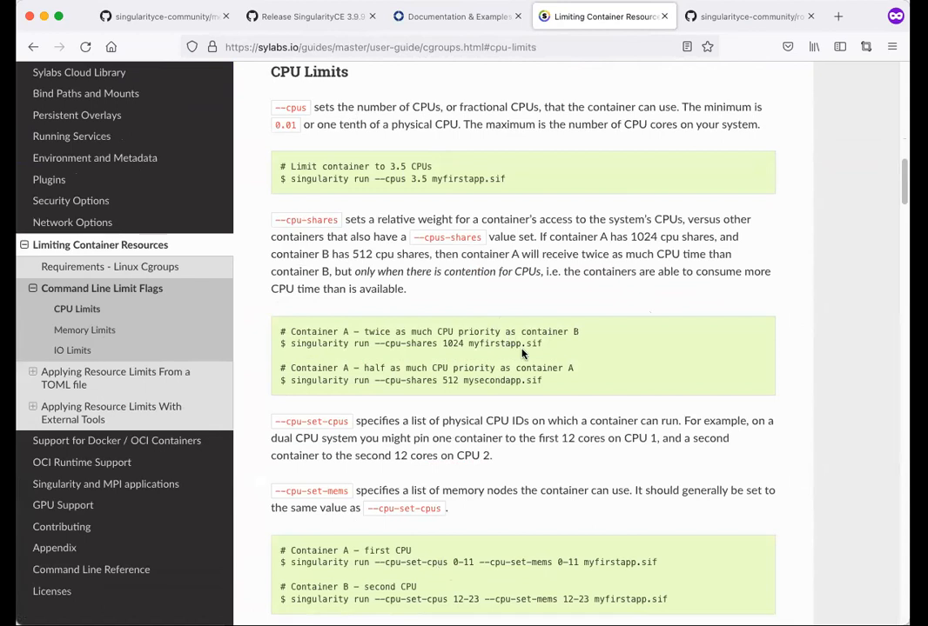
pyautogui.moveTo(329, 463)
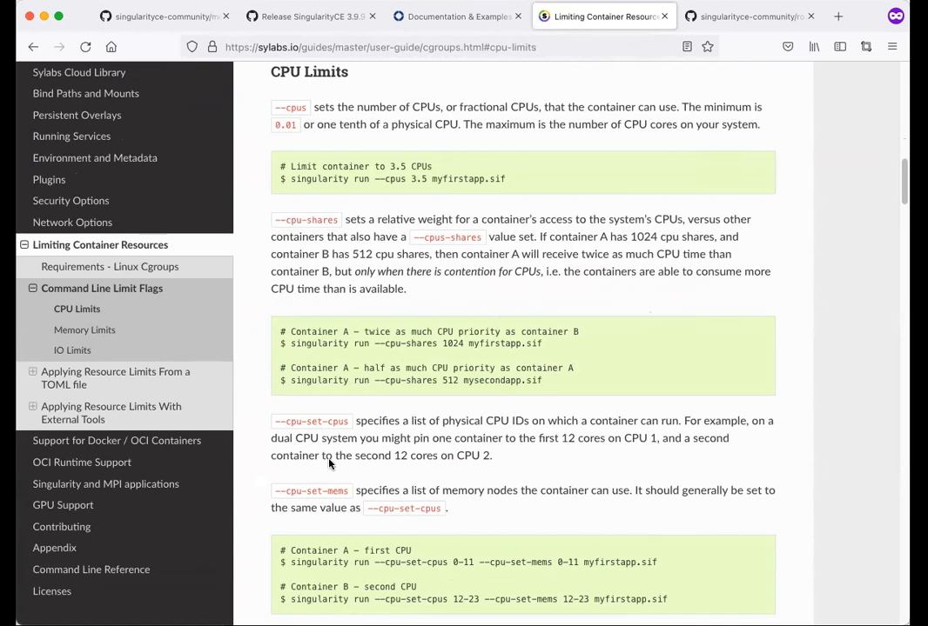
pyautogui.moveTo(728, 395)
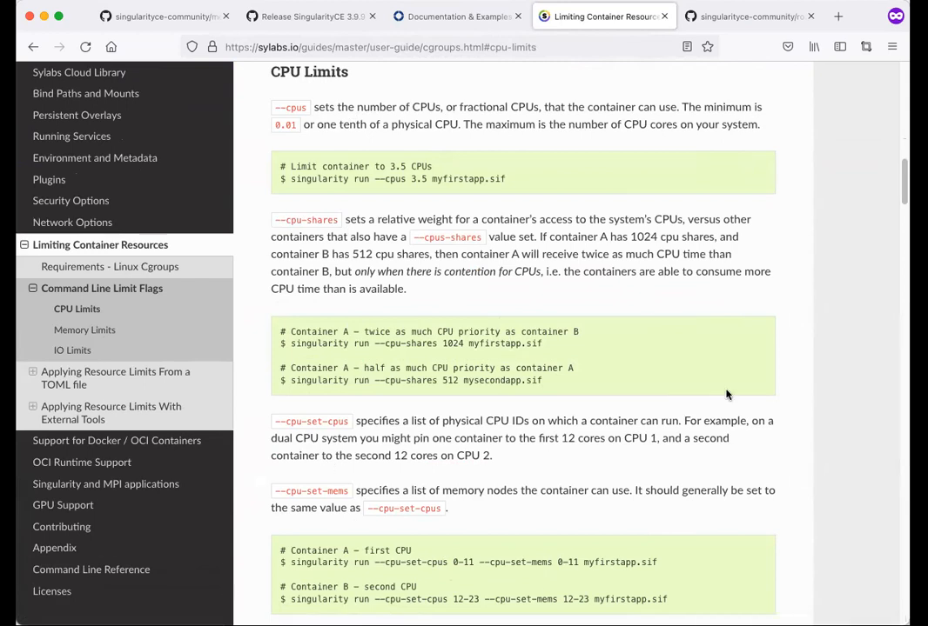
# Step: Show the roadmap.md 3.11 Features section targeted for November 2022
pyautogui.click(748, 16)
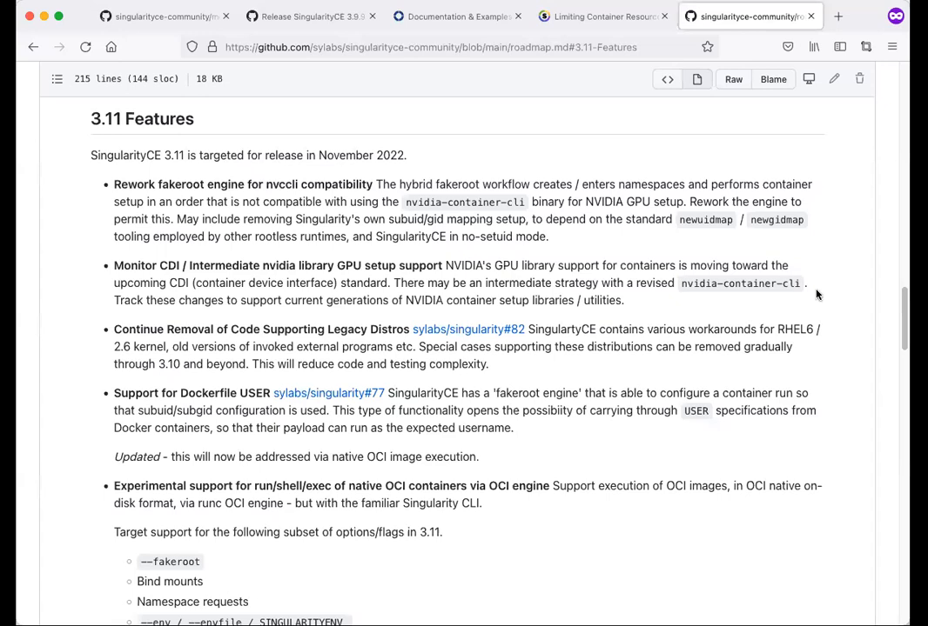
pyautogui.moveTo(842, 352)
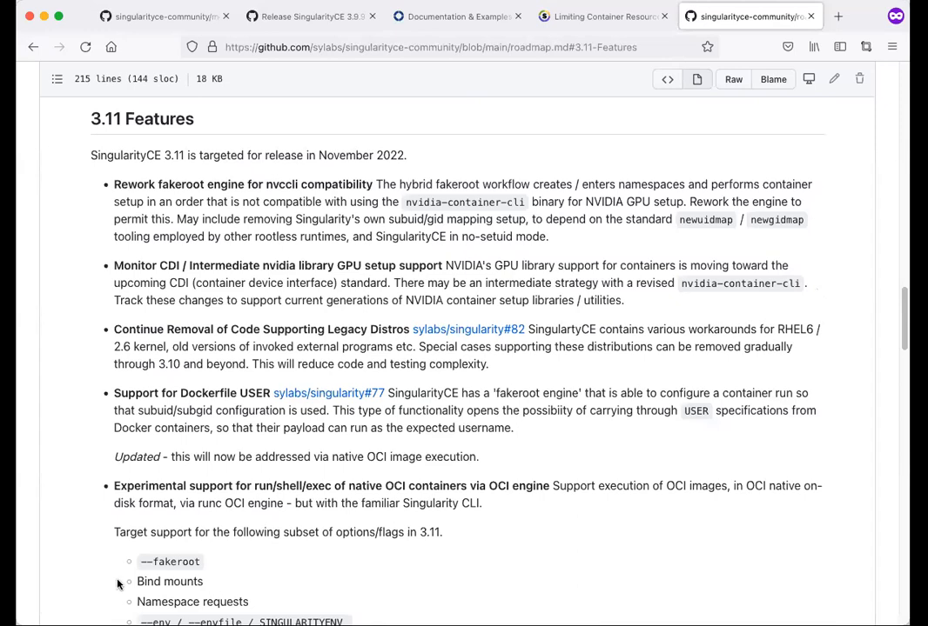
pyautogui.moveTo(386, 182)
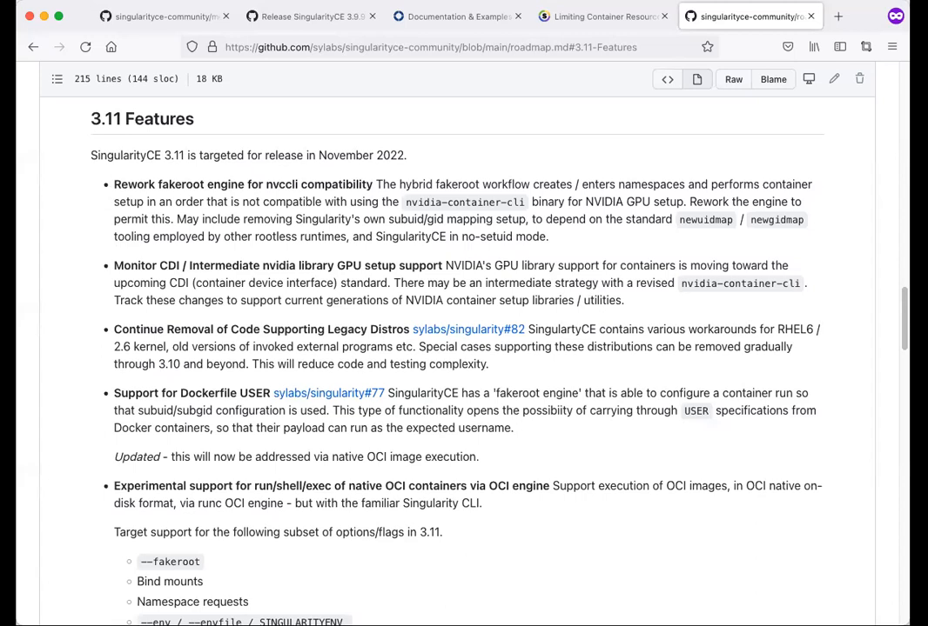
pyautogui.moveTo(358, 334)
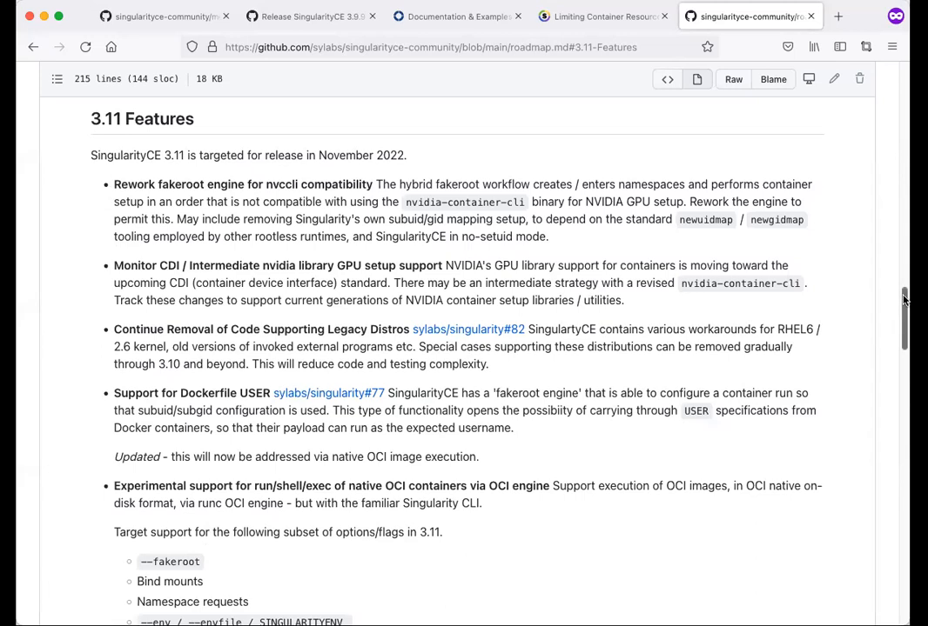
pyautogui.scroll(-3)
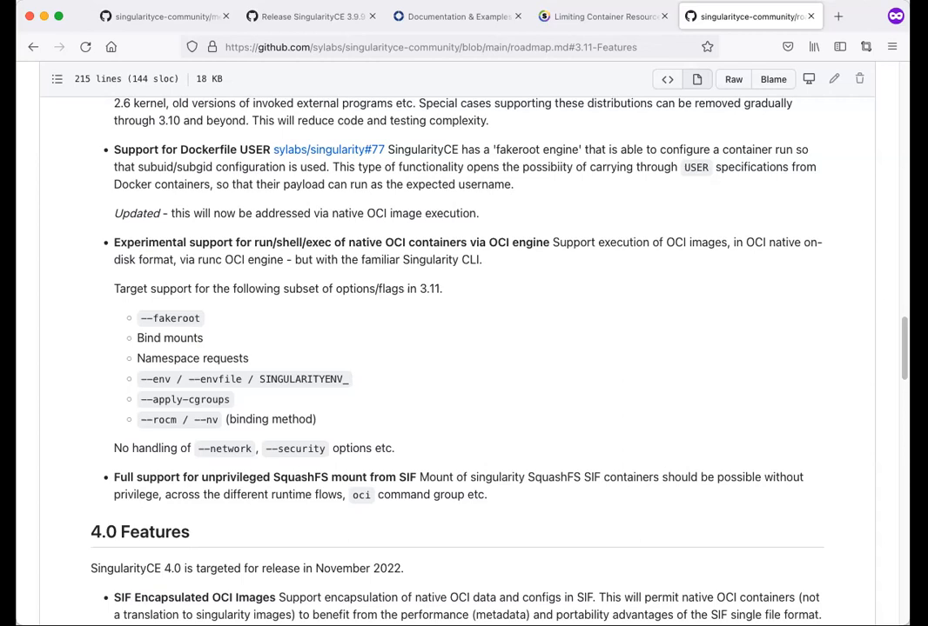
pyautogui.moveTo(108, 560)
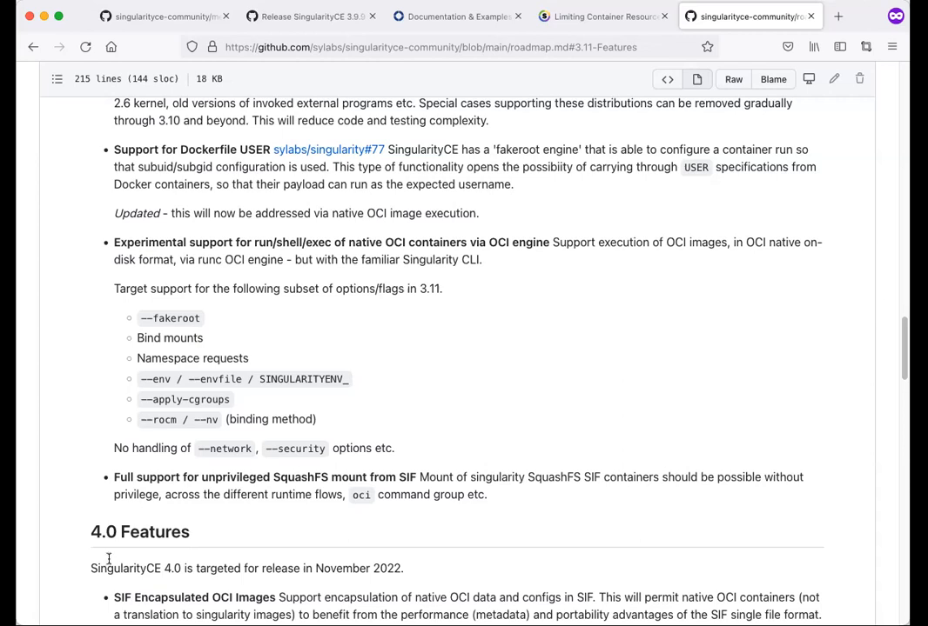
pyautogui.moveTo(195, 400)
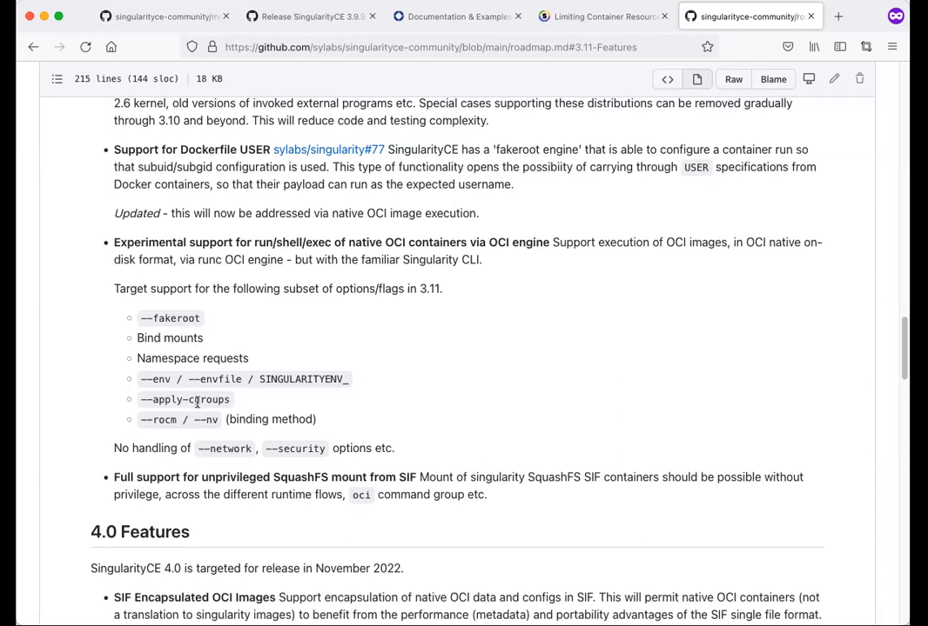
pyautogui.moveTo(202, 414)
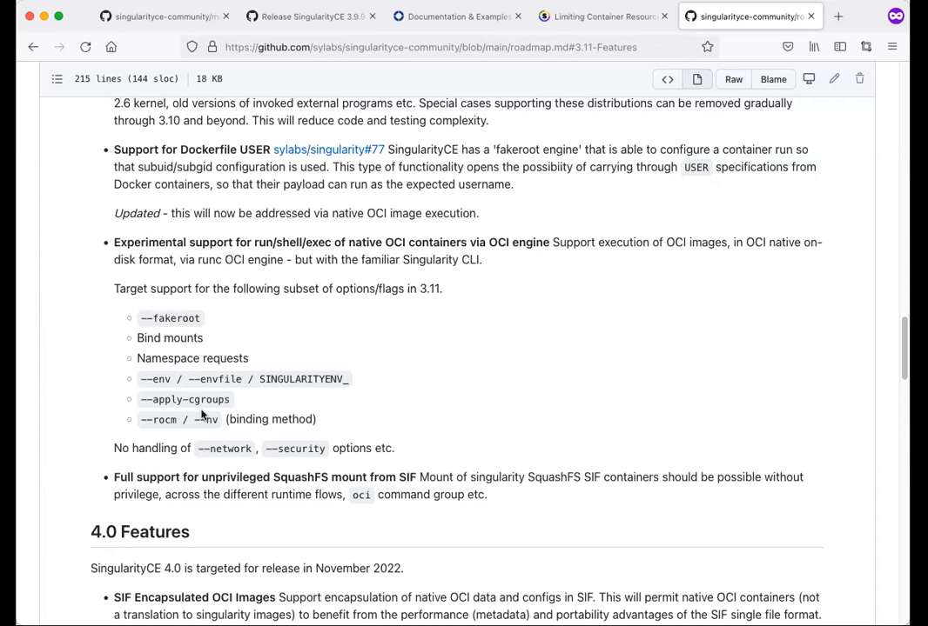
pyautogui.moveTo(202, 415)
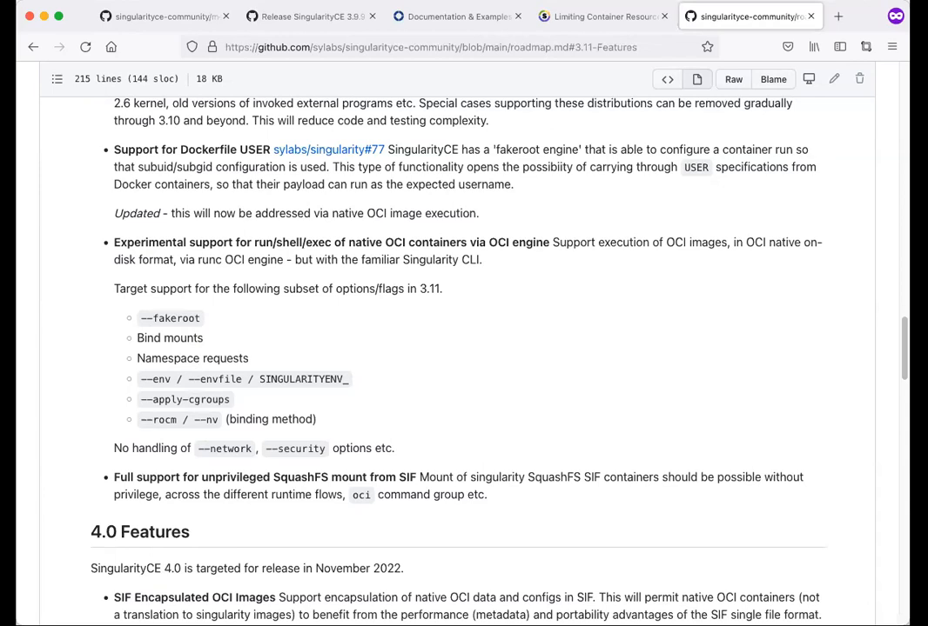
pyautogui.moveTo(122, 473)
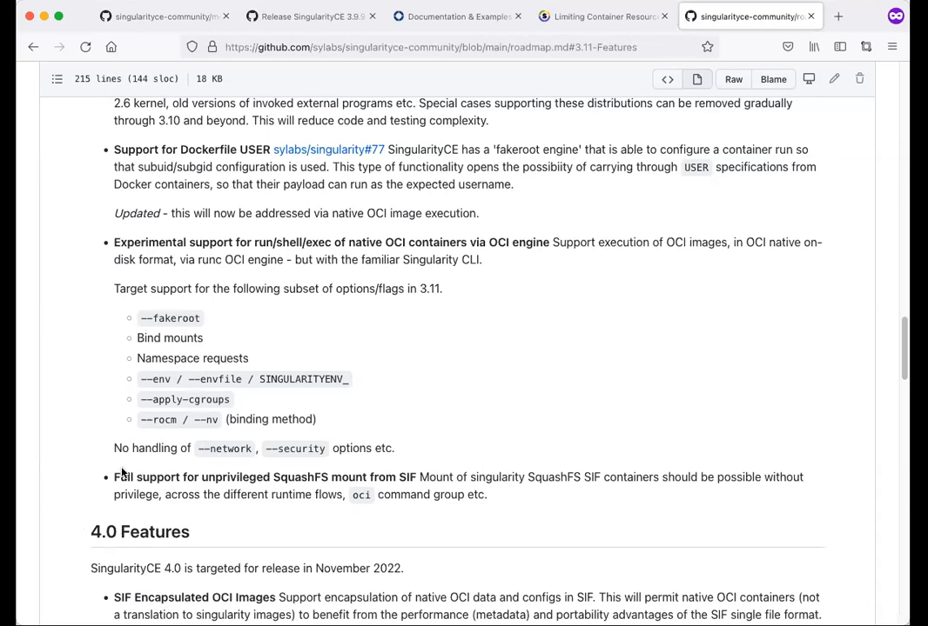
pyautogui.moveTo(121, 477)
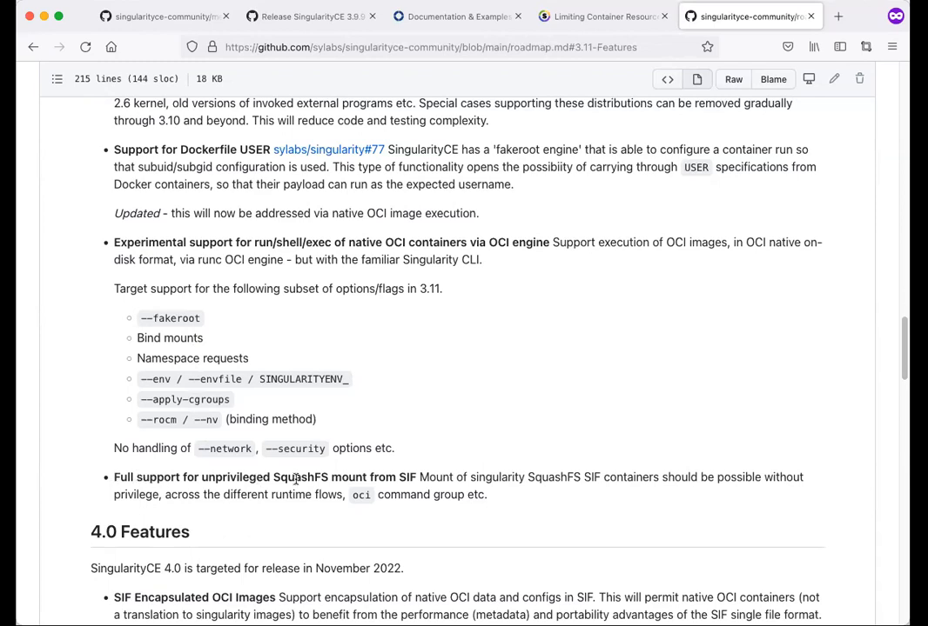
pyautogui.moveTo(330, 585)
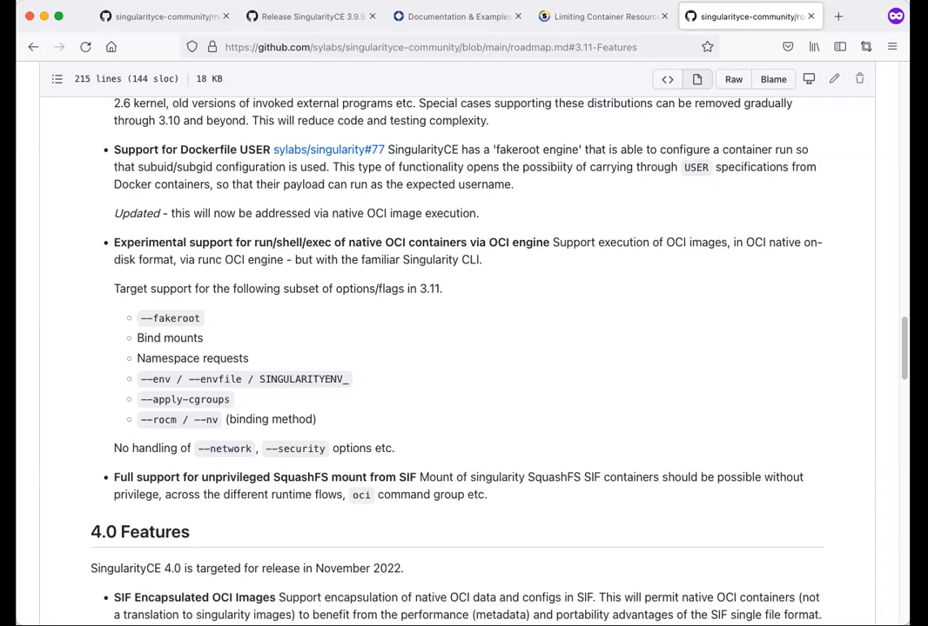
pyautogui.moveTo(106, 261)
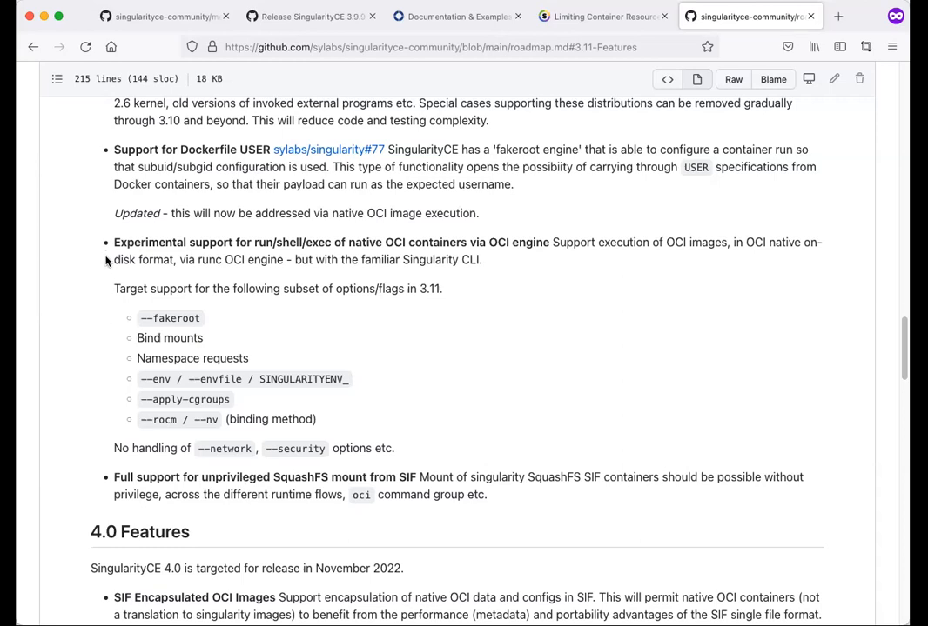